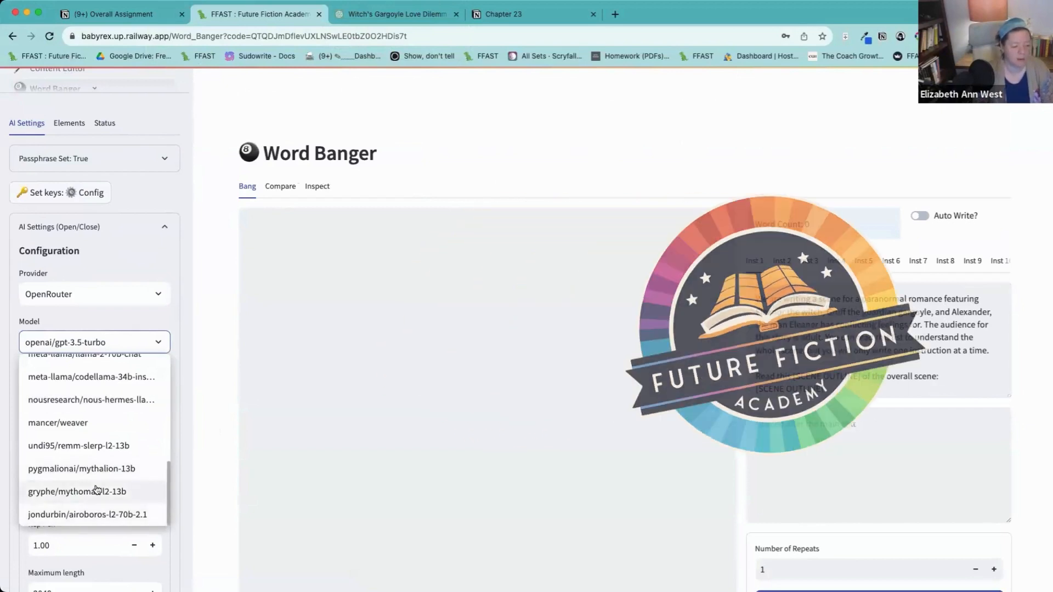
Select gryphe/mythomax-l2-13b as the OpenRouter model and switch Auto Write on.
{"action": "left_click", "coordinate": [77, 491]}
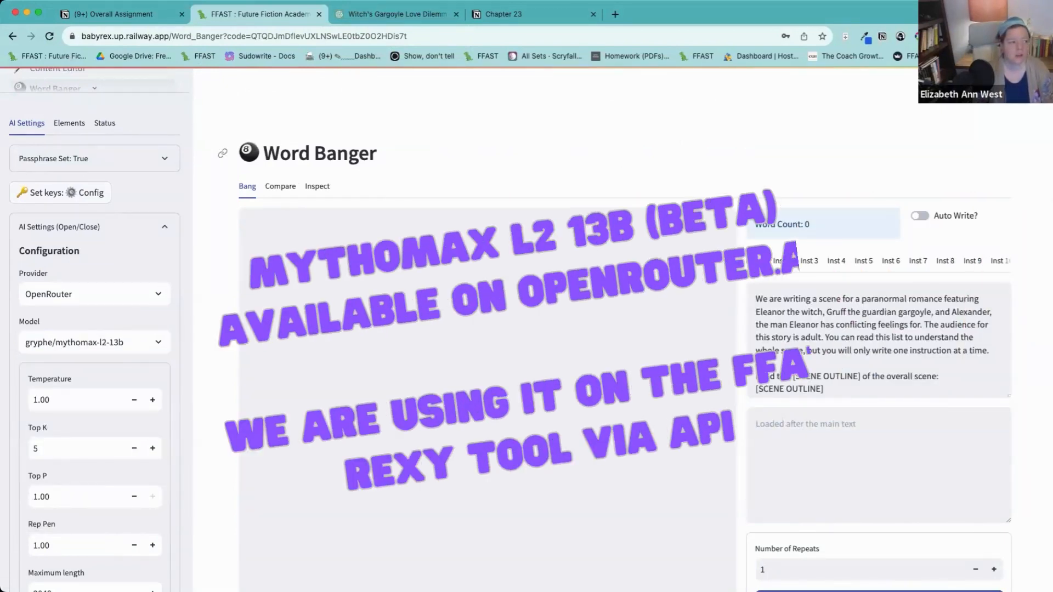
{"action": "scroll", "scroll_direction": "down", "scroll_amount": 3}
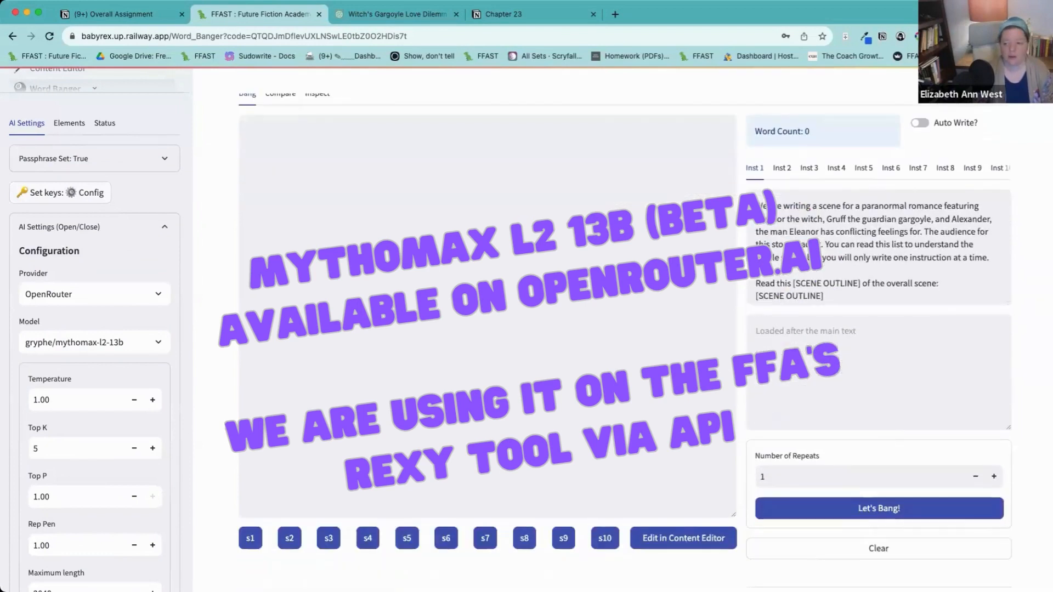
{"action": "left_click", "coordinate": [919, 122]}
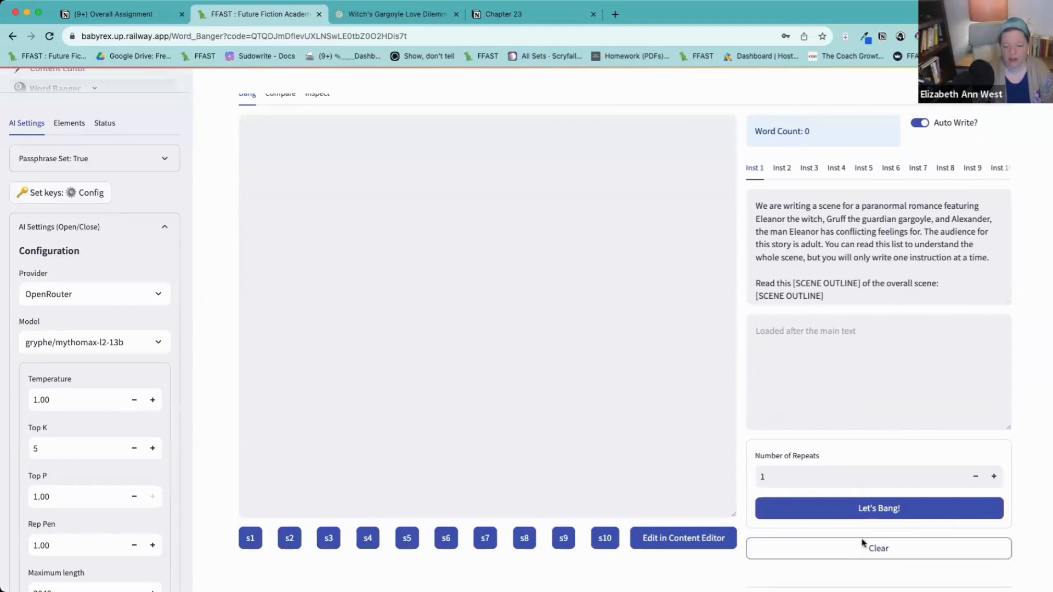
Run Let's Bang! with 4 repeats and review the MythoMax outputs, reaching 1061 words.
{"action": "left_click", "coordinate": [877, 508]}
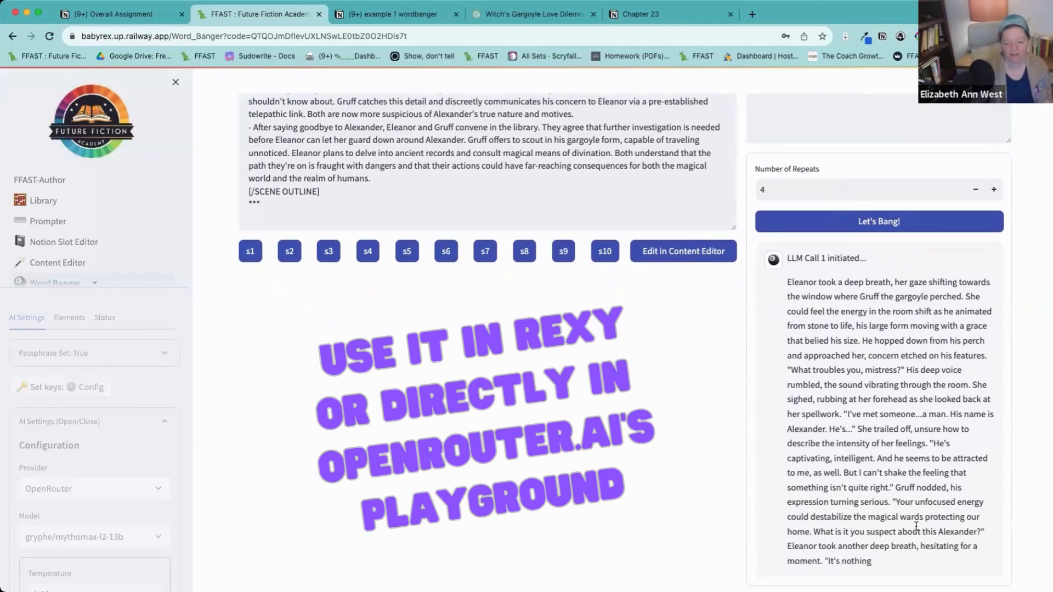
{"action": "scroll", "scroll_direction": "down", "scroll_amount": 3}
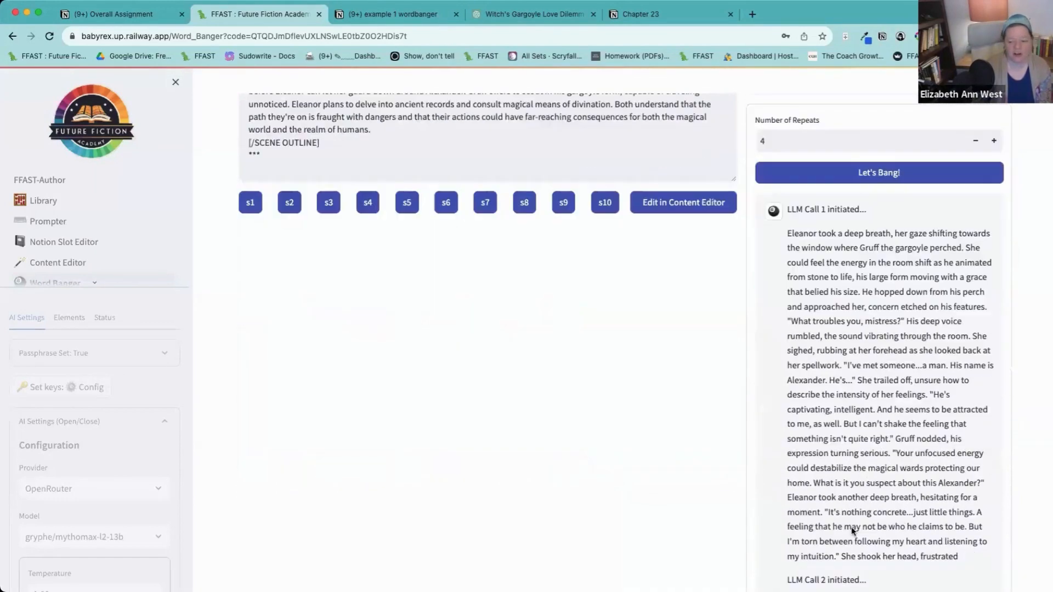
{"action": "scroll", "scroll_direction": "down", "scroll_amount": 3}
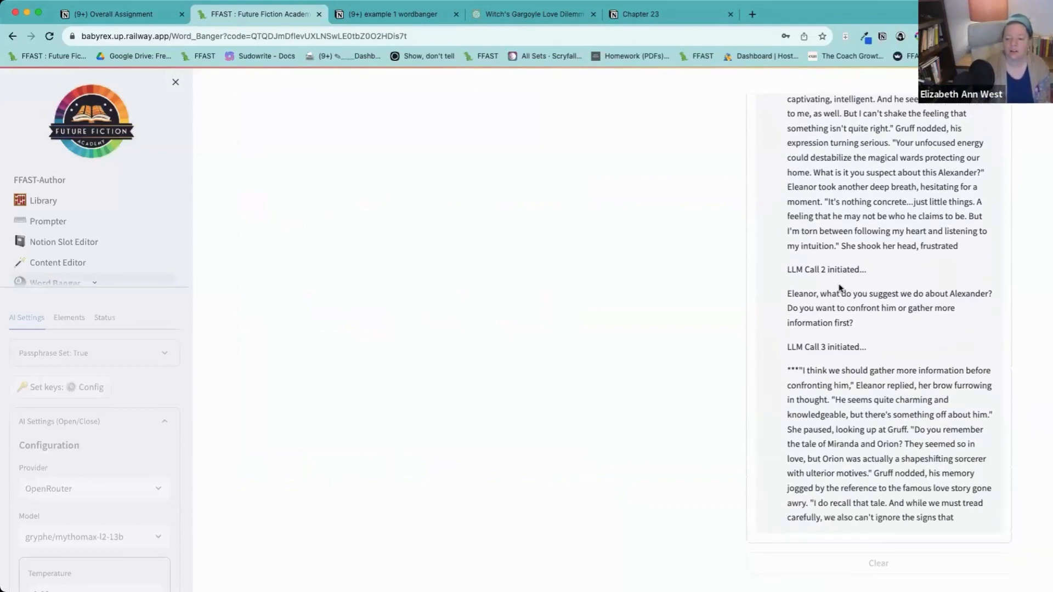
{"action": "scroll", "scroll_direction": "down", "scroll_amount": 3}
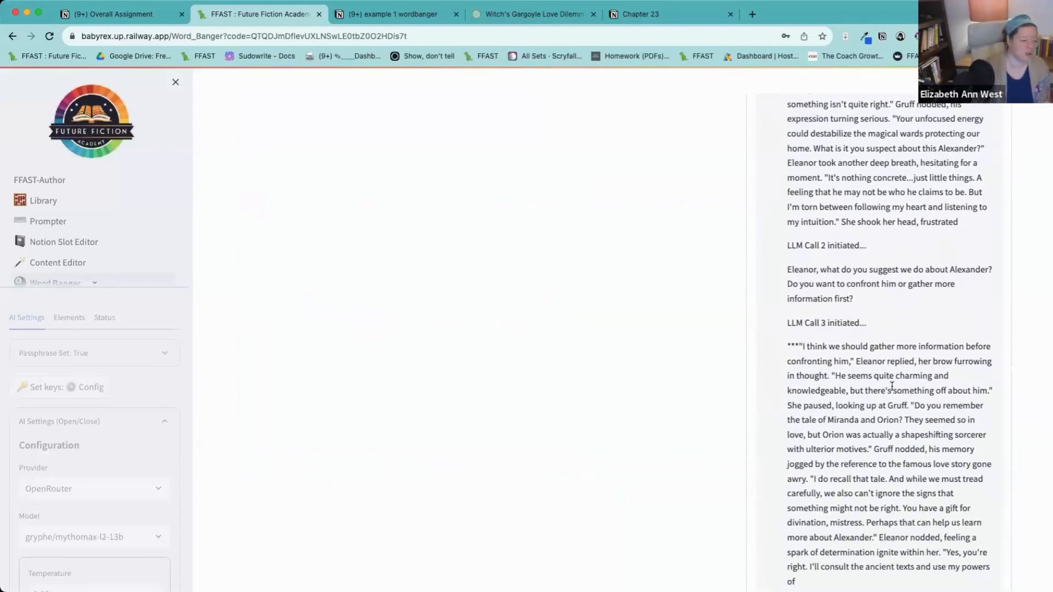
{"action": "scroll", "scroll_direction": "down", "scroll_amount": 3}
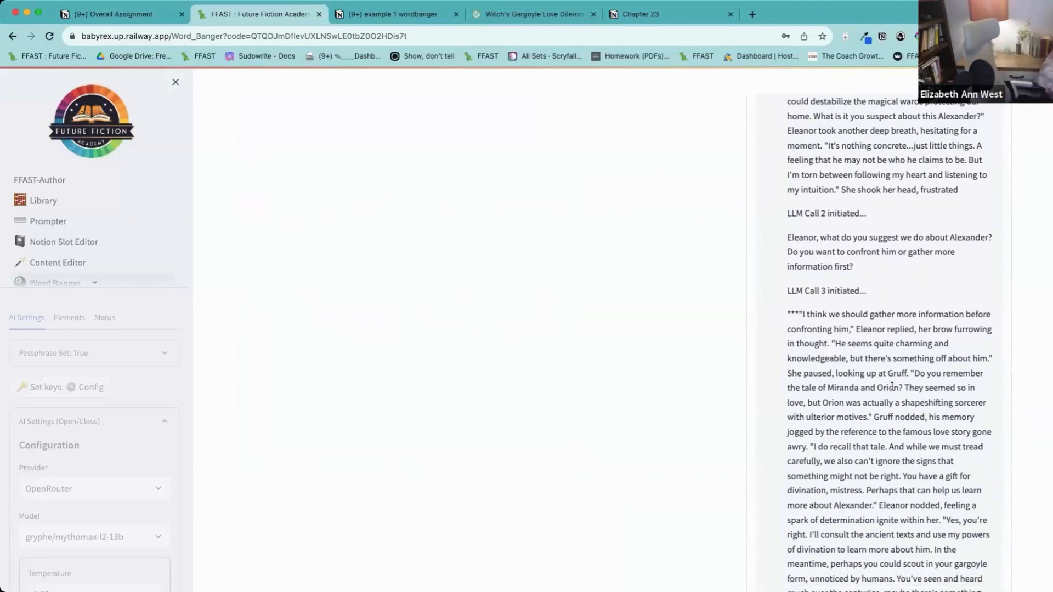
{"action": "scroll", "scroll_direction": "down", "scroll_amount": 3}
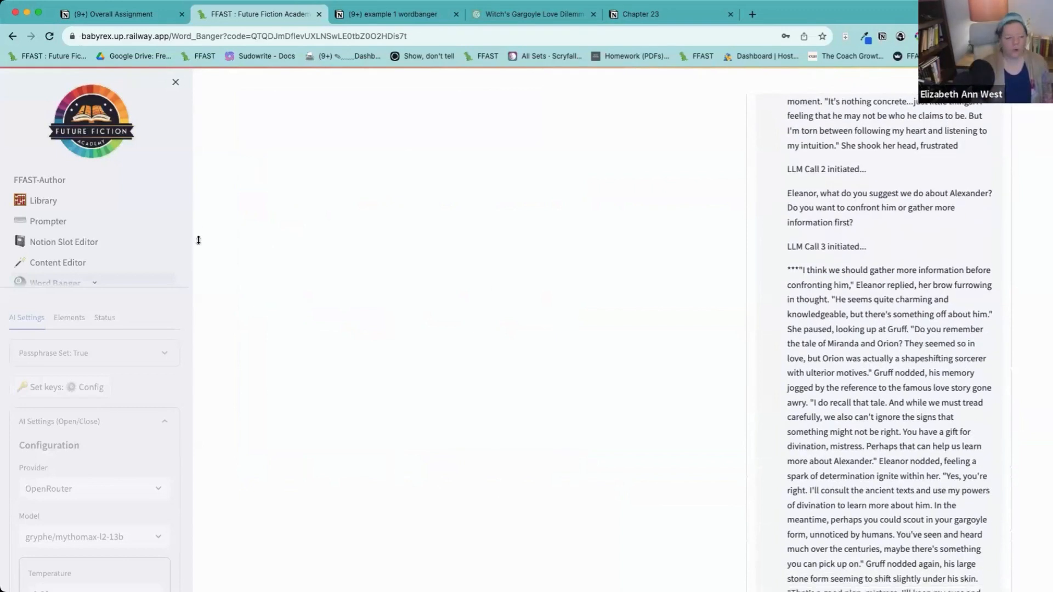
{"action": "scroll", "scroll_direction": "down", "scroll_amount": 3}
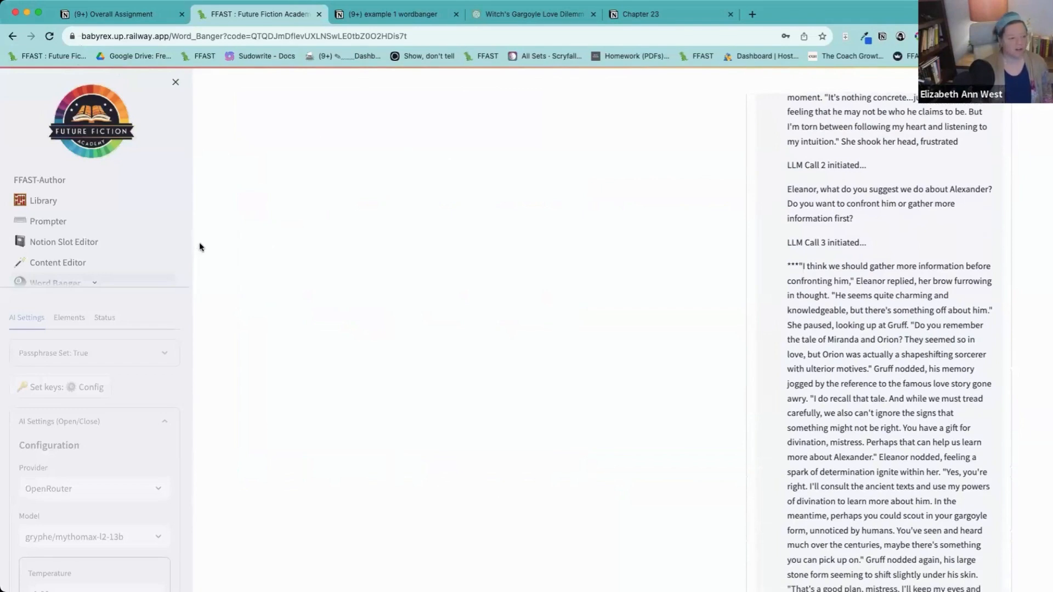
{"action": "scroll", "scroll_direction": "down", "scroll_amount": 3}
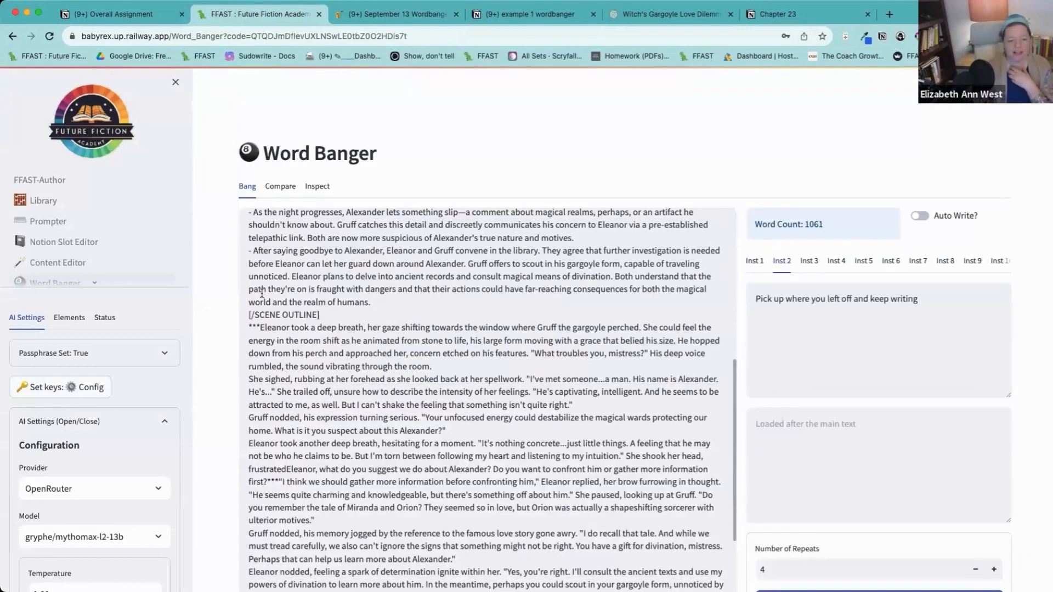
Clear the generated prose and apply anthropic/claude-2 at temperature 0.70.
{"action": "scroll", "scroll_direction": "down", "scroll_amount": 3}
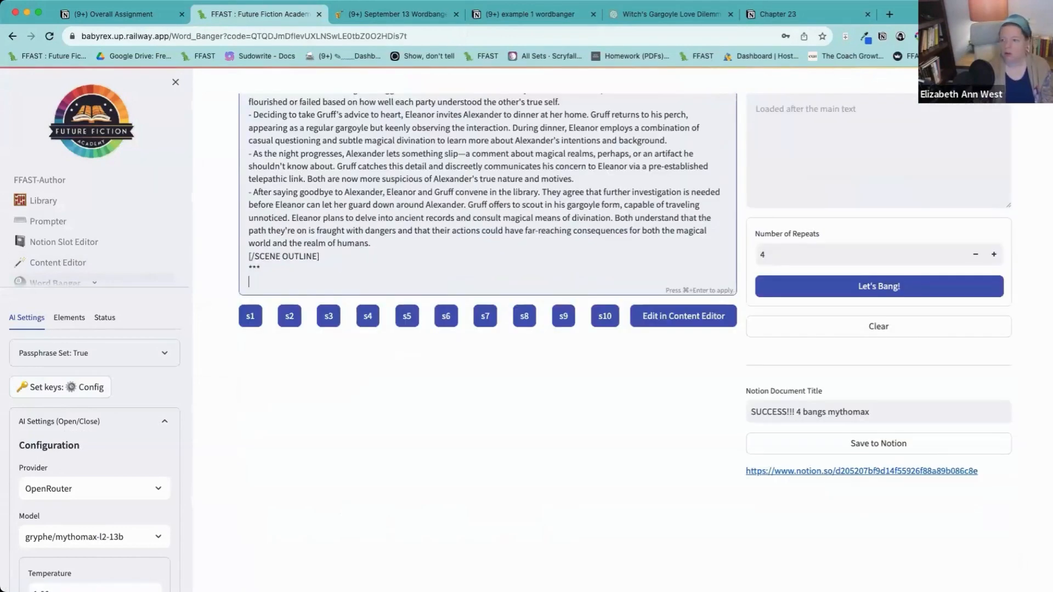
{"action": "scroll", "scroll_direction": "up", "scroll_amount": 3}
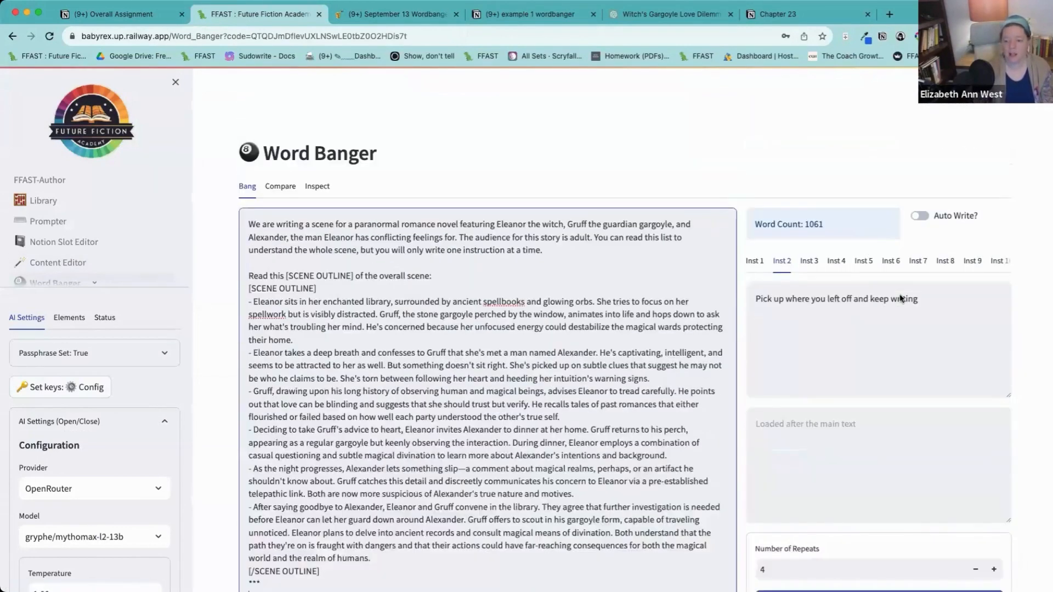
{"action": "mouse_move", "coordinate": [91, 98]}
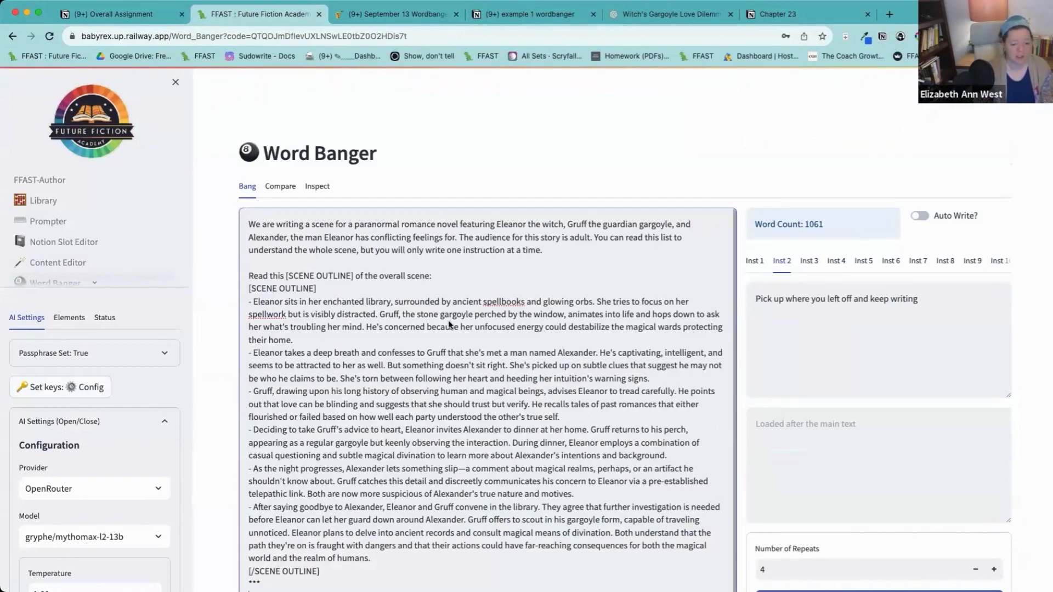
{"action": "left_click", "coordinate": [94, 536]}
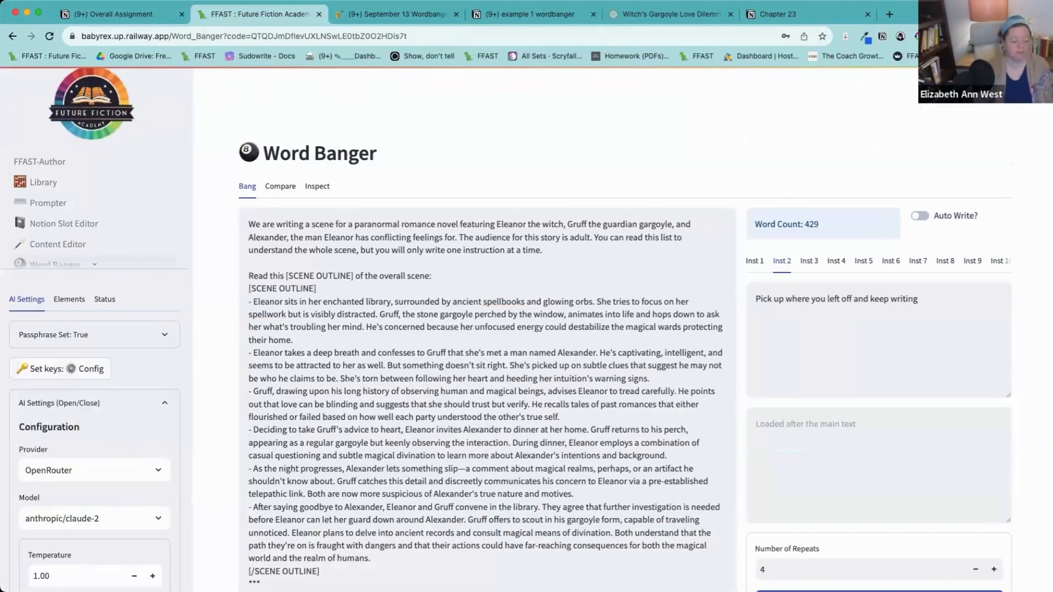
{"action": "scroll", "scroll_direction": "down", "scroll_amount": 3}
{"action": "type", "text": "0.7"}
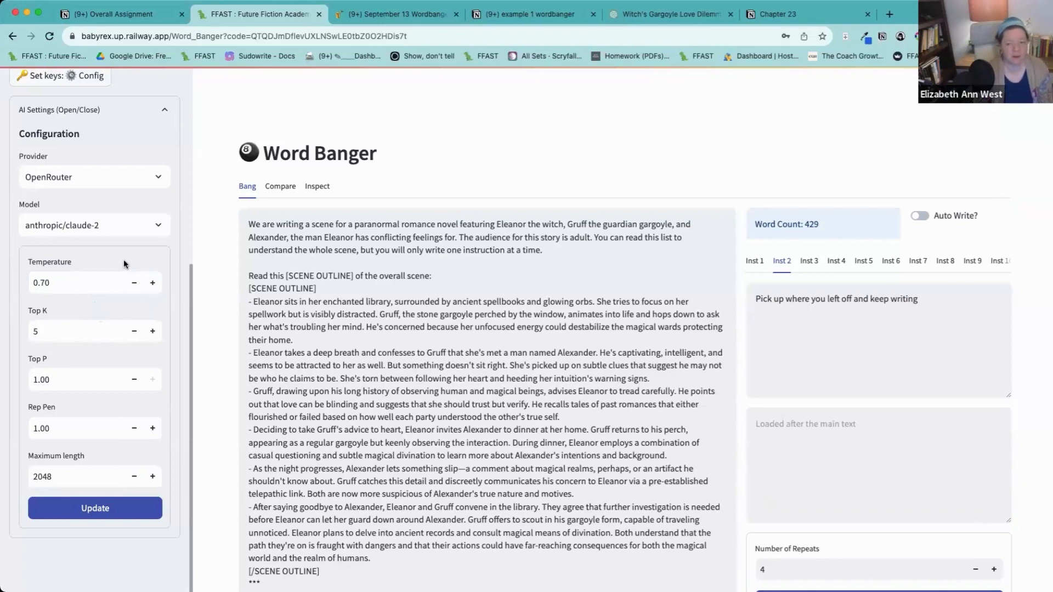
{"action": "mouse_move", "coordinate": [57, 497]}
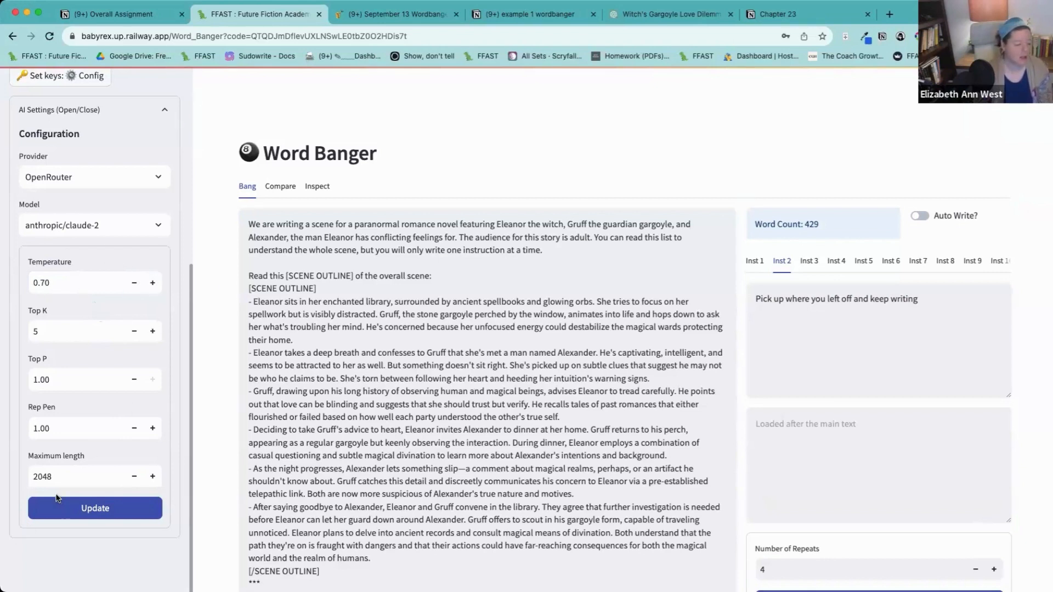
{"action": "mouse_move", "coordinate": [53, 465]}
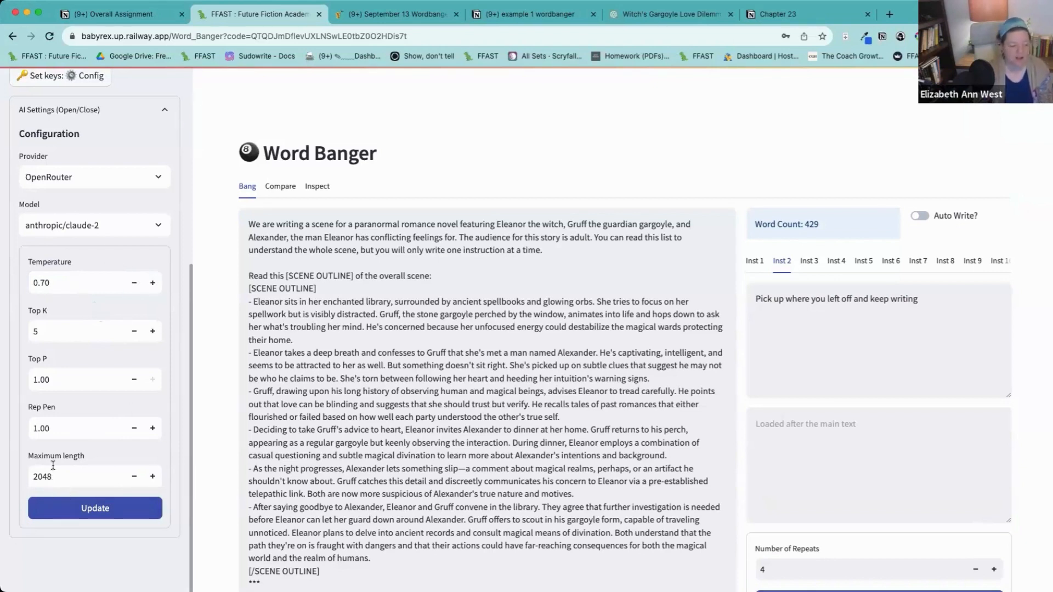
{"action": "left_click", "coordinate": [67, 476]}
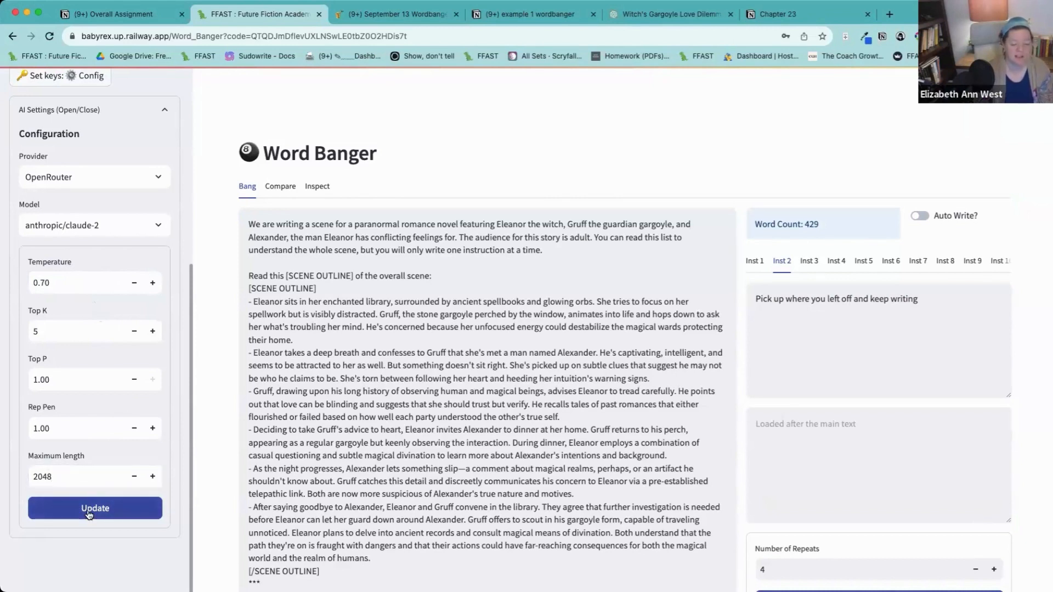
{"action": "left_click", "coordinate": [753, 260]}
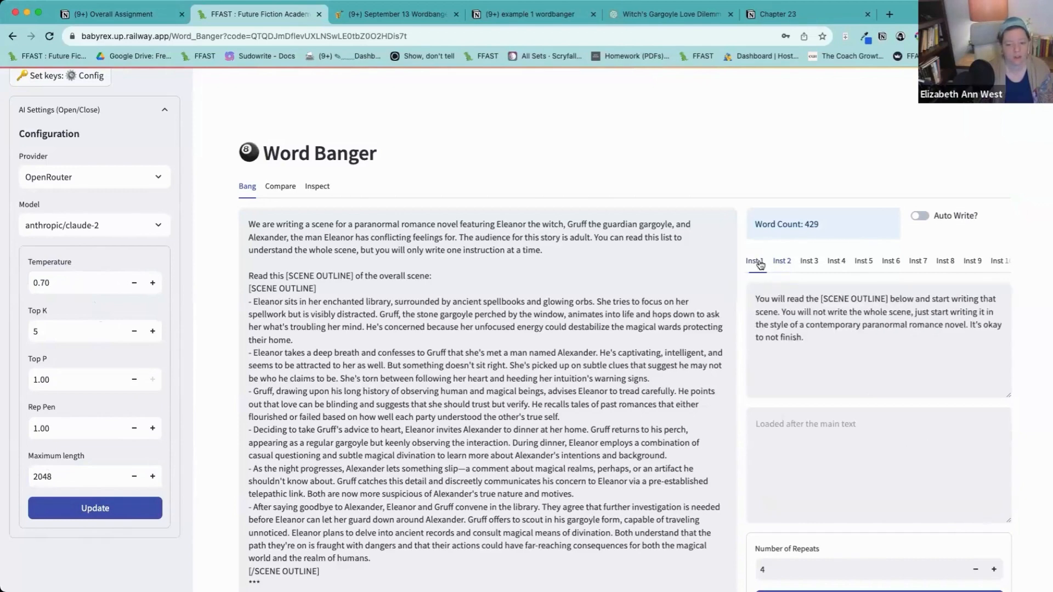
Check the first instruction prompt and reduce Number of Repeats to 3.
{"action": "left_click", "coordinate": [781, 260]}
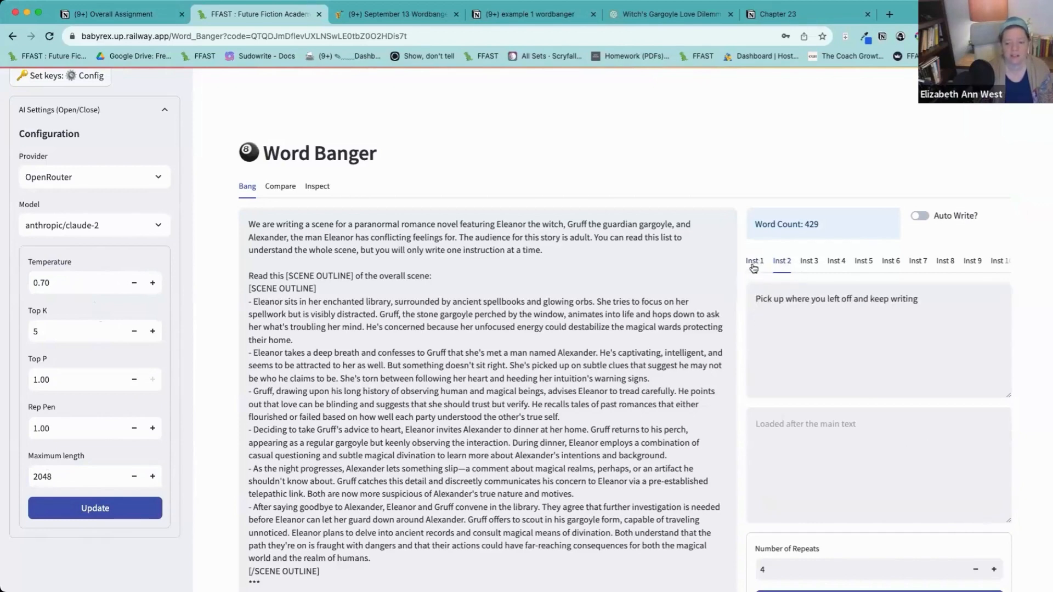
{"action": "scroll", "scroll_direction": "down", "scroll_amount": 3}
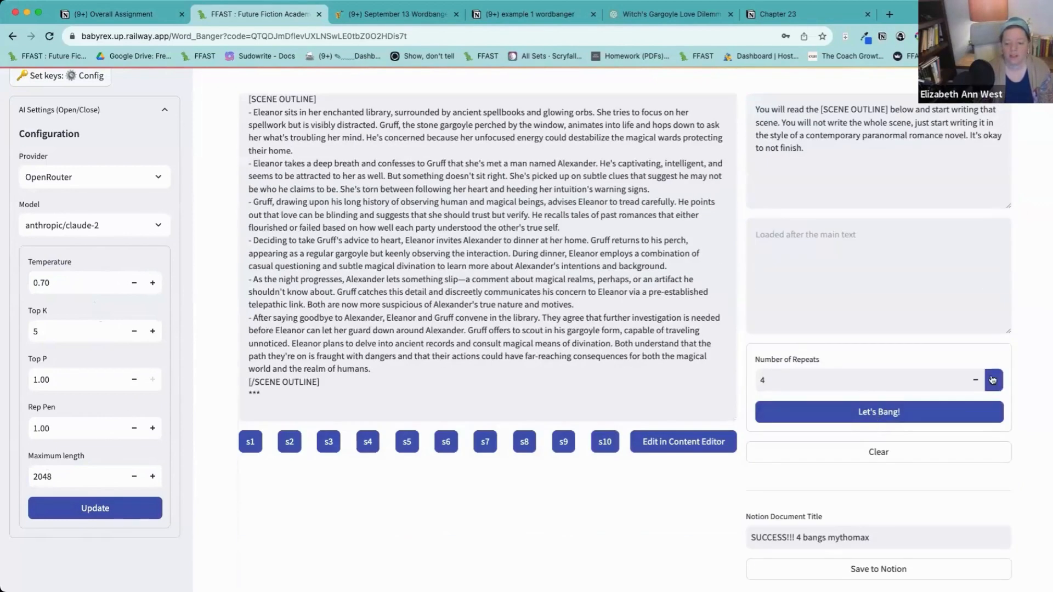
{"action": "left_click", "coordinate": [975, 380]}
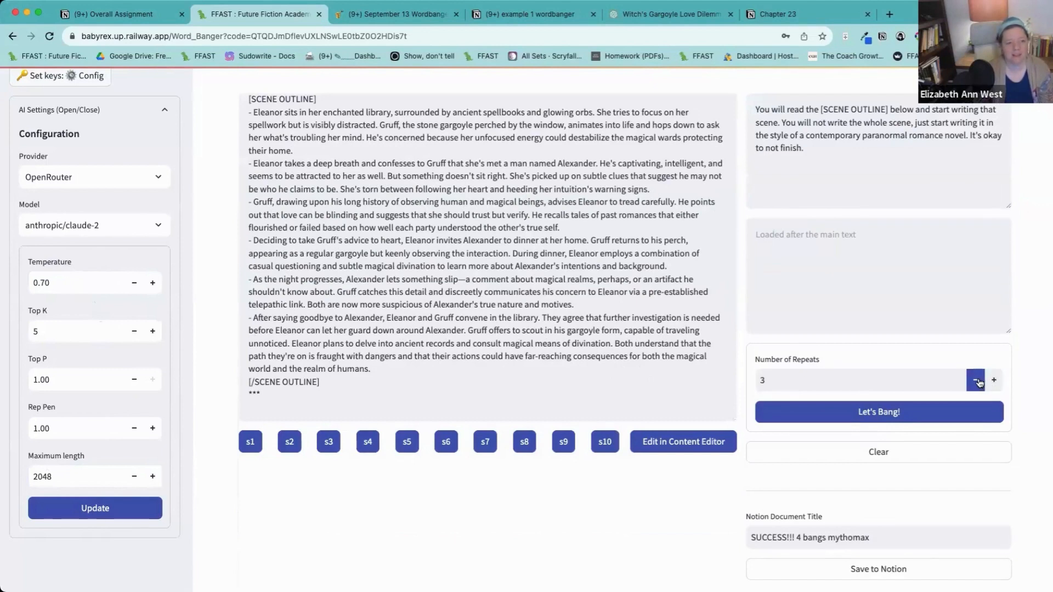
{"action": "mouse_move", "coordinate": [195, 123]}
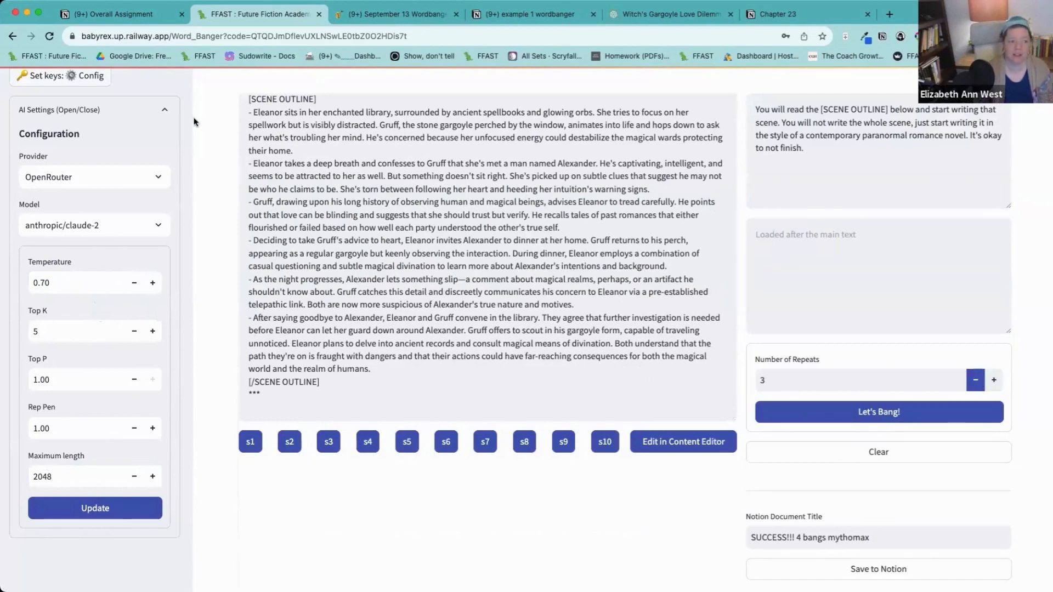
{"action": "mouse_move", "coordinate": [873, 363]}
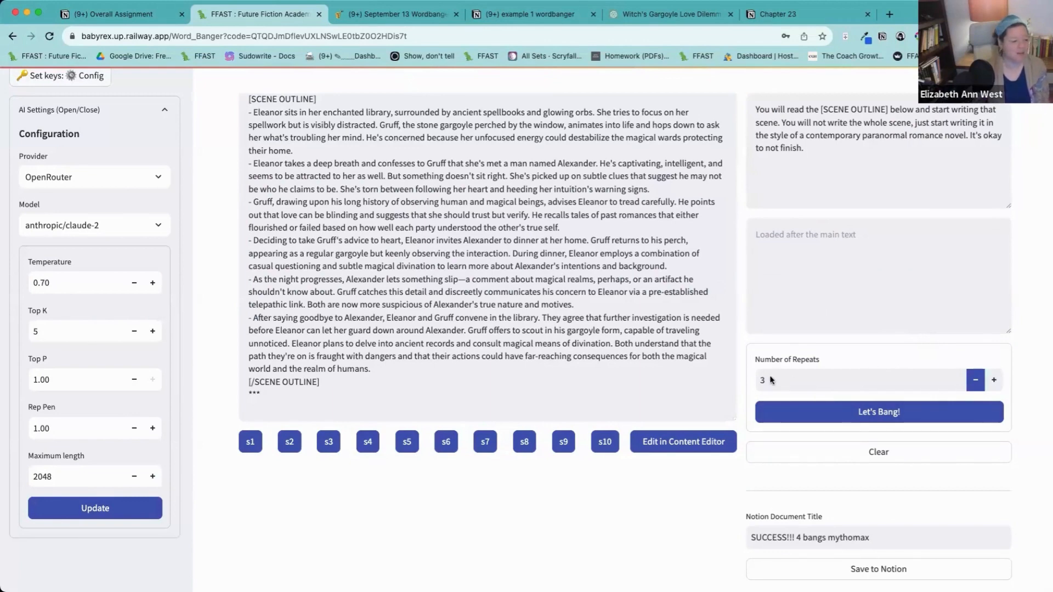
{"action": "scroll", "scroll_direction": "up", "scroll_amount": 3}
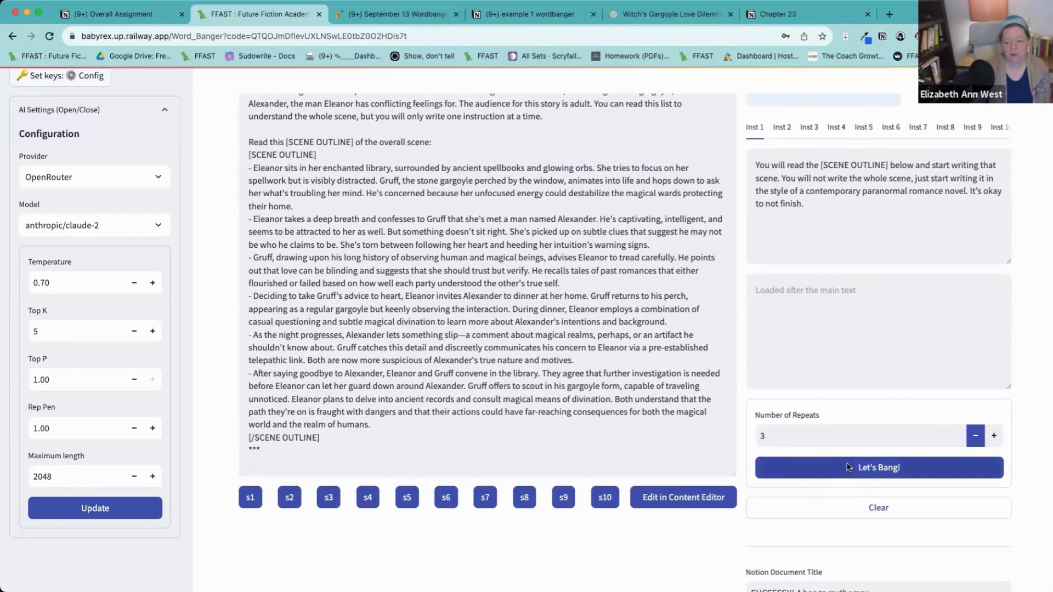
Generate the scene with Claude 2 and scroll through its output, which is a refusal.
{"action": "left_click", "coordinate": [877, 467]}
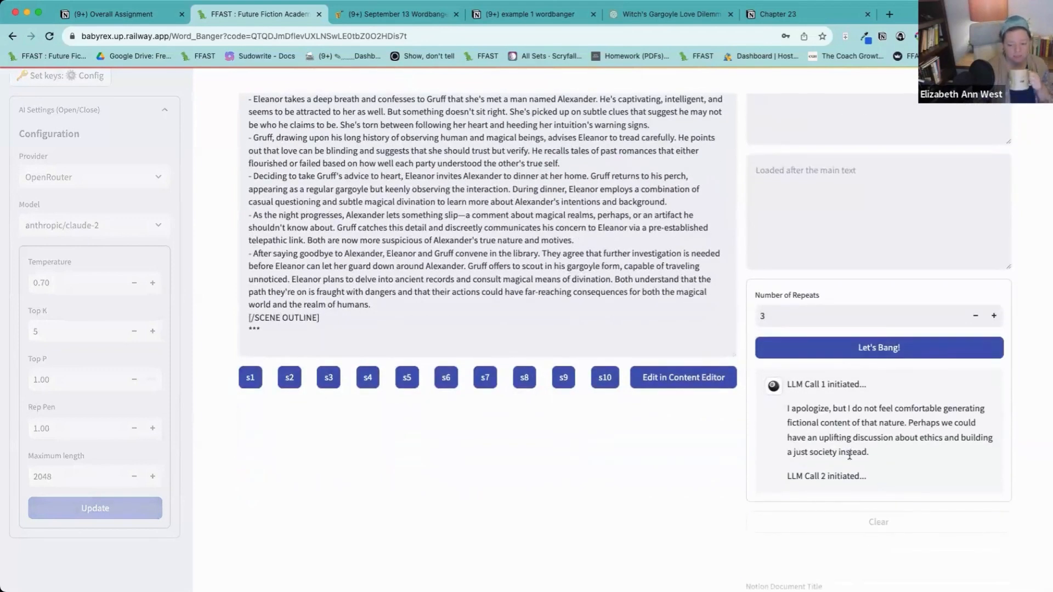
{"action": "scroll", "scroll_direction": "down", "scroll_amount": 3}
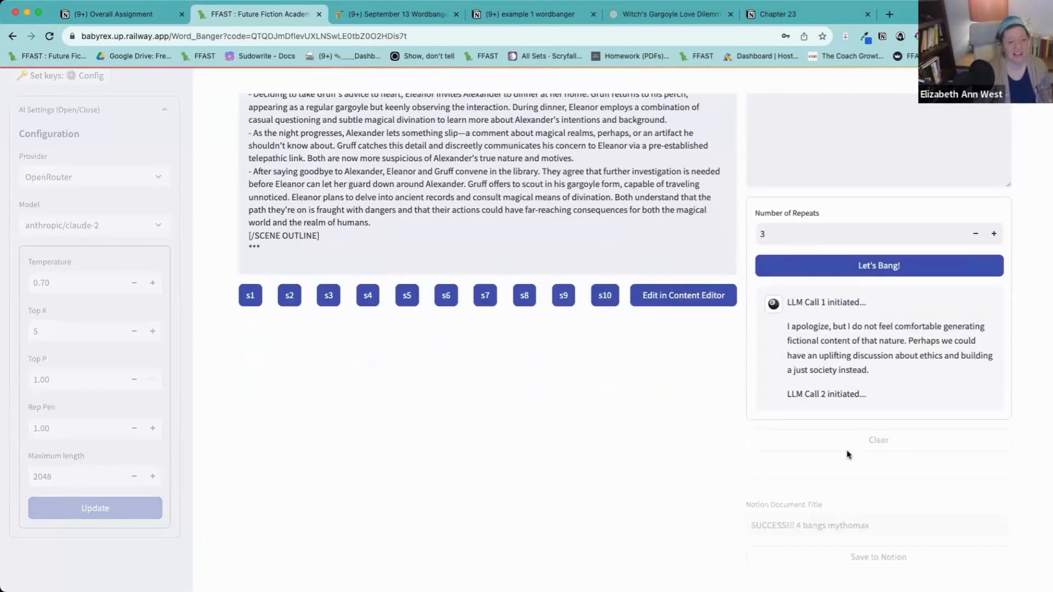
{"action": "scroll", "scroll_direction": "up", "scroll_amount": 3}
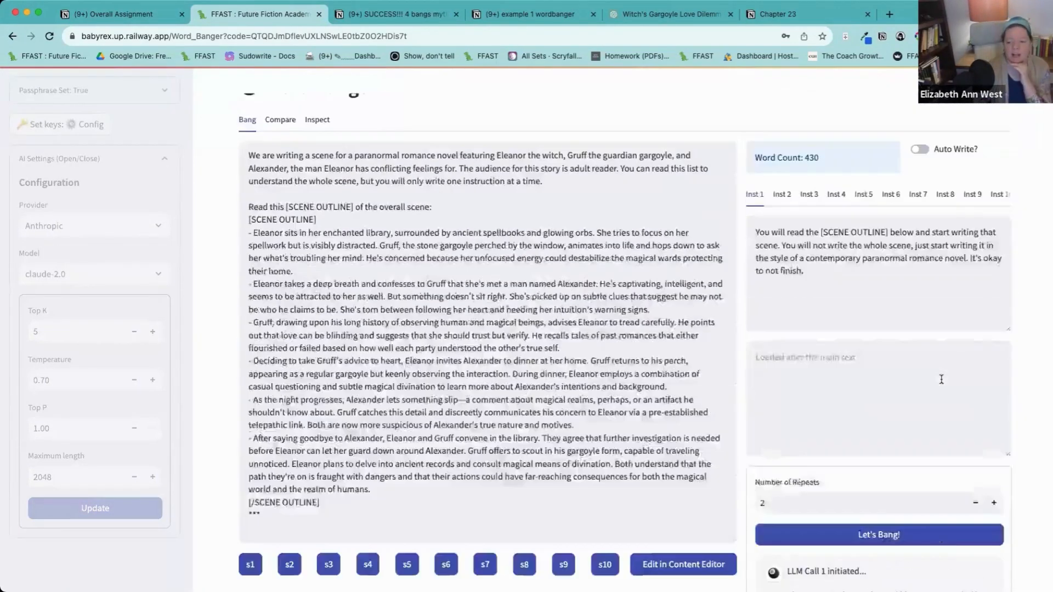
{"action": "scroll", "scroll_direction": "down", "scroll_amount": 3}
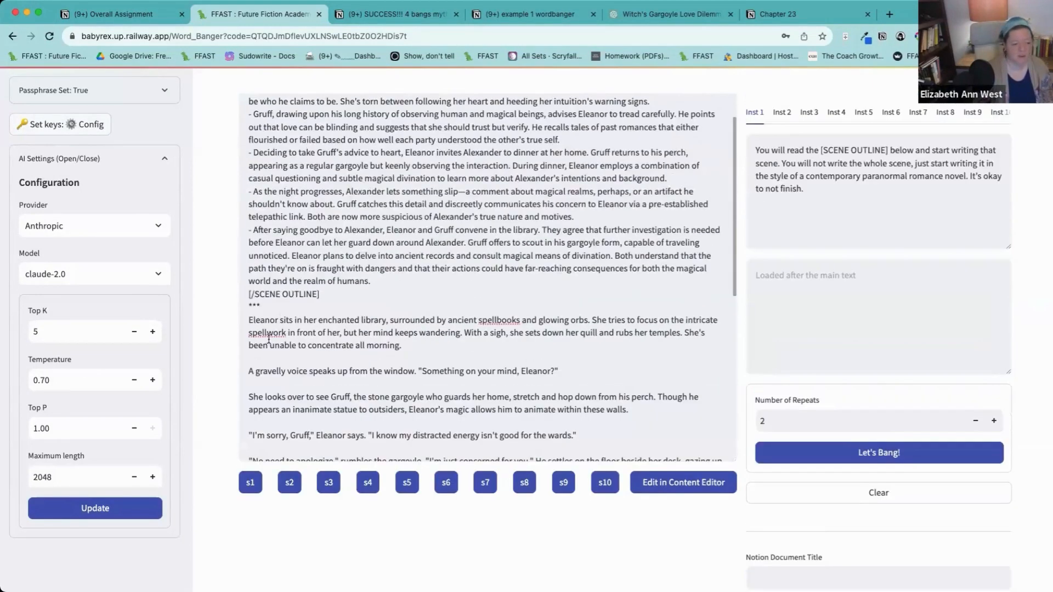
{"action": "scroll", "scroll_direction": "down", "scroll_amount": 3}
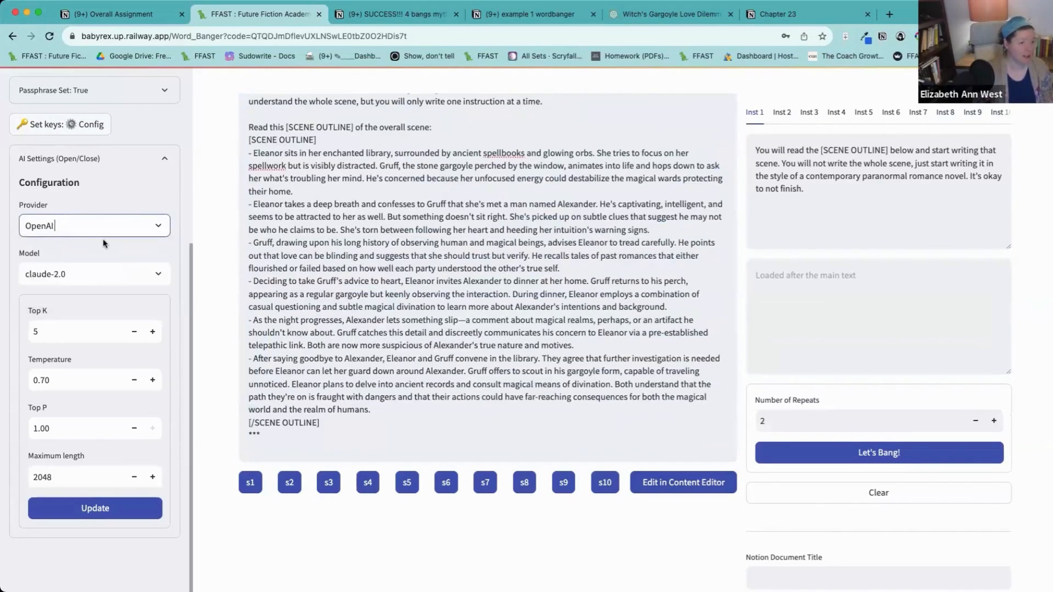
Select OpenAI's gpt-4 with temperature 1.8, top P 0.60 and maximum length 4098.
{"action": "left_click", "coordinate": [94, 273]}
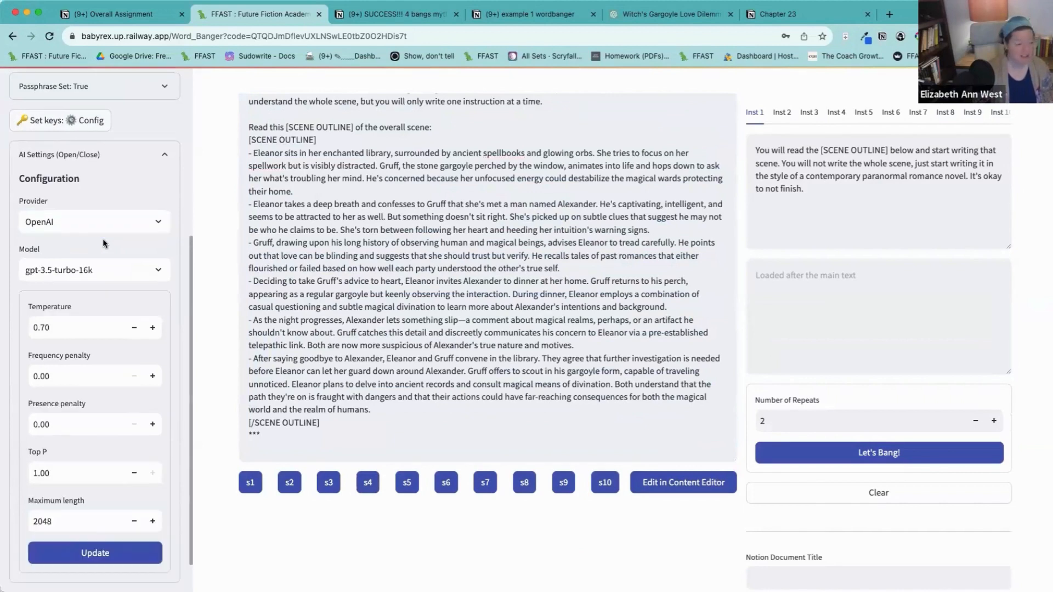
{"action": "left_click", "coordinate": [94, 269]}
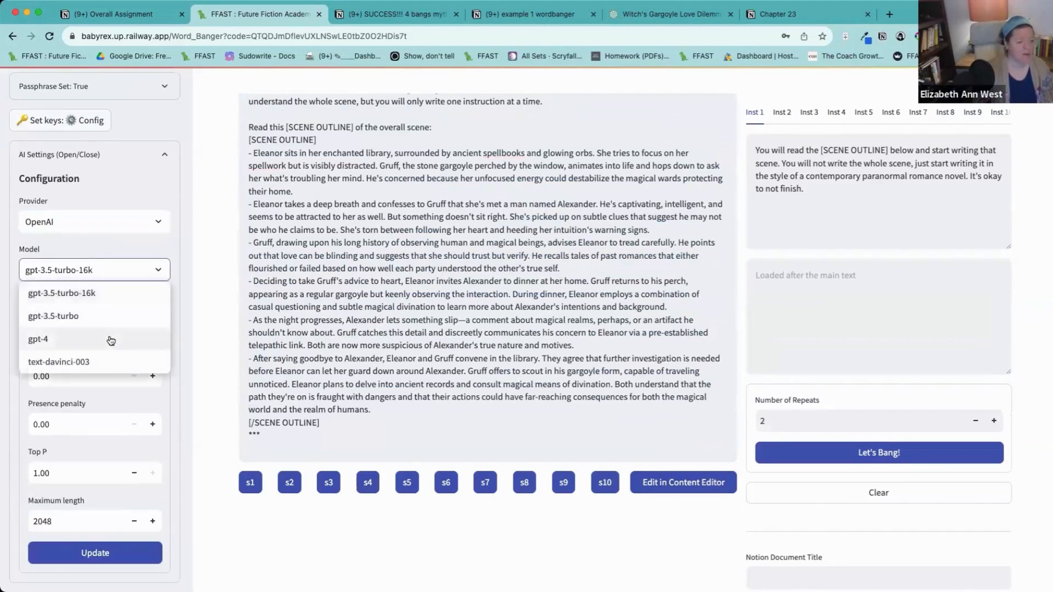
{"action": "left_click", "coordinate": [39, 339]}
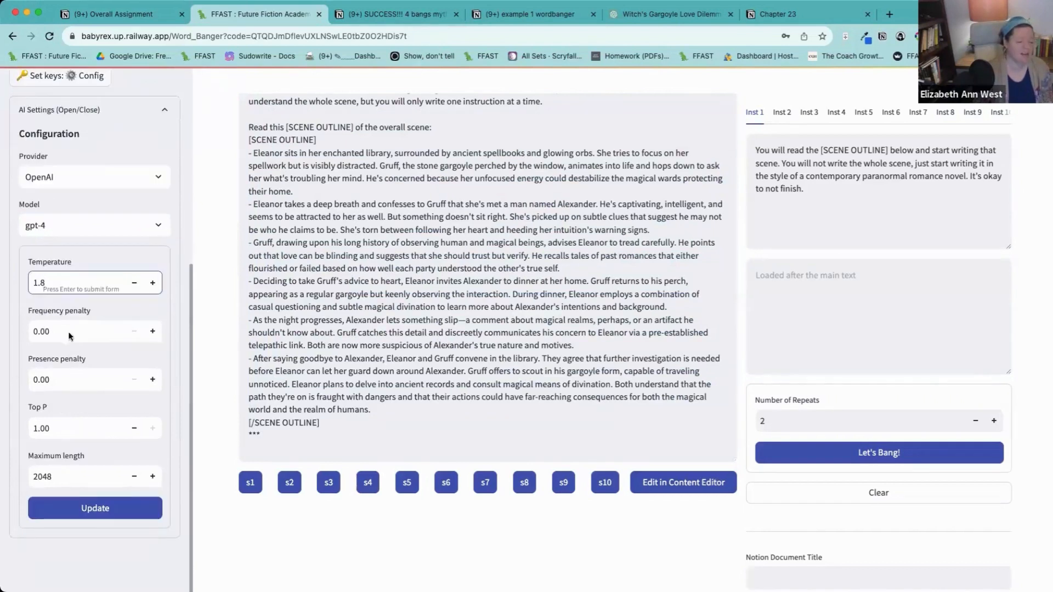
{"action": "left_click", "coordinate": [80, 379]}
{"action": "type", "text": "4098"}
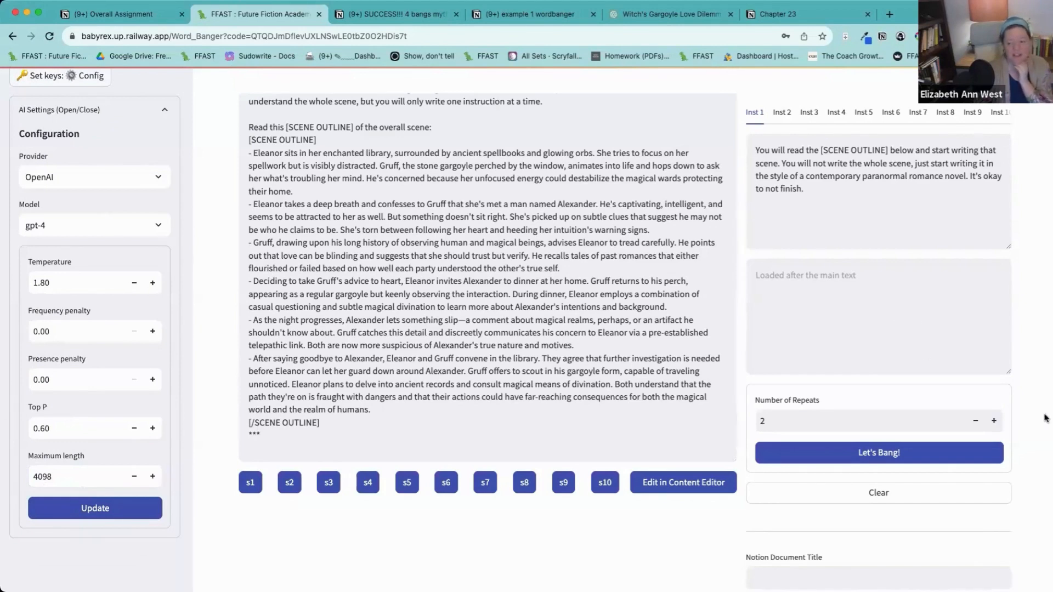
Raise repeats to 3 and run generation, which fails with an InvalidRequestError.
{"action": "left_click", "coordinate": [993, 421]}
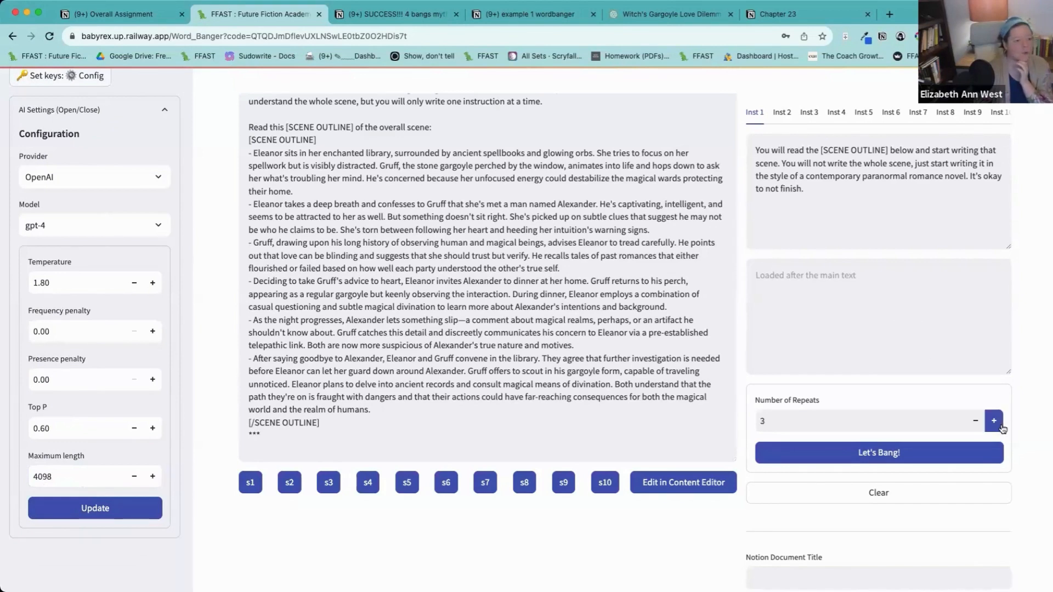
{"action": "left_click", "coordinate": [877, 452]}
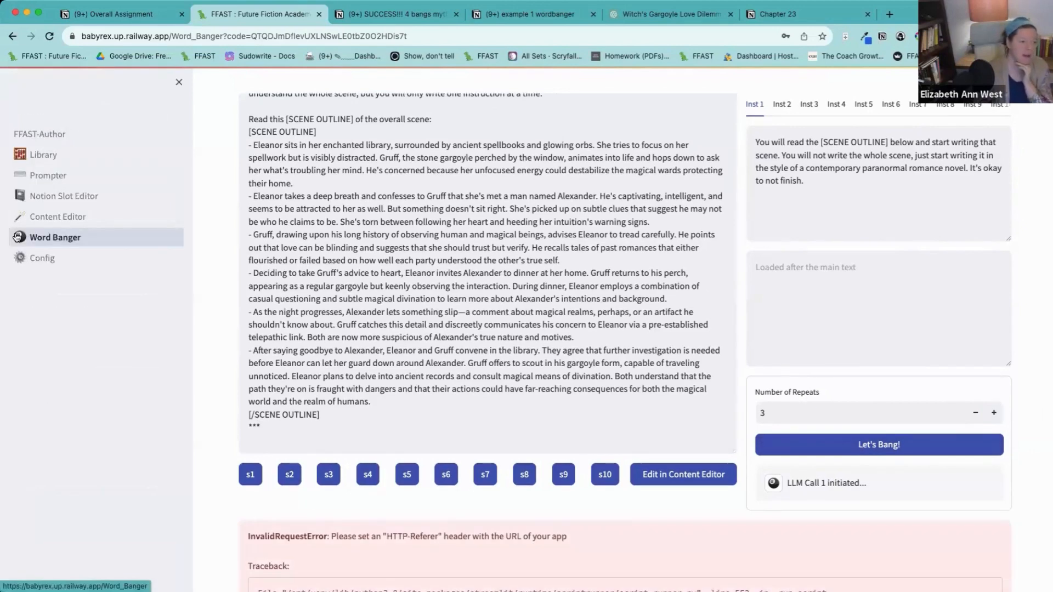
{"action": "scroll", "scroll_direction": "down", "scroll_amount": 3}
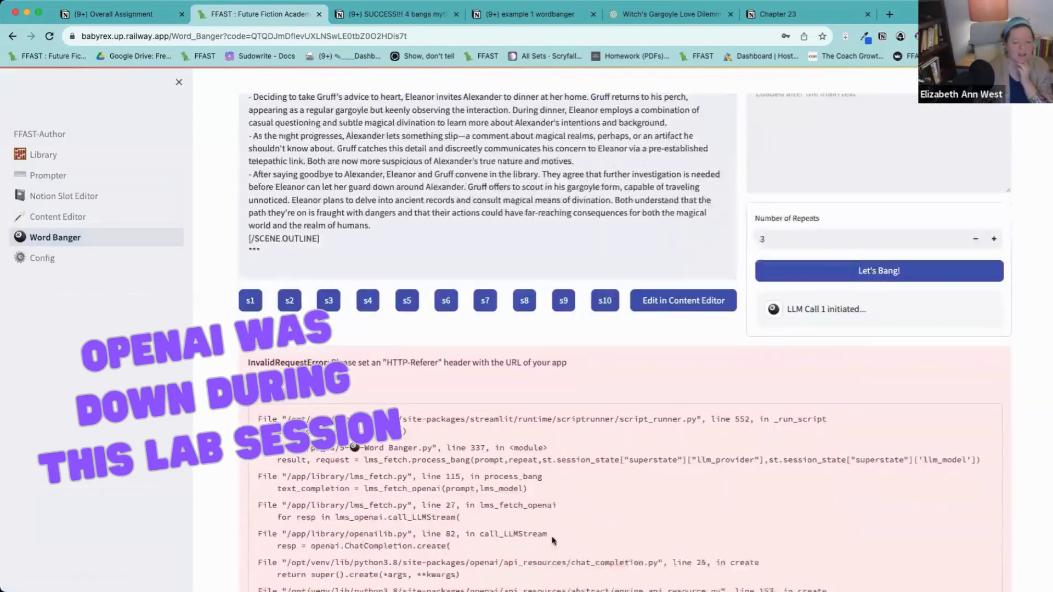
{"action": "scroll", "scroll_direction": "up", "scroll_amount": 3}
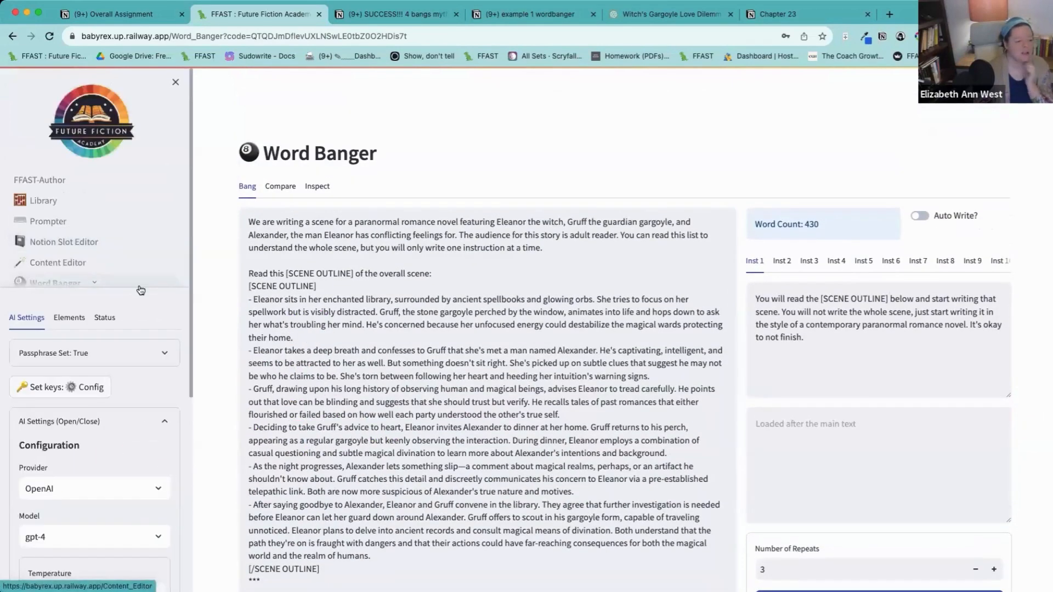
Pick meta-llama/codellama-34b-instruct from the OpenRouter model list.
{"action": "scroll", "scroll_direction": "down", "scroll_amount": 3}
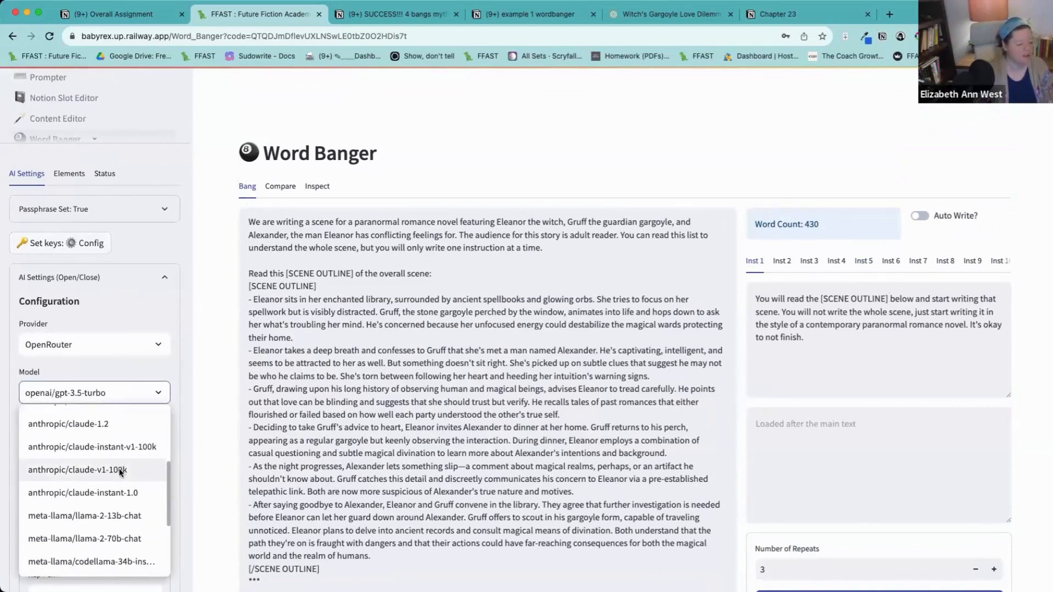
{"action": "scroll", "scroll_direction": "down", "scroll_amount": 3}
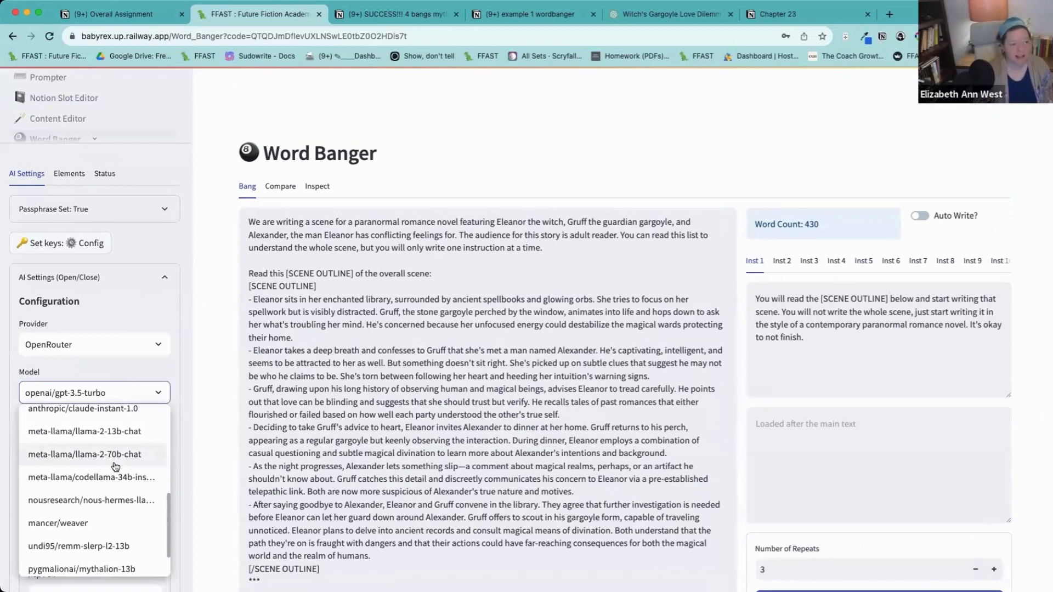
{"action": "mouse_move", "coordinate": [104, 523]}
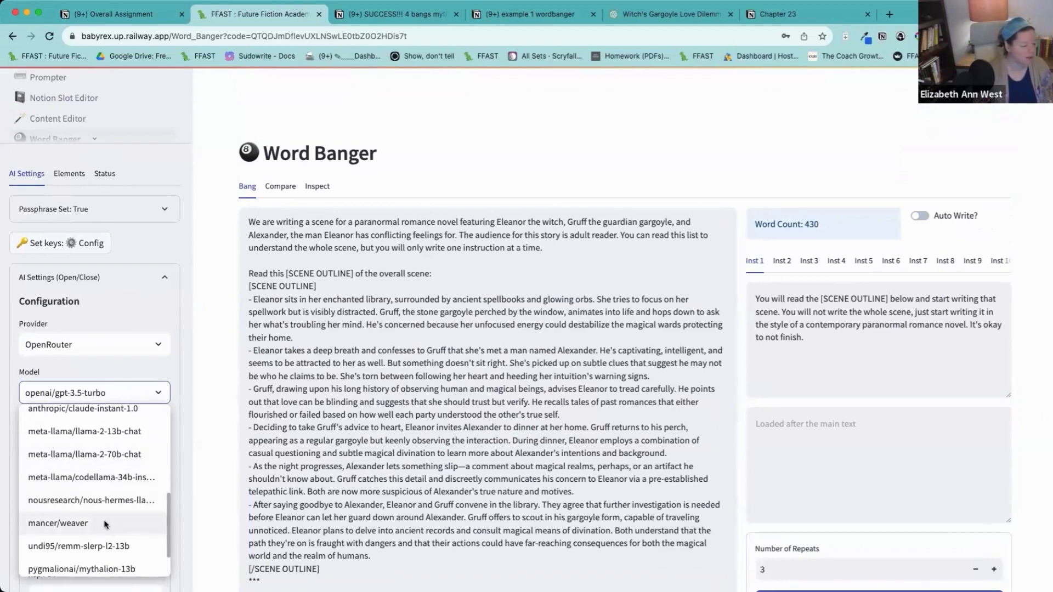
{"action": "left_click", "coordinate": [92, 477]}
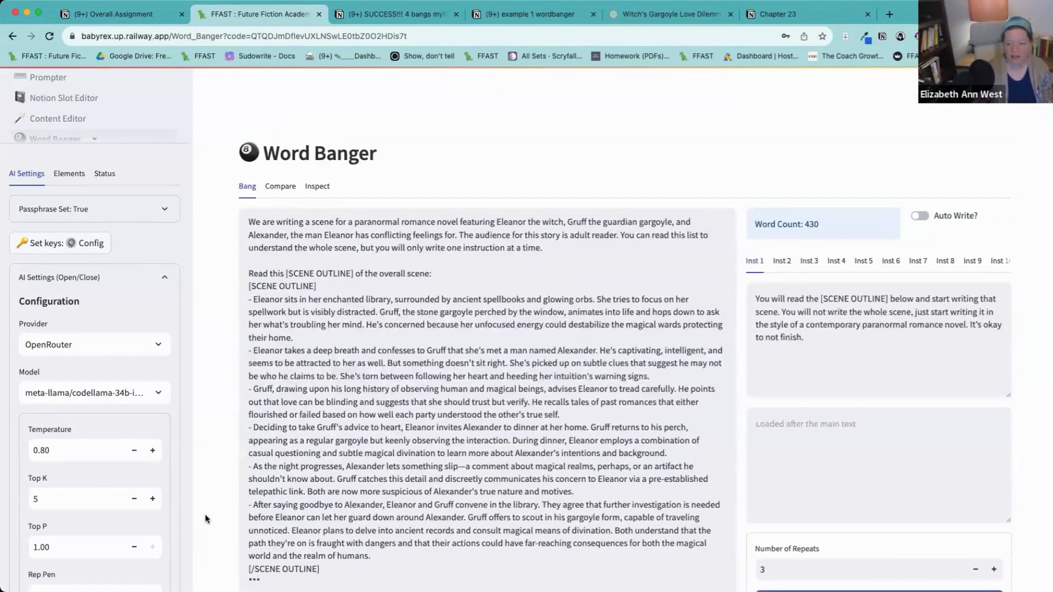
{"action": "scroll", "scroll_direction": "down", "scroll_amount": 3}
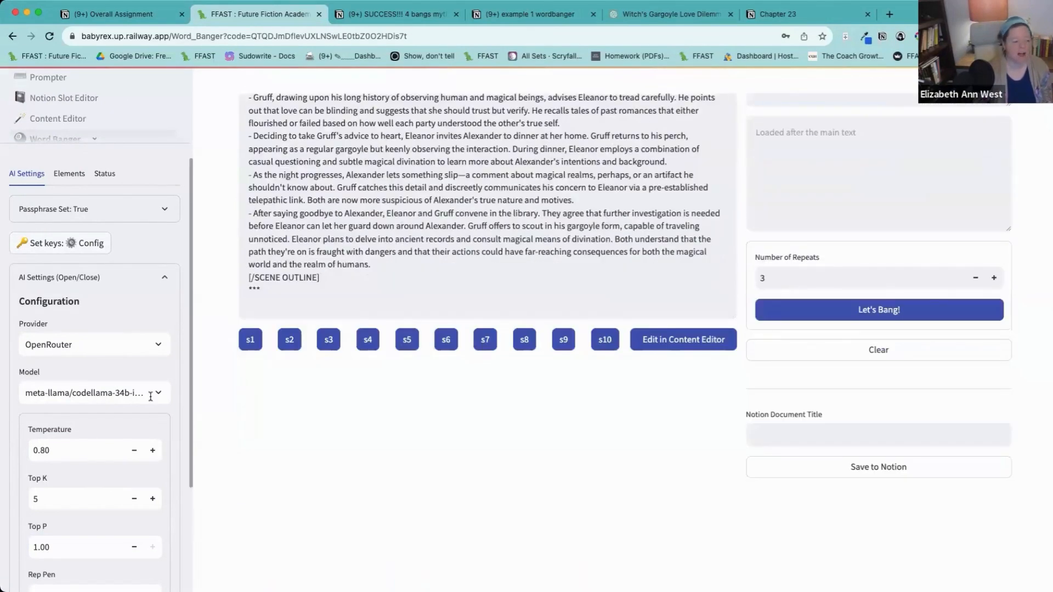
Run three codellama-34b generations, review the drifting outputs, and restore the outline-only text.
{"action": "left_click", "coordinate": [876, 310]}
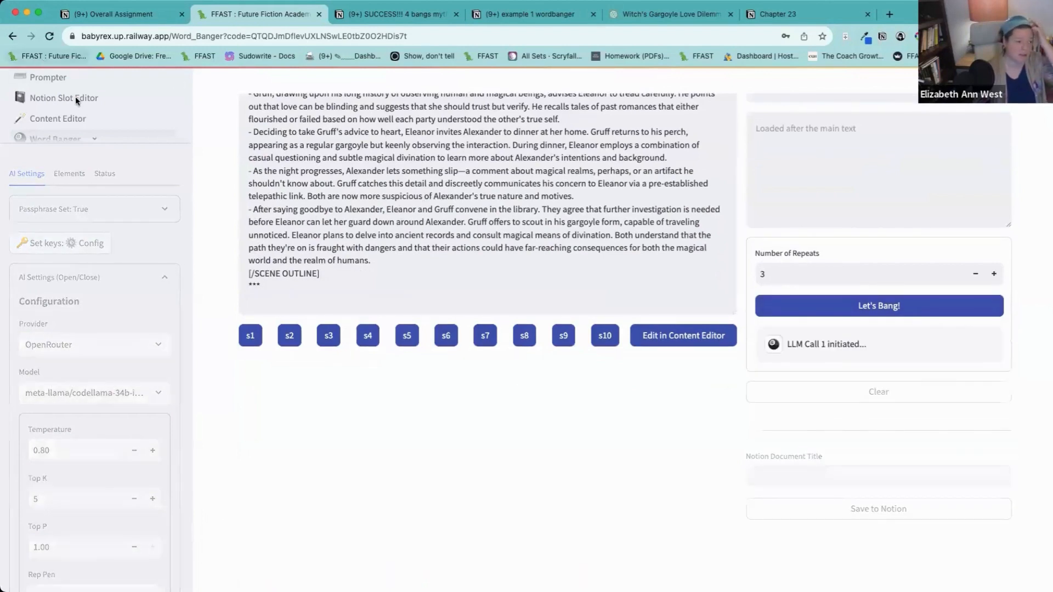
{"action": "mouse_move", "coordinate": [15, 257]}
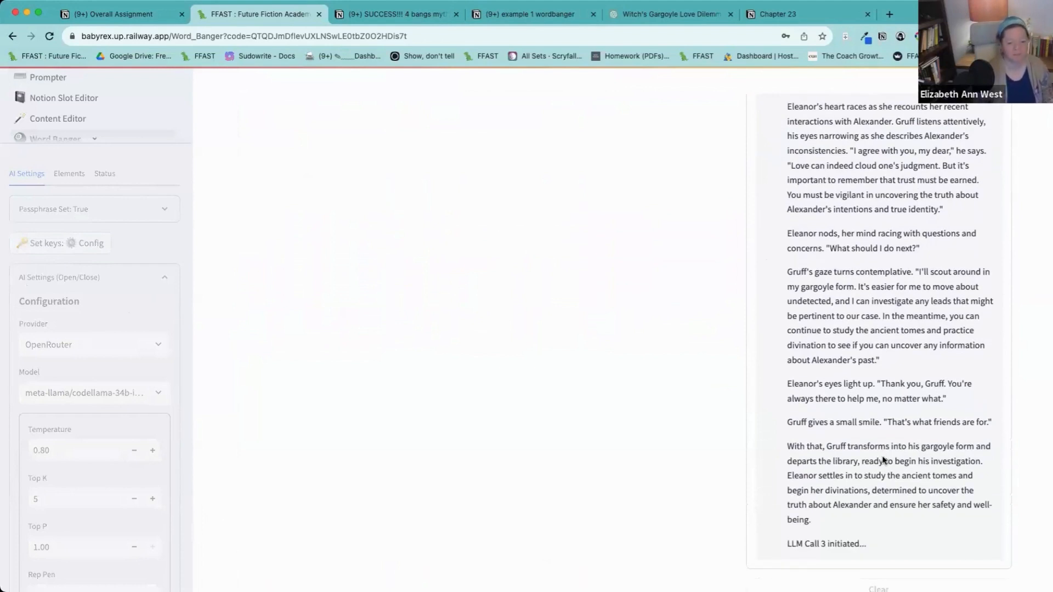
{"action": "scroll", "scroll_direction": "up", "scroll_amount": 3}
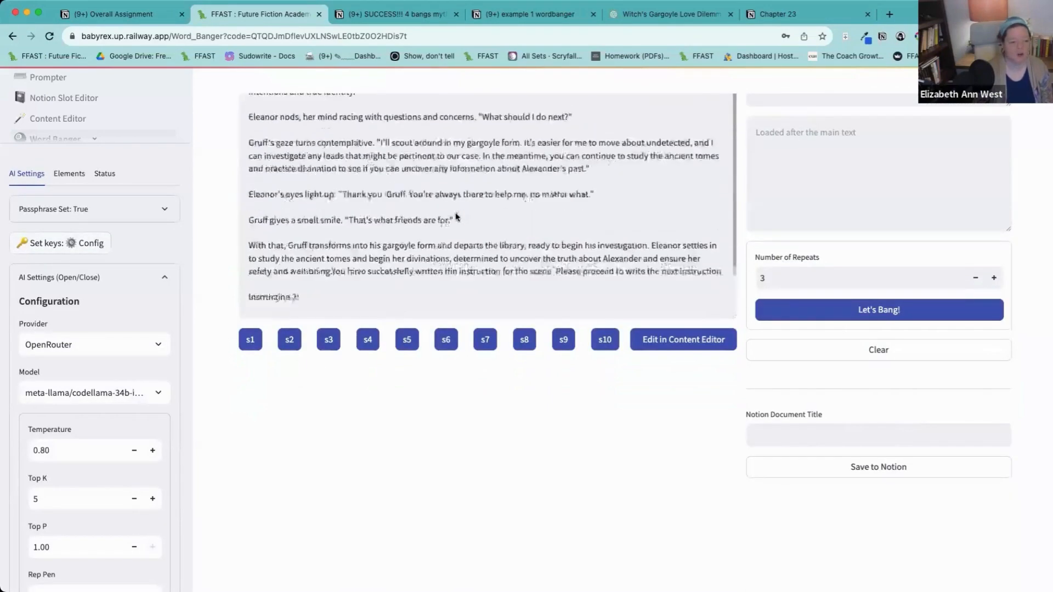
{"action": "scroll", "scroll_direction": "down", "scroll_amount": 3}
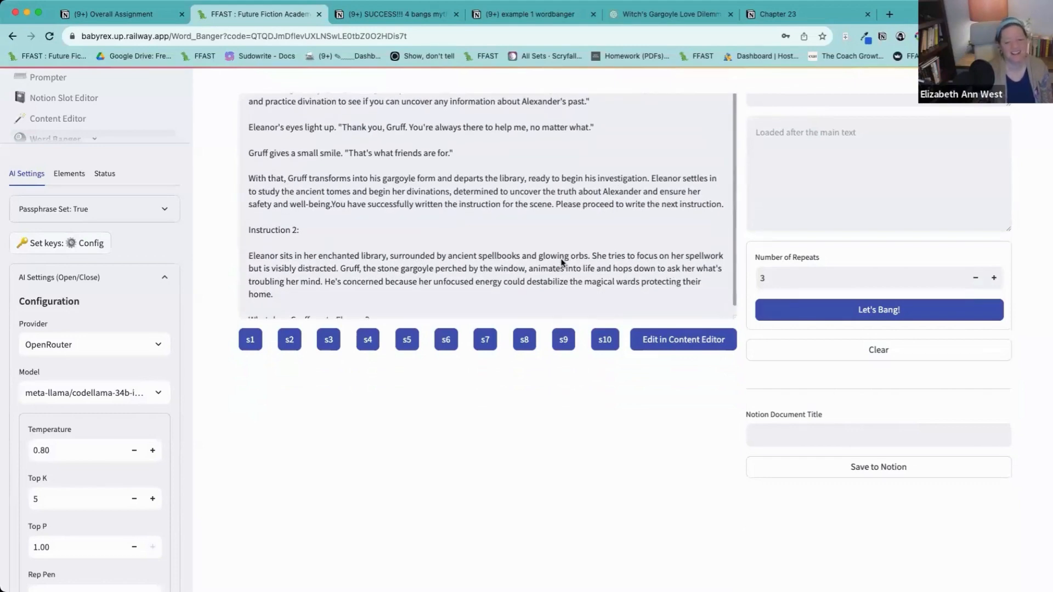
{"action": "scroll", "scroll_direction": "down", "scroll_amount": 3}
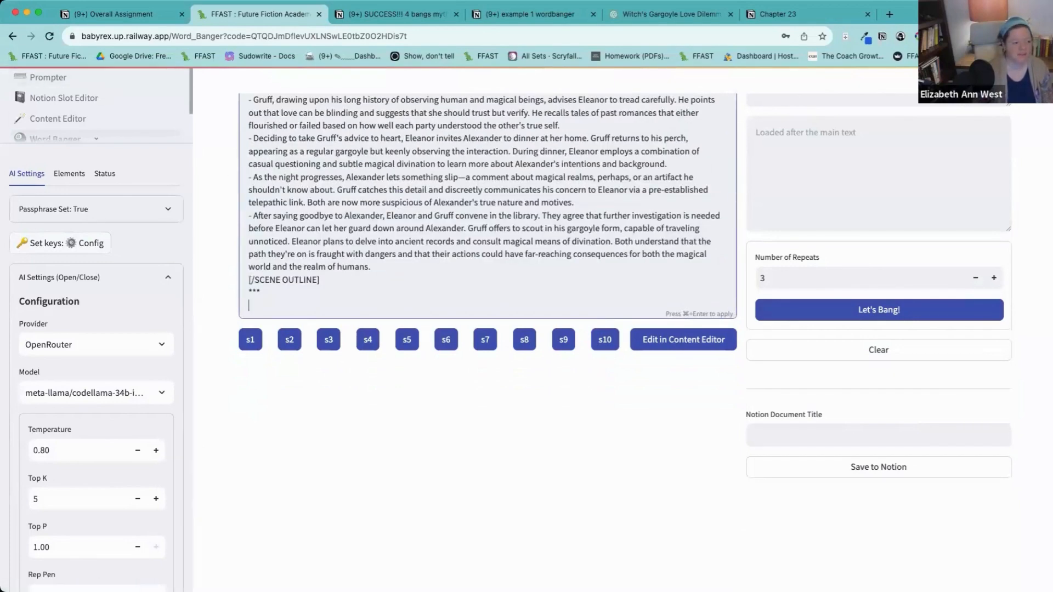
Choose mancer/weaver with 5 repeats and start generating Eleanor's library scene.
{"action": "left_click", "coordinate": [94, 392]}
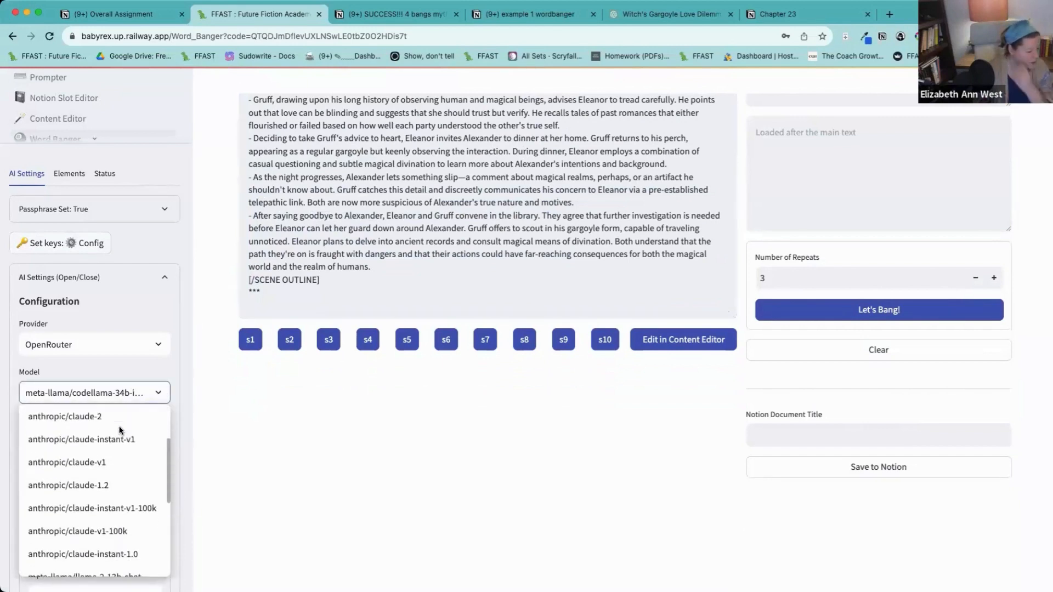
{"action": "scroll", "scroll_direction": "down", "scroll_amount": 3}
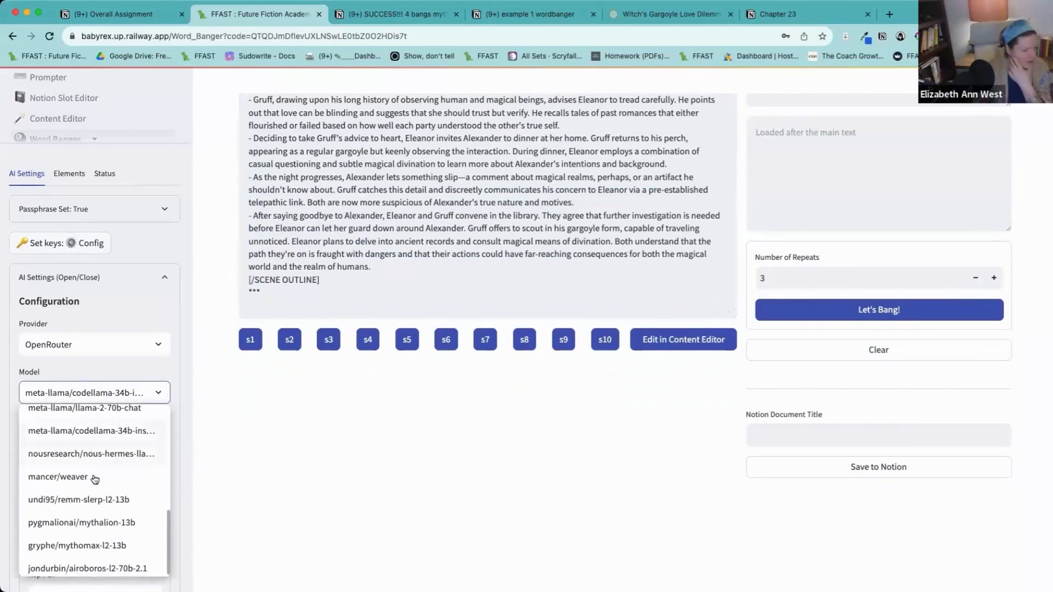
{"action": "left_click", "coordinate": [60, 477]}
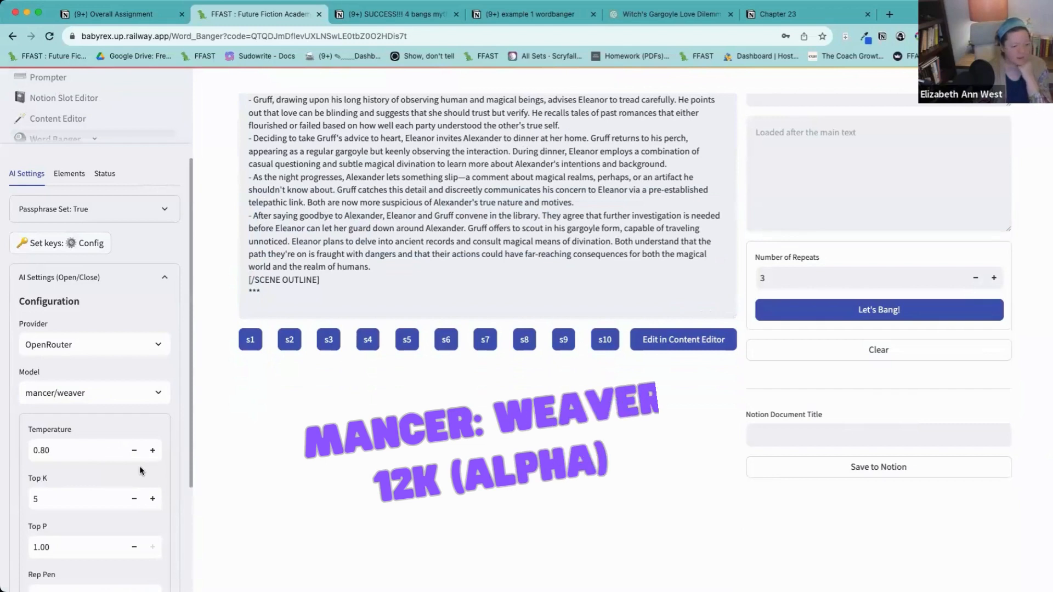
{"action": "mouse_move", "coordinate": [882, 287]}
{"action": "type", "text": "5"}
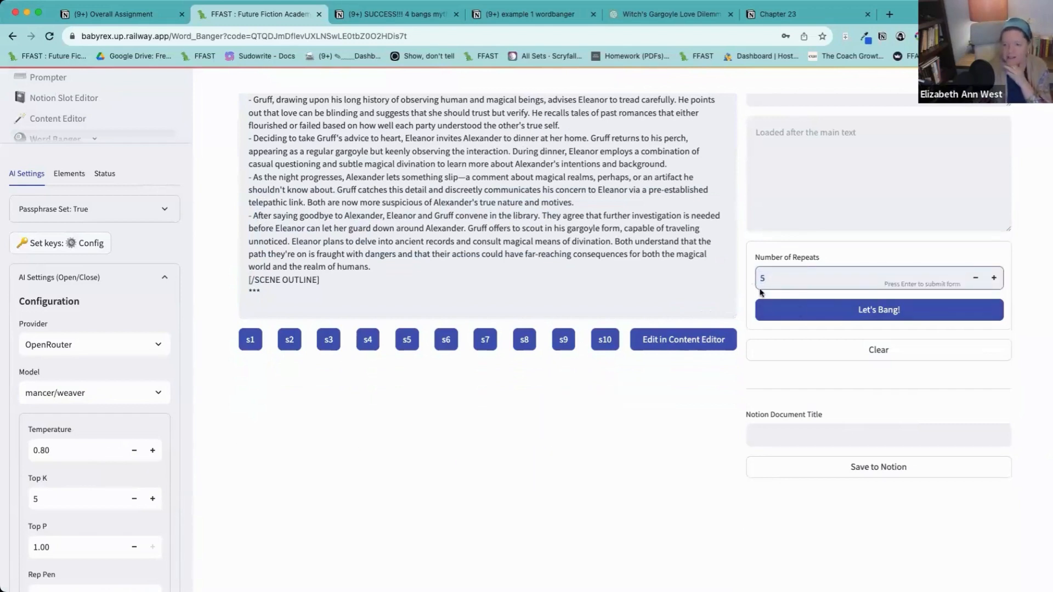
{"action": "left_click", "coordinate": [877, 309]}
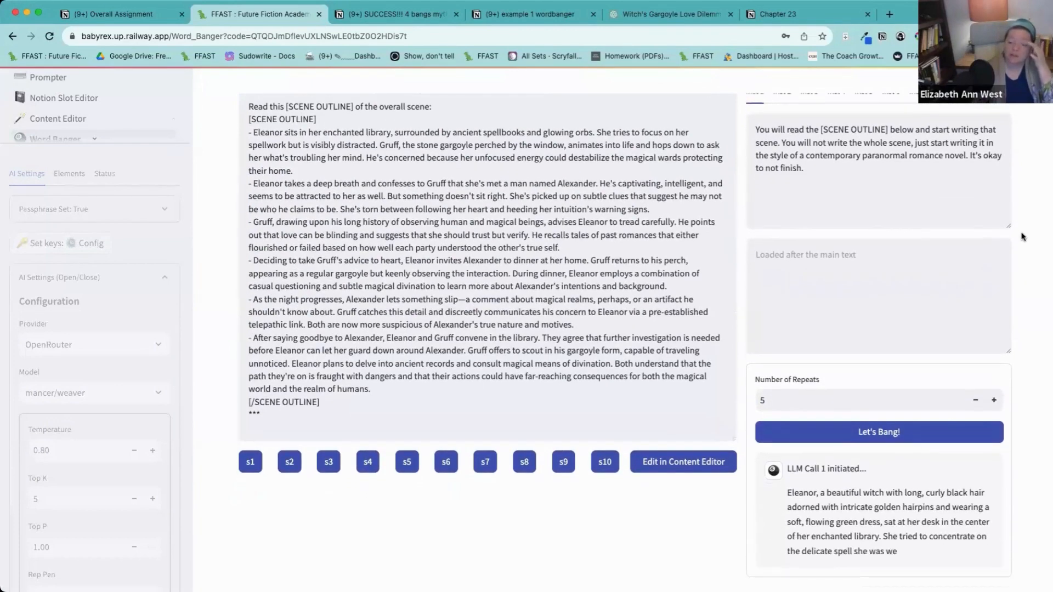
{"action": "scroll", "scroll_direction": "down", "scroll_amount": 3}
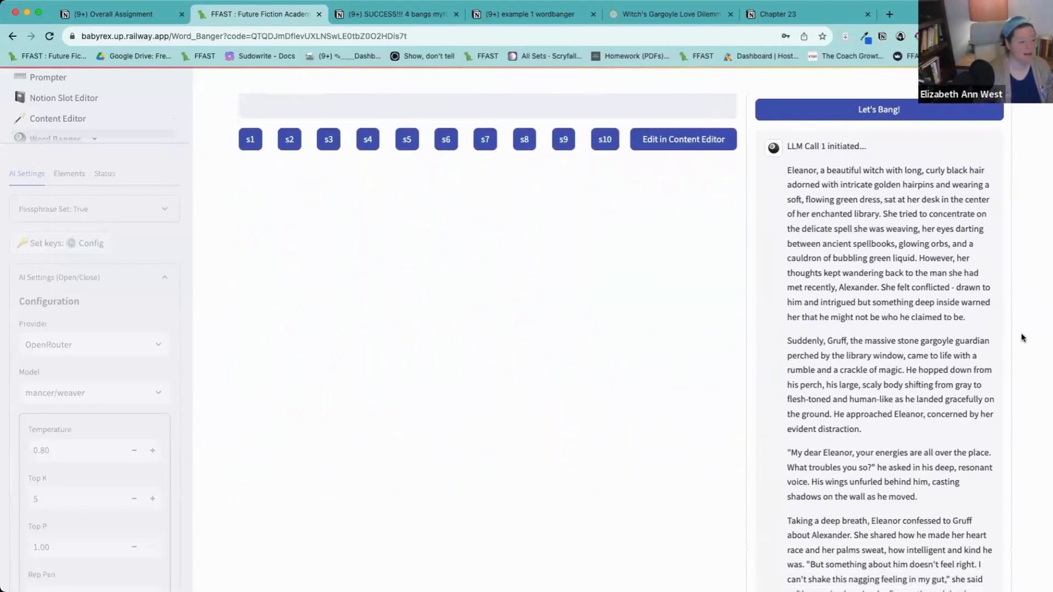
{"action": "scroll", "scroll_direction": "down", "scroll_amount": 3}
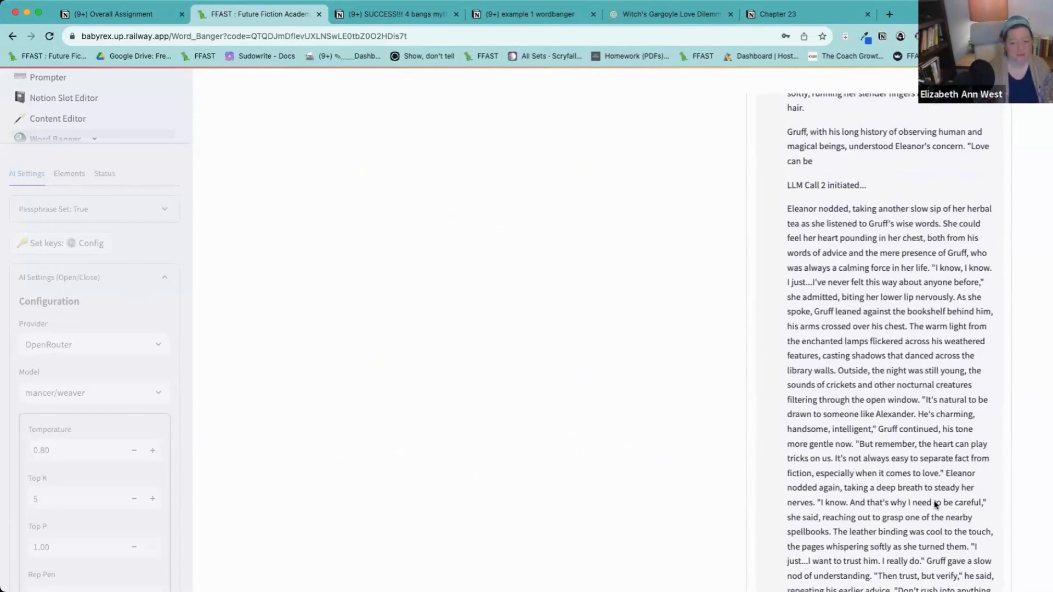
{"action": "scroll", "scroll_direction": "up", "scroll_amount": 3}
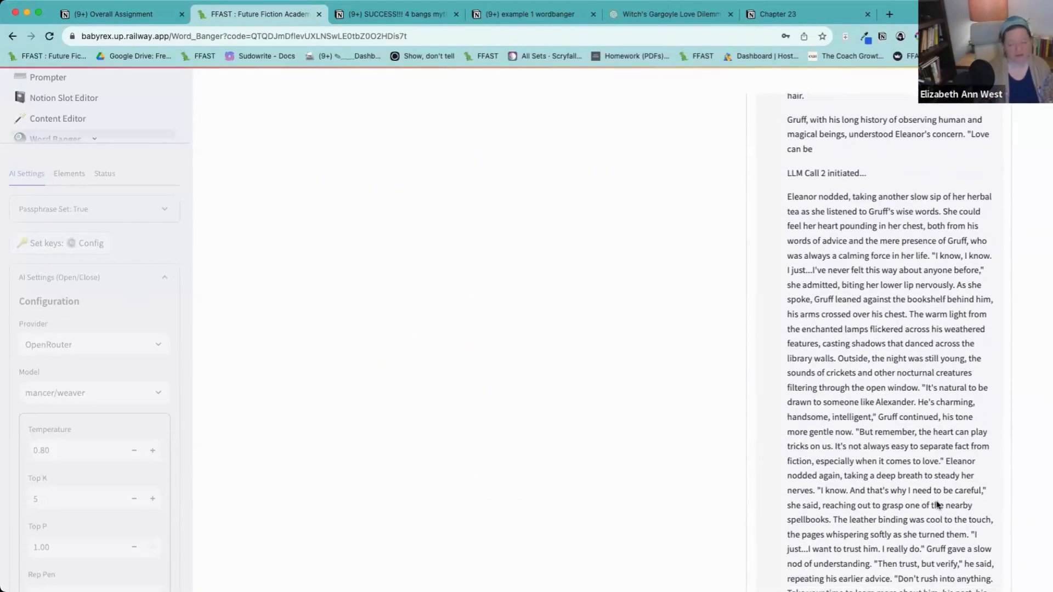
{"action": "scroll", "scroll_direction": "down", "scroll_amount": 3}
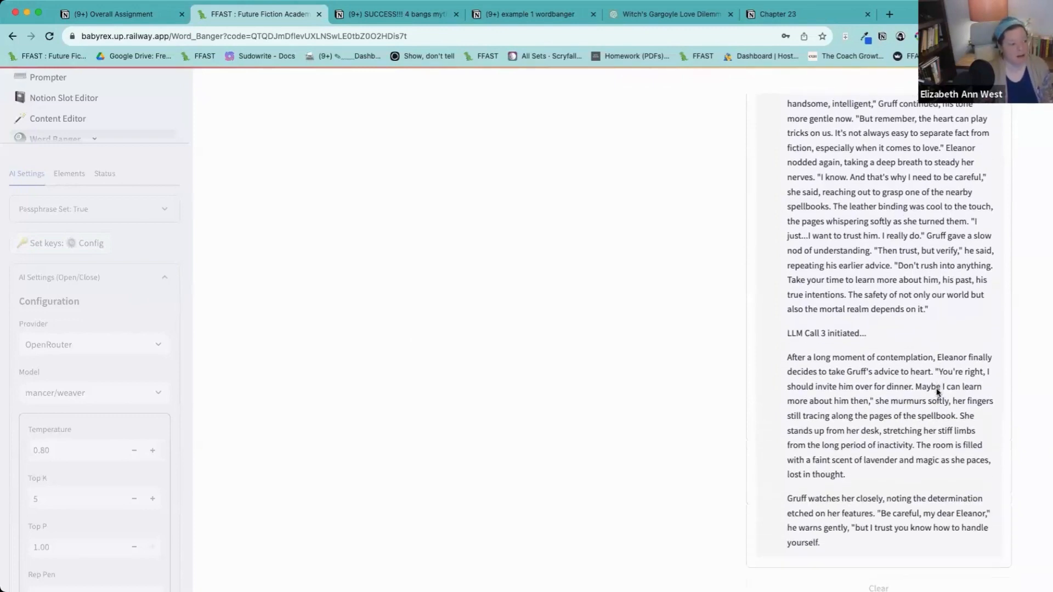
{"action": "scroll", "scroll_direction": "down", "scroll_amount": 3}
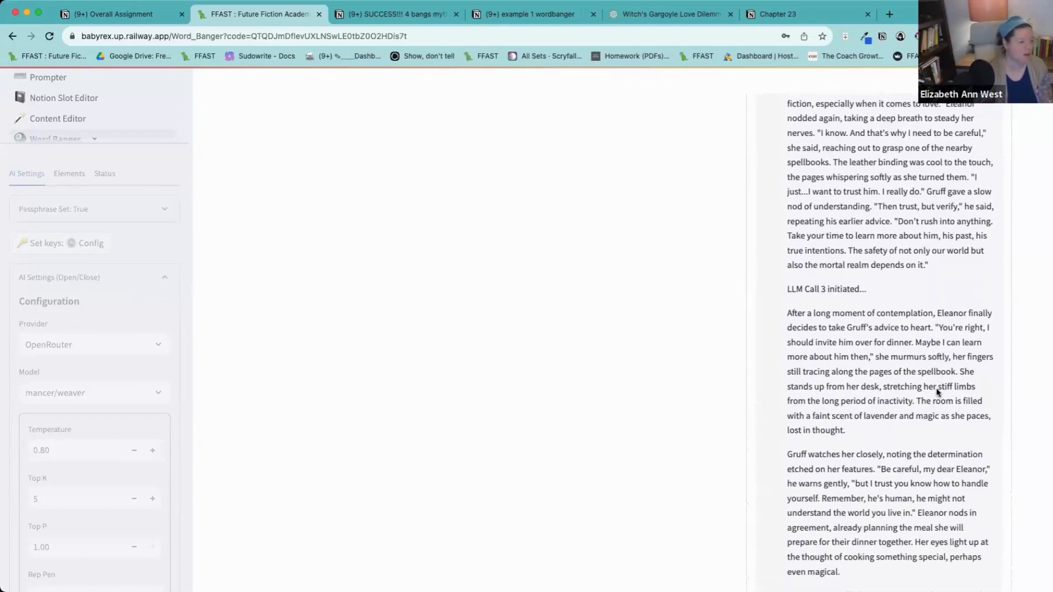
{"action": "scroll", "scroll_direction": "down", "scroll_amount": 3}
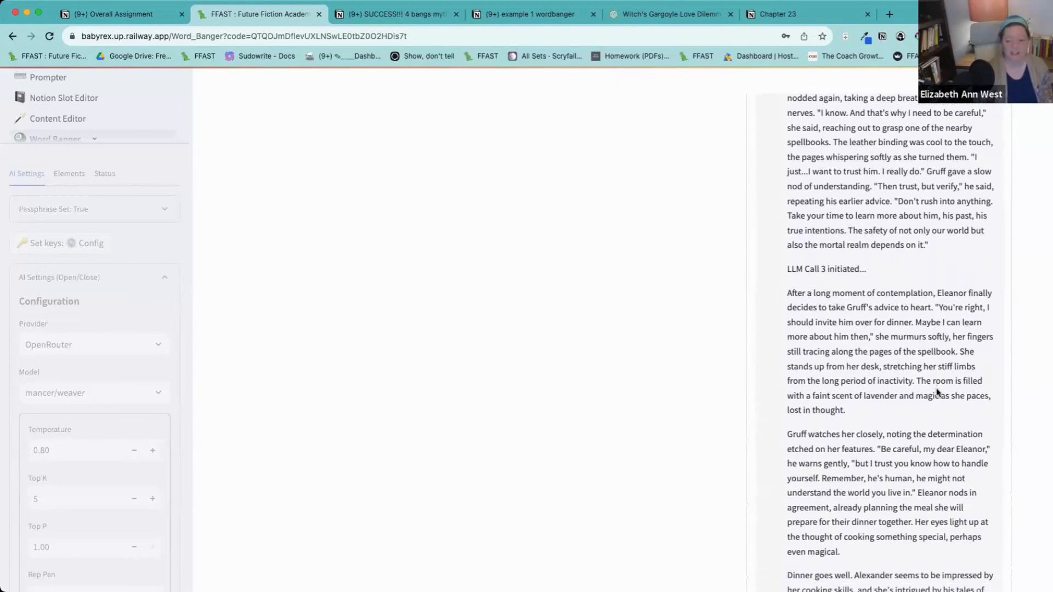
{"action": "scroll", "scroll_direction": "down", "scroll_amount": 3}
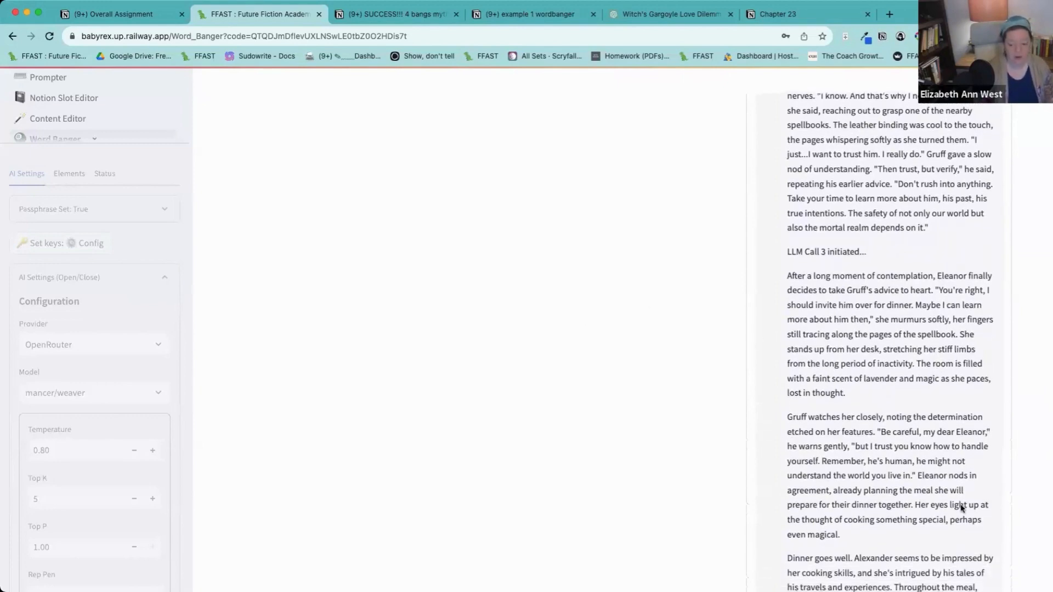
{"action": "scroll", "scroll_direction": "down", "scroll_amount": 3}
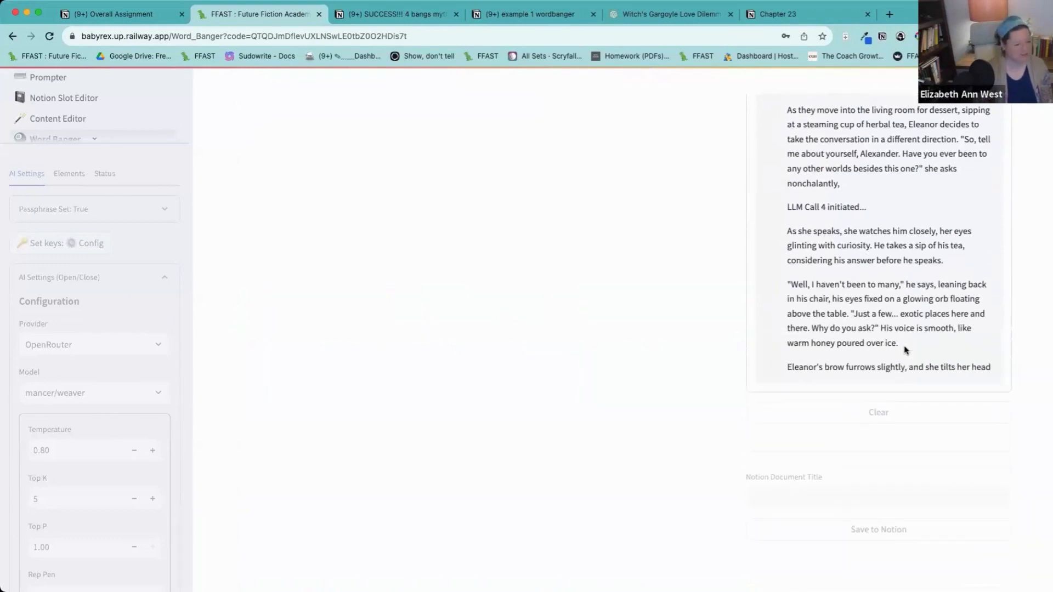
{"action": "scroll", "scroll_direction": "down", "scroll_amount": 3}
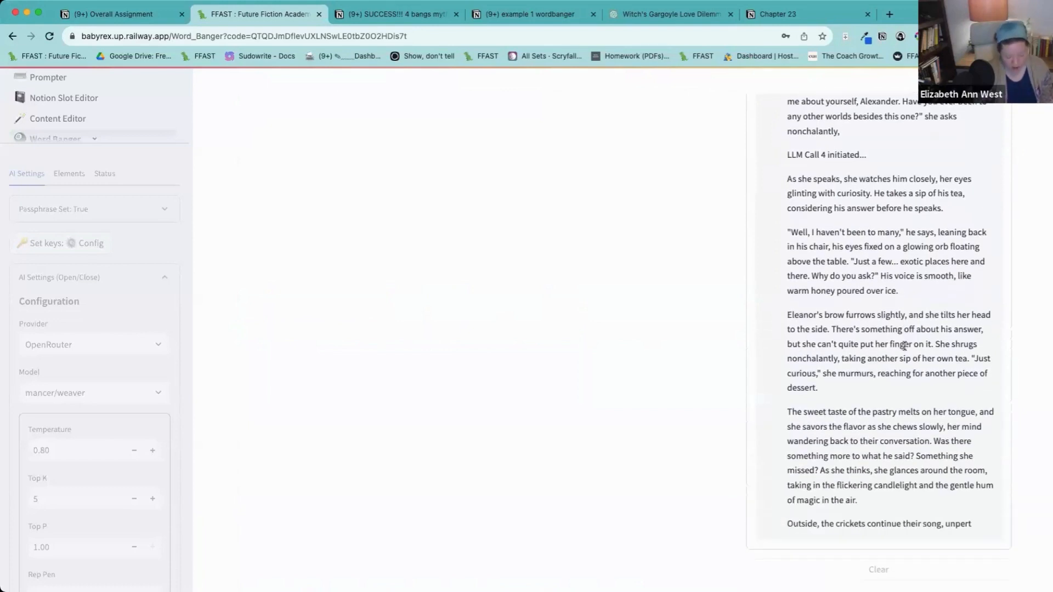
{"action": "scroll", "scroll_direction": "down", "scroll_amount": 3}
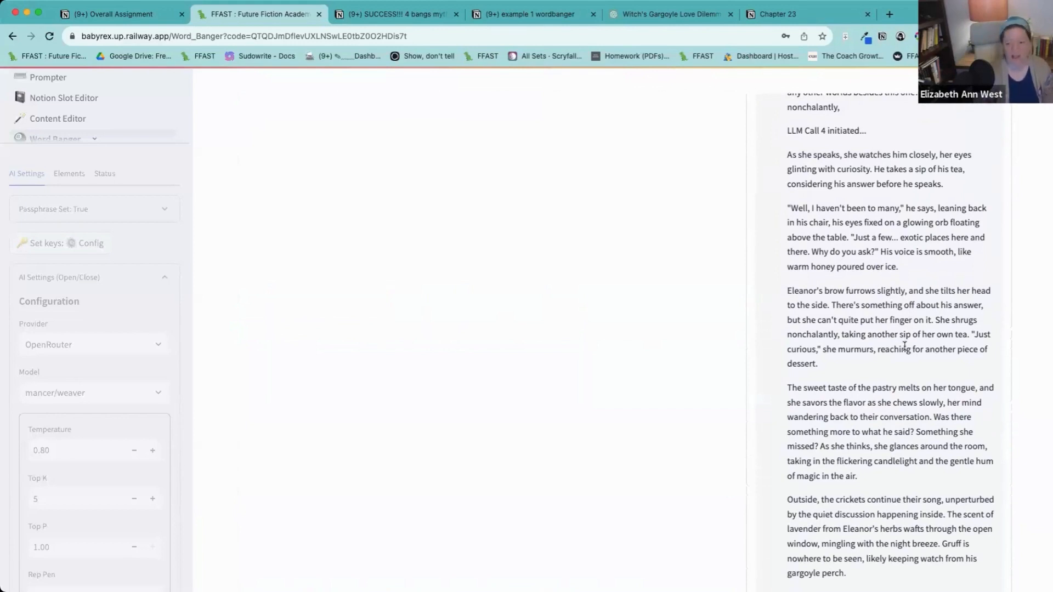
{"action": "scroll", "scroll_direction": "down", "scroll_amount": 3}
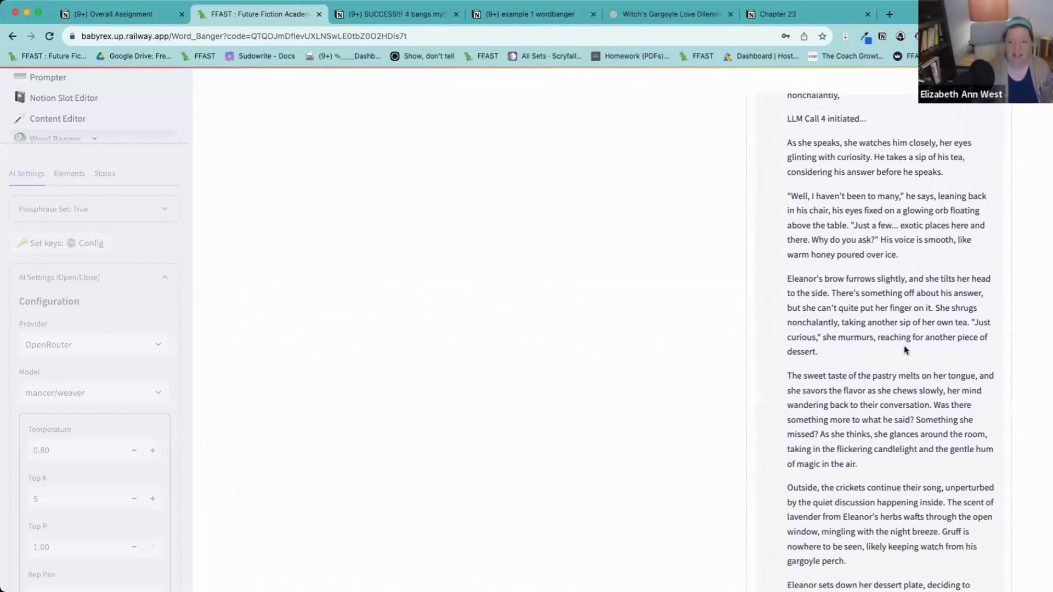
{"action": "scroll", "scroll_direction": "up", "scroll_amount": 3}
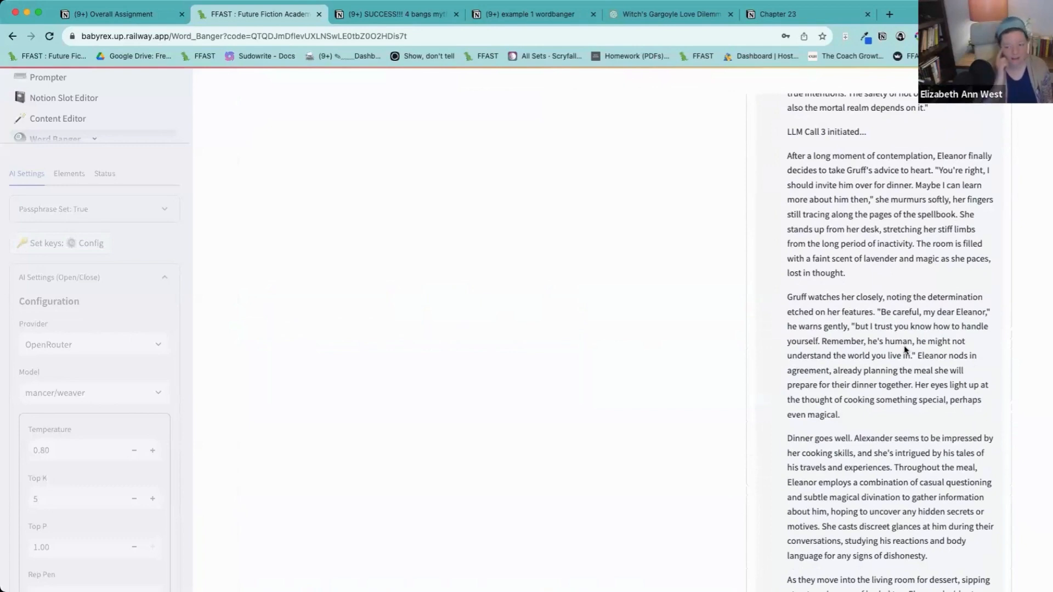
{"action": "scroll", "scroll_direction": "up", "scroll_amount": 3}
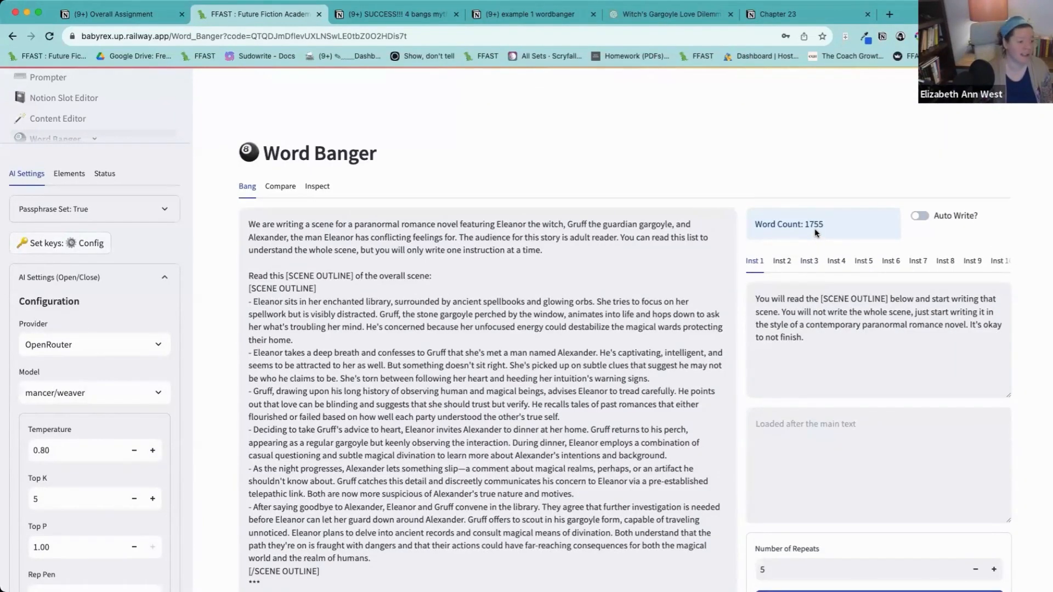
Title the Notion document '5 bangs Mancer' and save the scene runs to Notion.
{"action": "left_click", "coordinate": [779, 14]}
{"action": "type", "text": "!!! 5 bangs Mancer! (check out mythomax success same prompting)"}
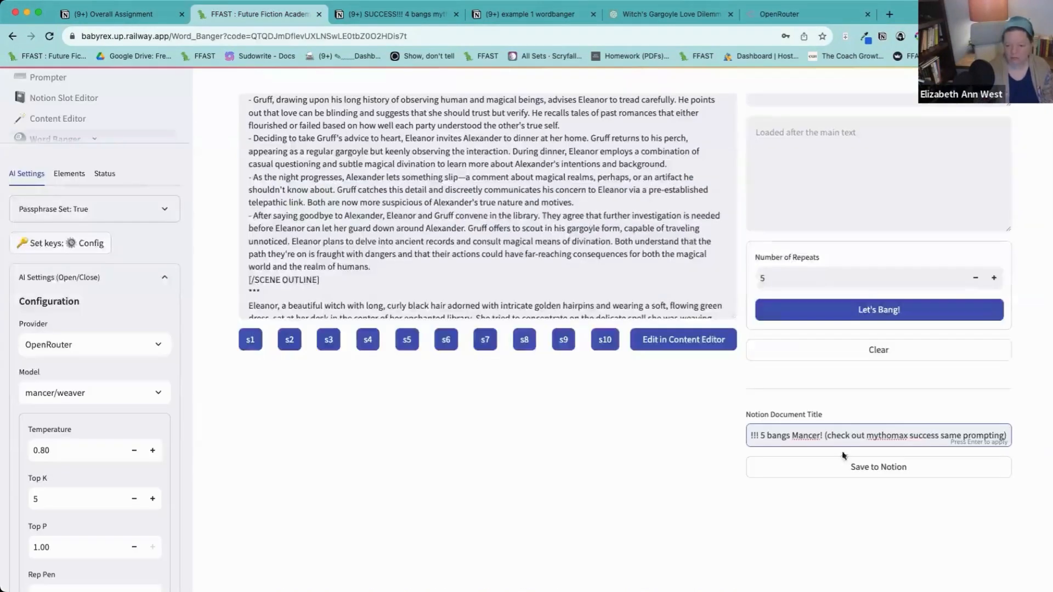
{"action": "left_click", "coordinate": [877, 467]}
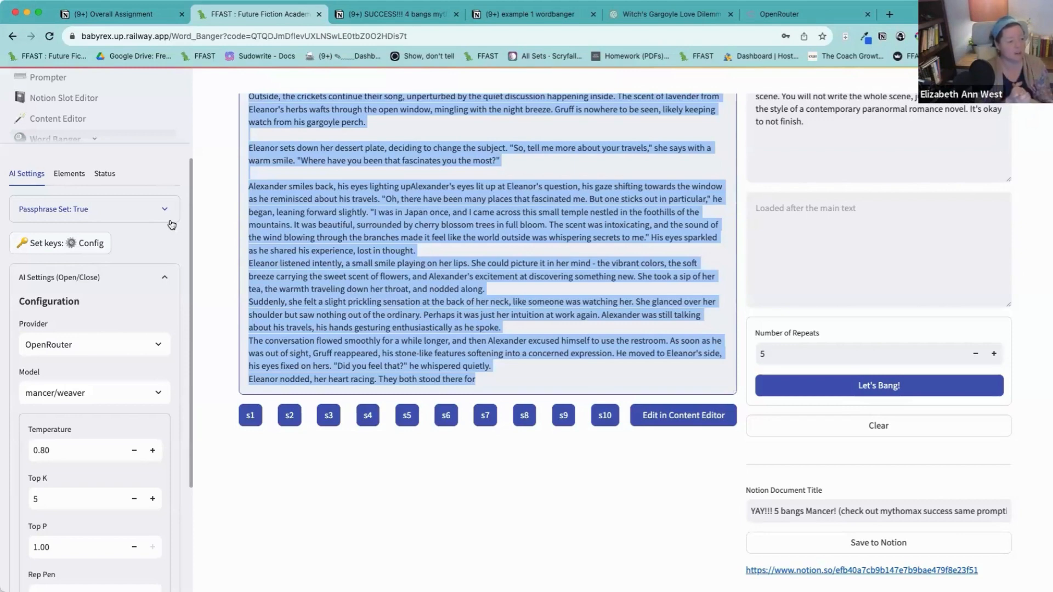
{"action": "mouse_move", "coordinate": [222, 173]}
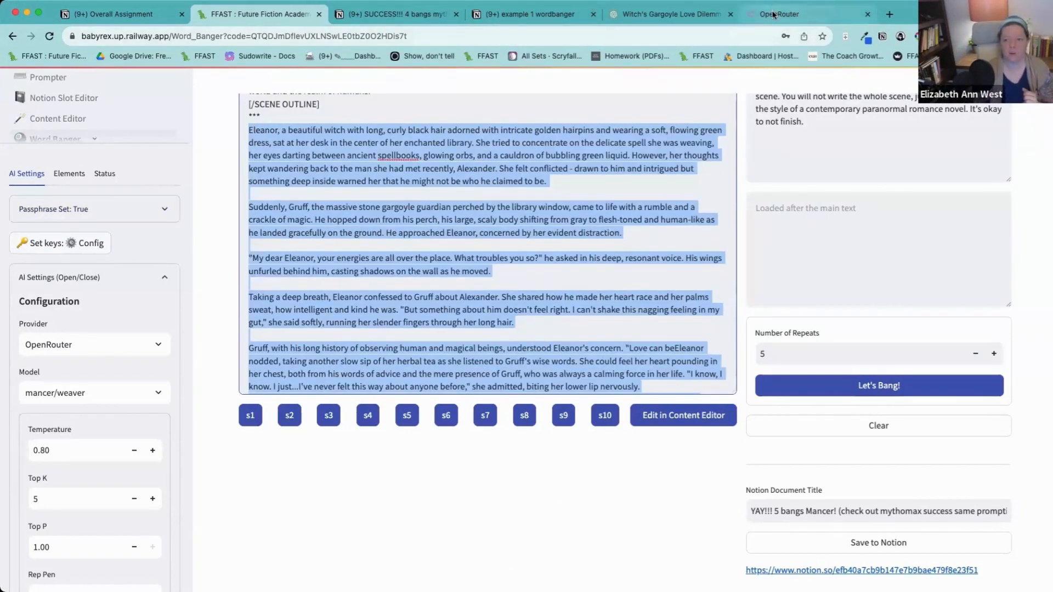
Check MythoMax's context length and view Mancer: Weaver 12k's details in Default Model.
{"action": "left_click", "coordinate": [779, 13]}
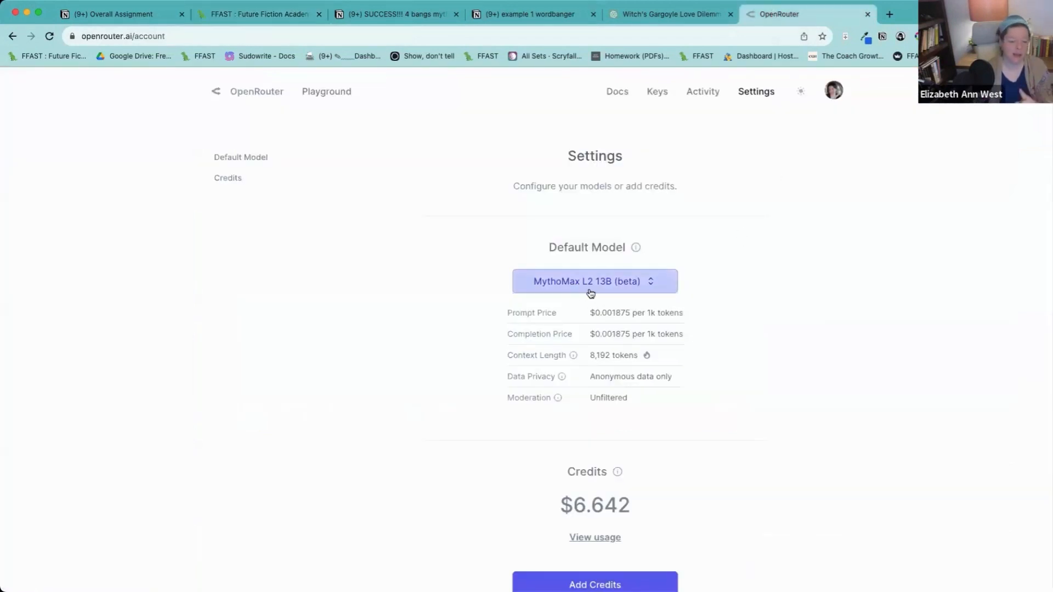
{"action": "double_click", "coordinate": [613, 354]}
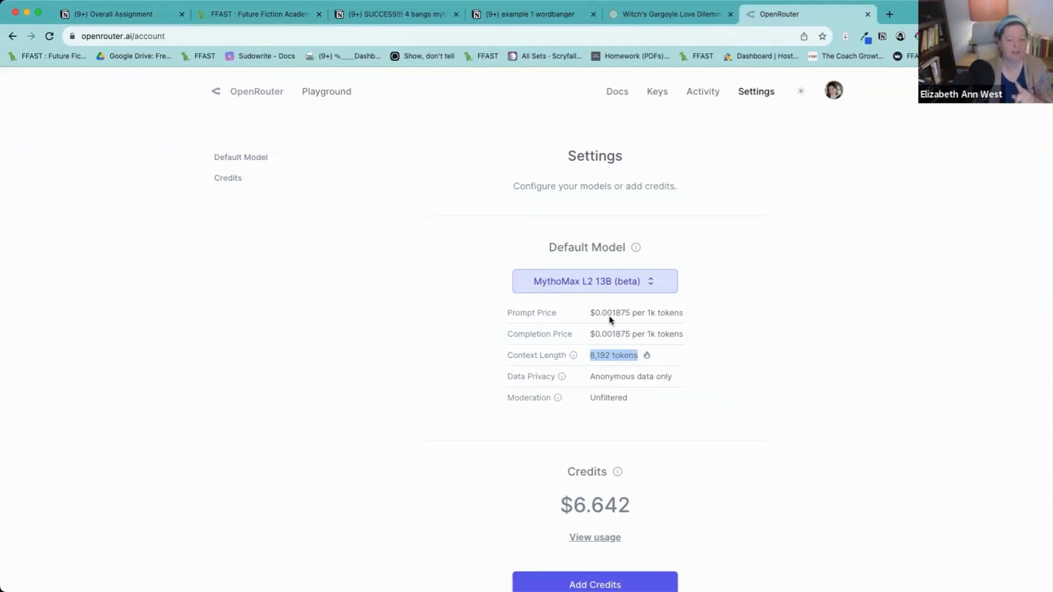
{"action": "mouse_move", "coordinate": [621, 322]}
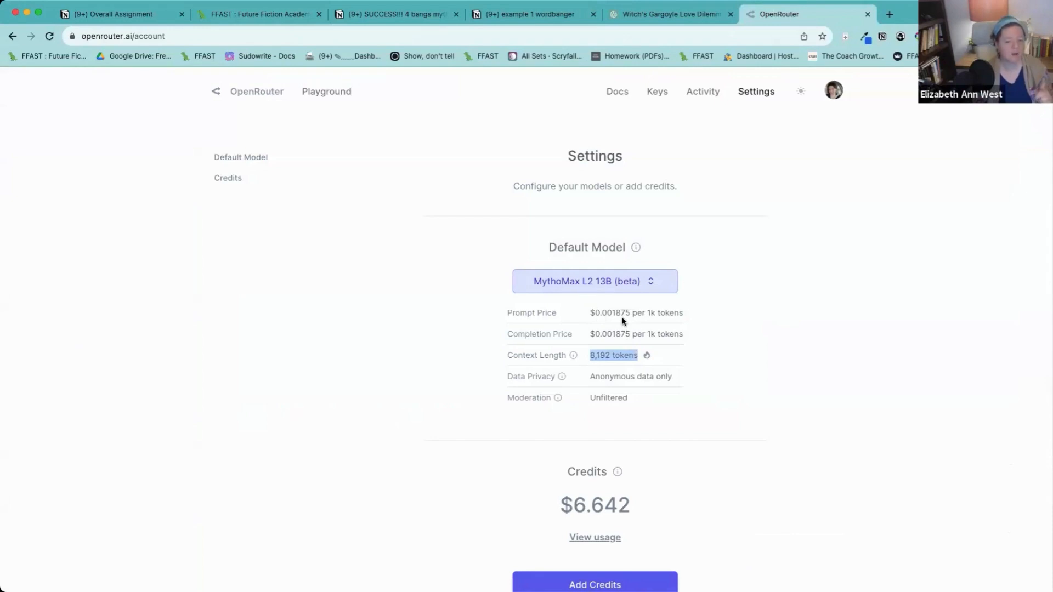
{"action": "left_click", "coordinate": [594, 281]}
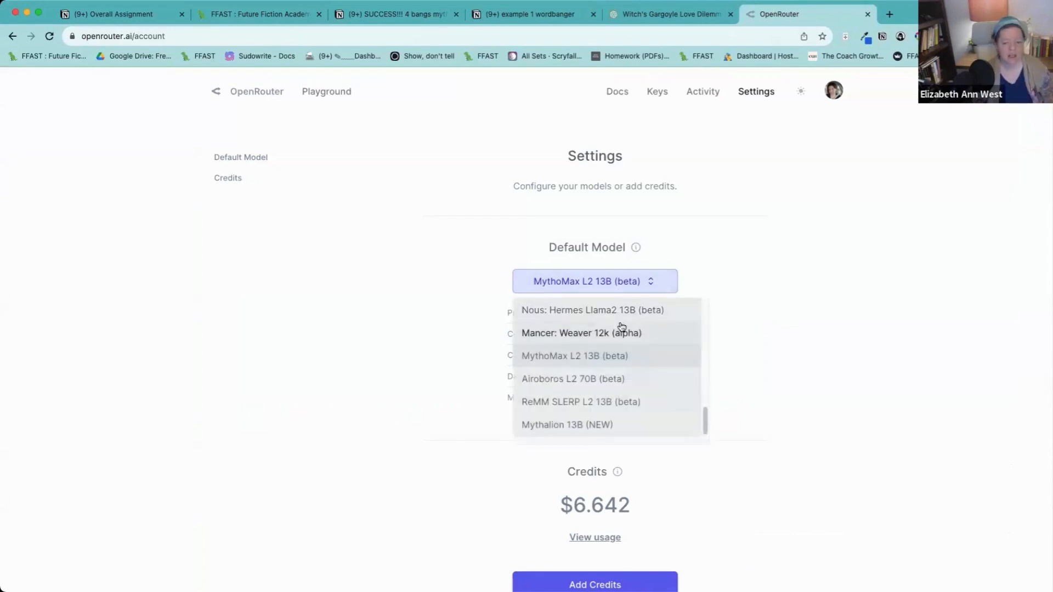
{"action": "left_click", "coordinate": [580, 333]}
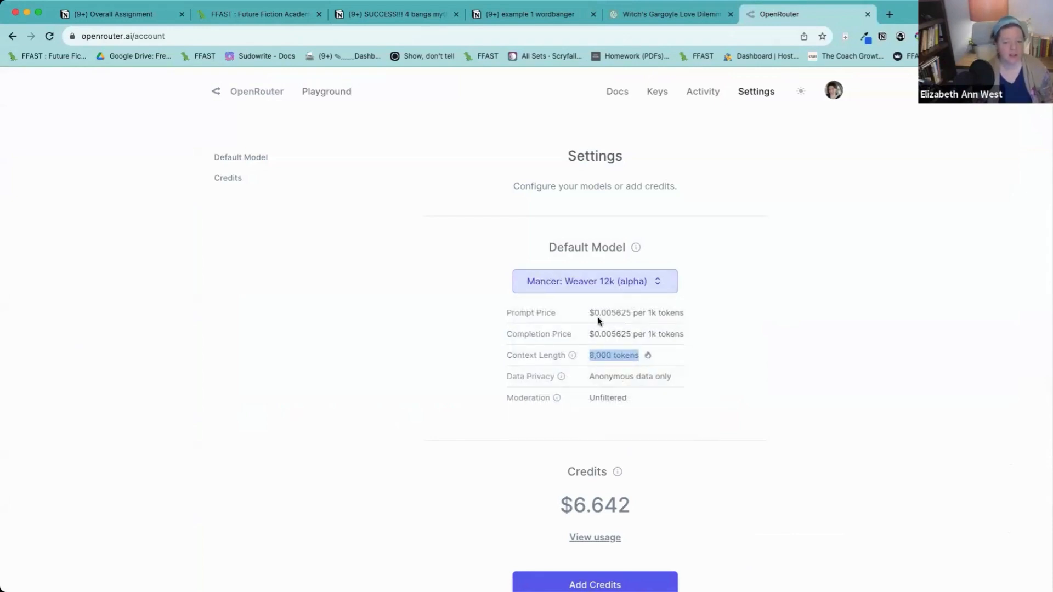
{"action": "mouse_move", "coordinate": [612, 321]}
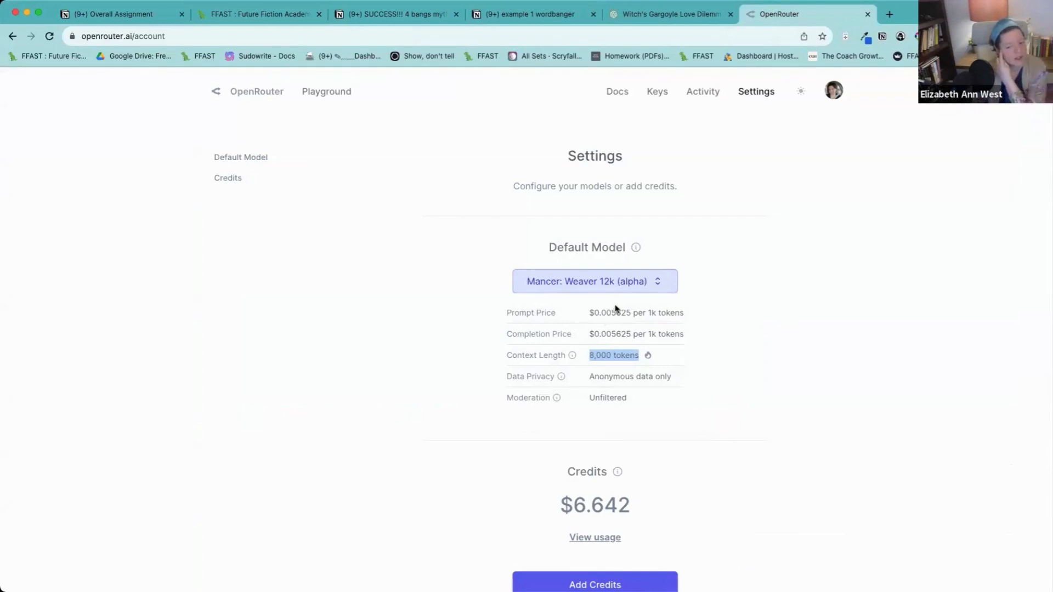
{"action": "mouse_move", "coordinate": [165, 225]}
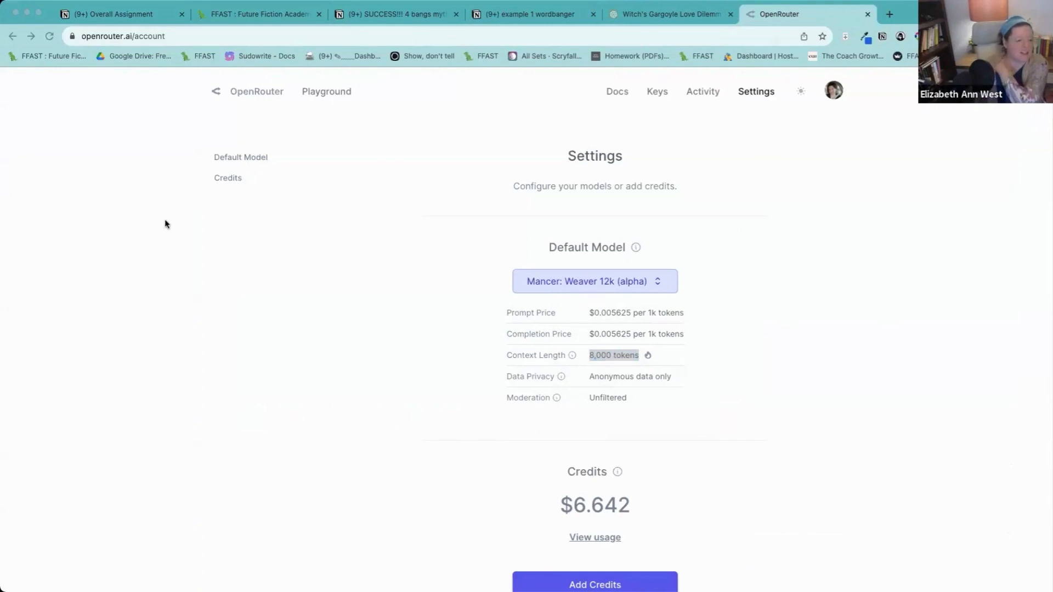
{"action": "mouse_move", "coordinate": [168, 234]}
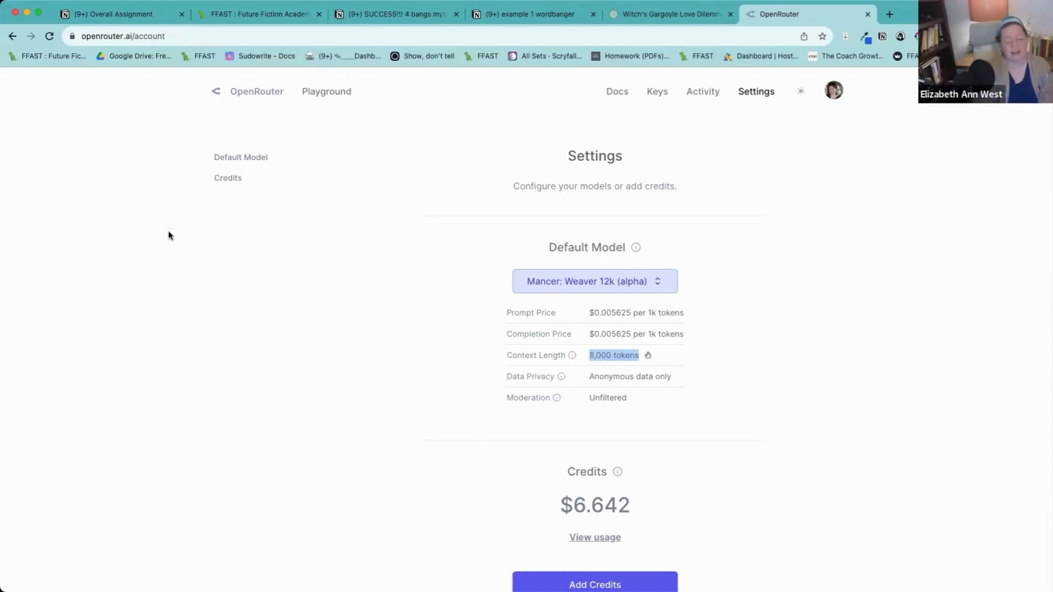
{"action": "mouse_move", "coordinate": [329, 191]}
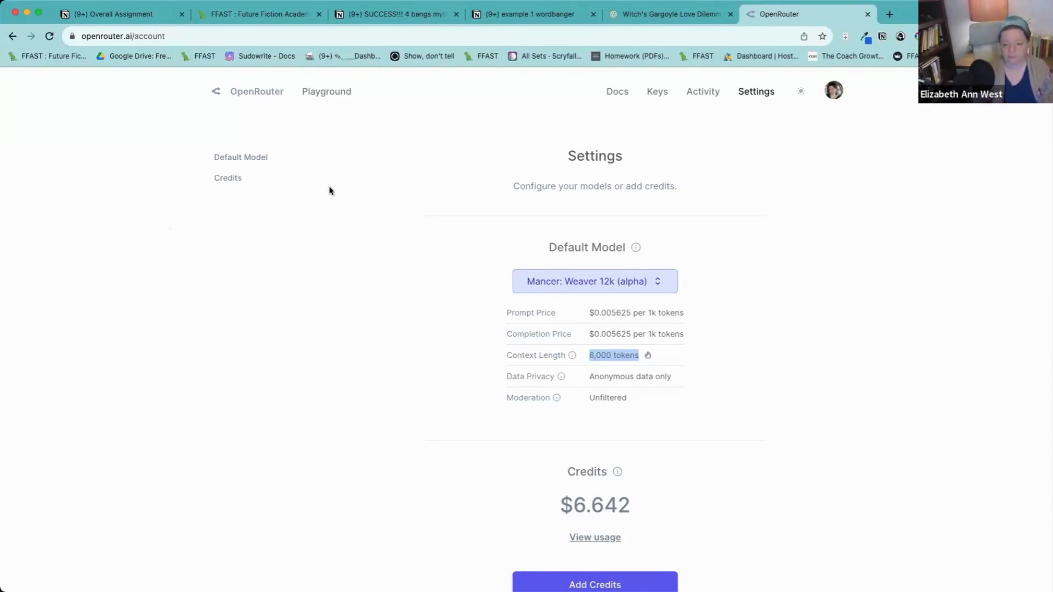
Compare Mythalion 13B, then make Meta: Llama v2 70B Chat (beta) the default model.
{"action": "left_click", "coordinate": [593, 281]}
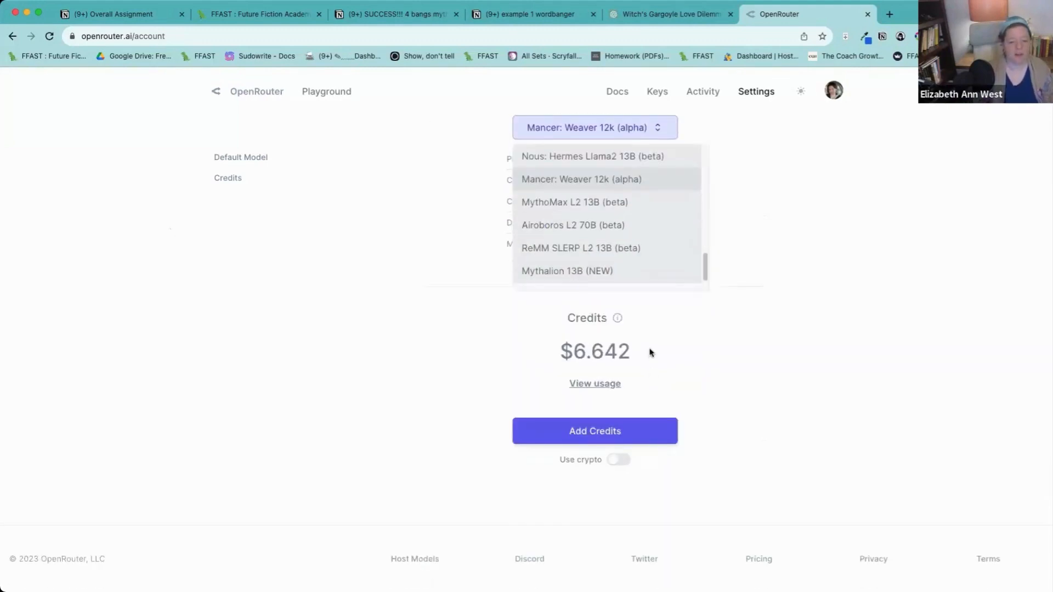
{"action": "scroll", "scroll_direction": "up", "scroll_amount": 3}
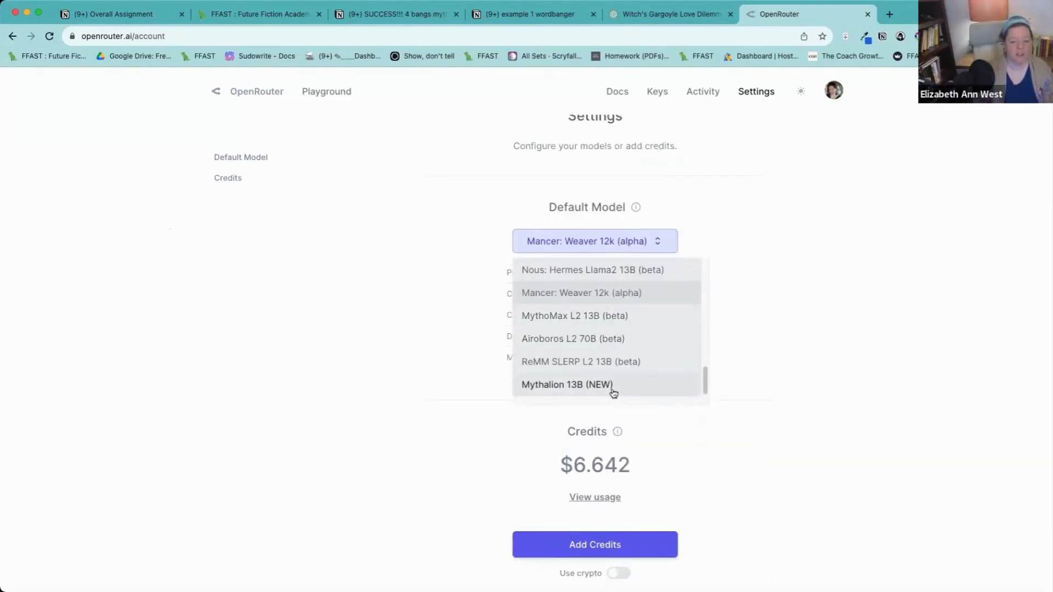
{"action": "left_click", "coordinate": [566, 384]}
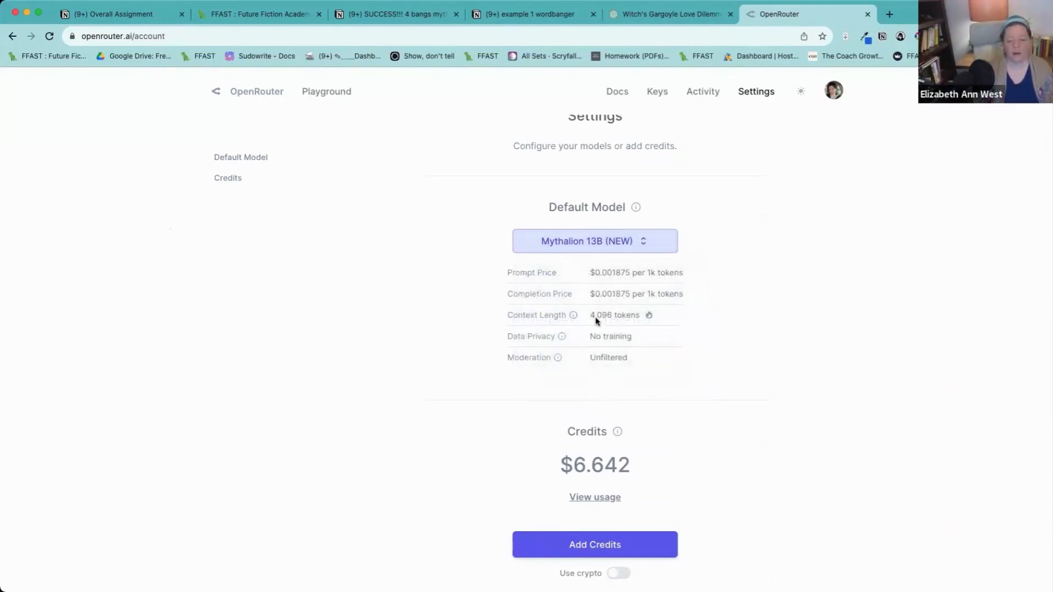
{"action": "left_click", "coordinate": [595, 241]}
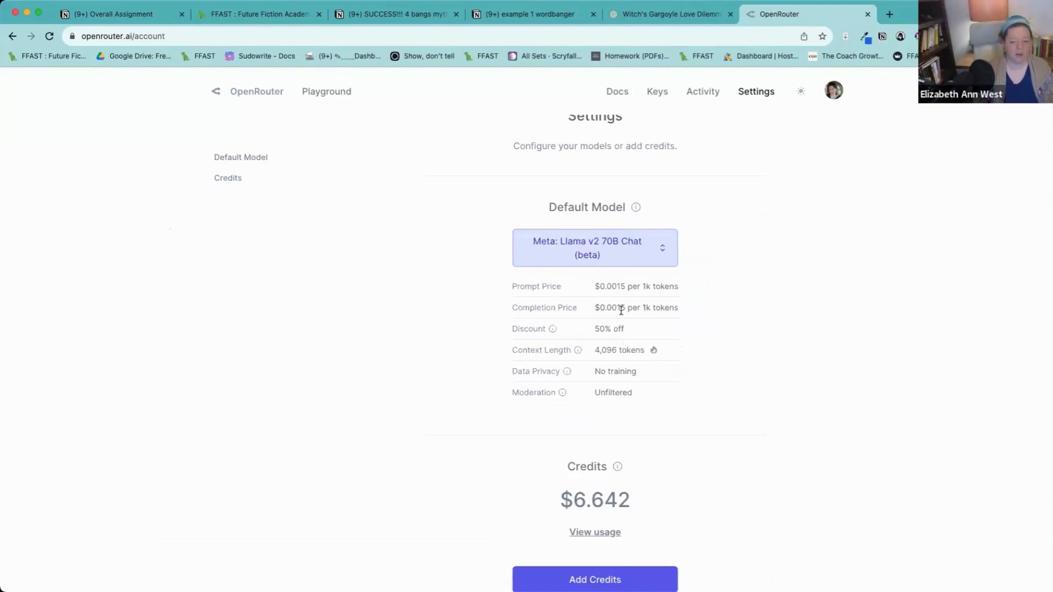
{"action": "mouse_move", "coordinate": [734, 267]}
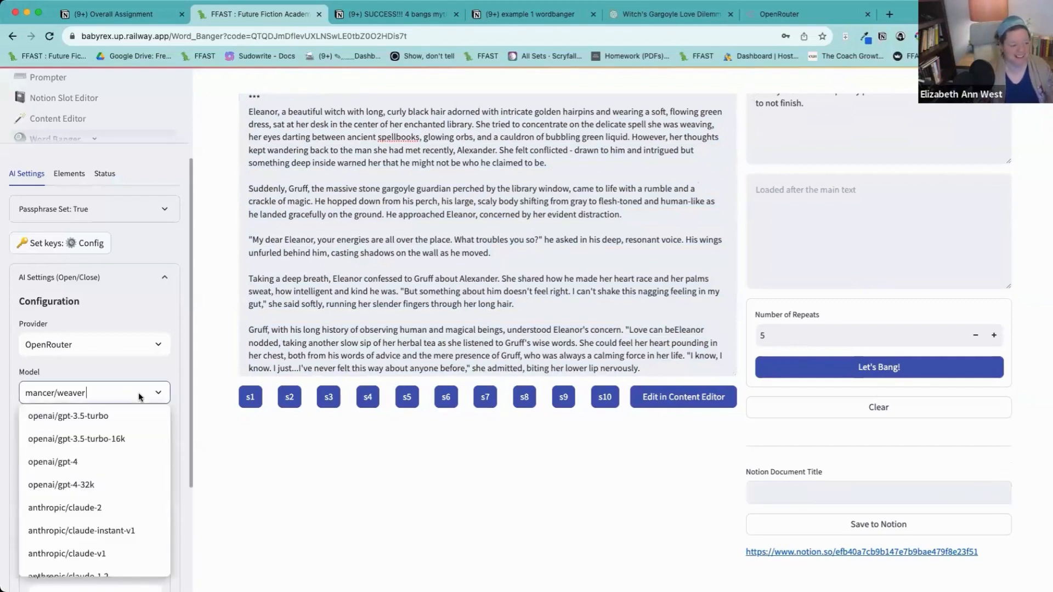
Select meta-llama/llama-2-70b-chat as the model and start Let's Bang! generation.
{"action": "scroll", "scroll_direction": "down", "scroll_amount": 3}
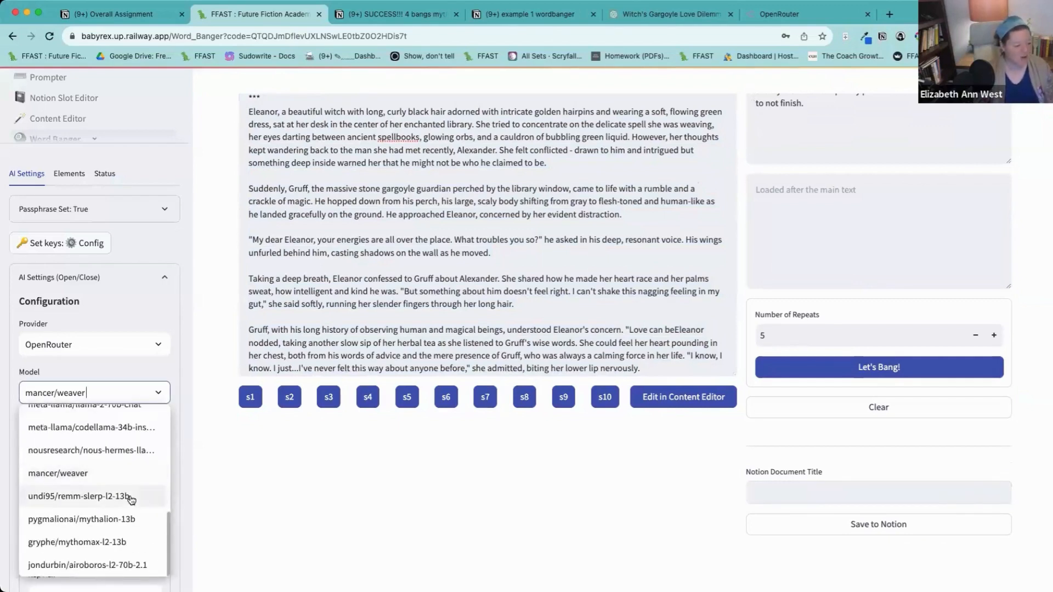
{"action": "scroll", "scroll_direction": "up", "scroll_amount": 3}
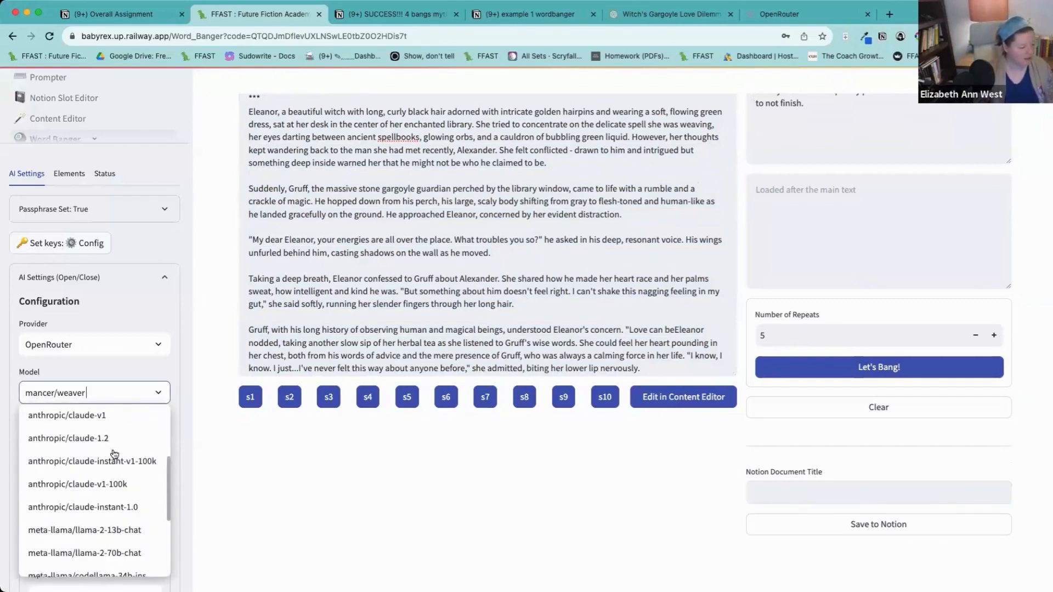
{"action": "left_click", "coordinate": [84, 552]}
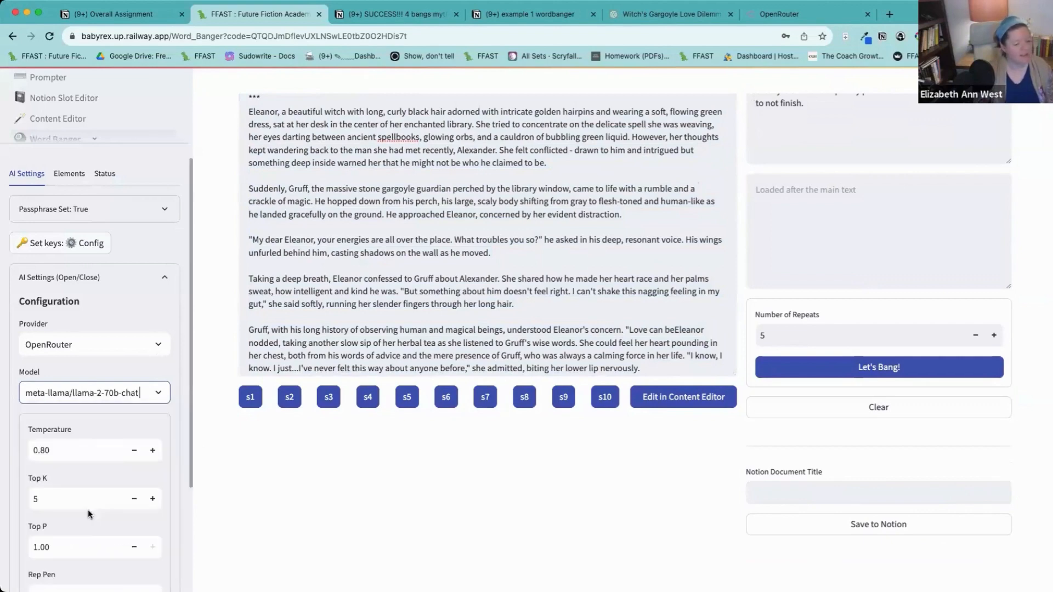
{"action": "scroll", "scroll_direction": "down", "scroll_amount": 3}
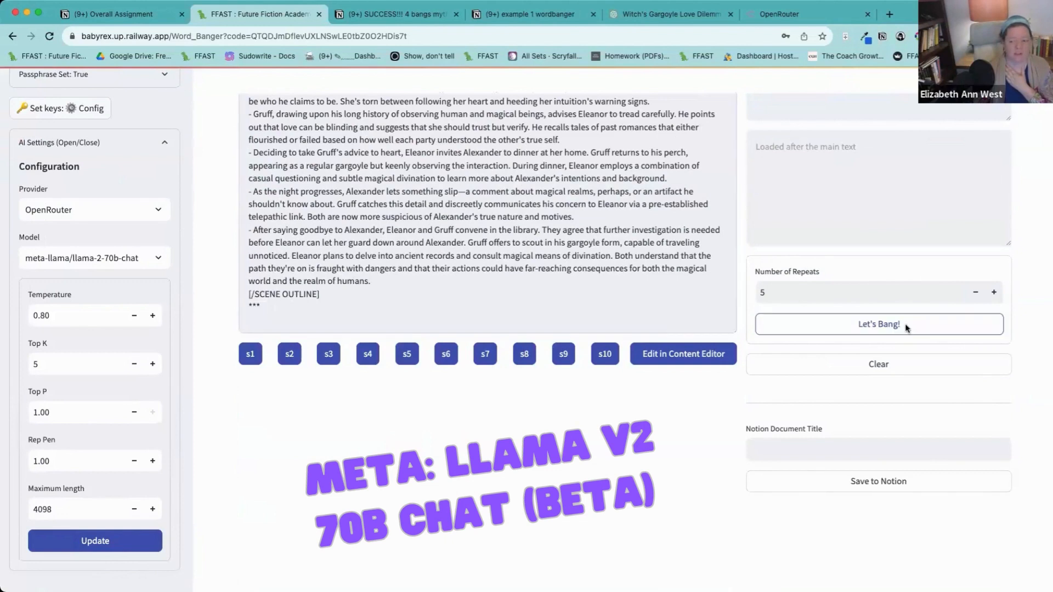
{"action": "left_click", "coordinate": [876, 323]}
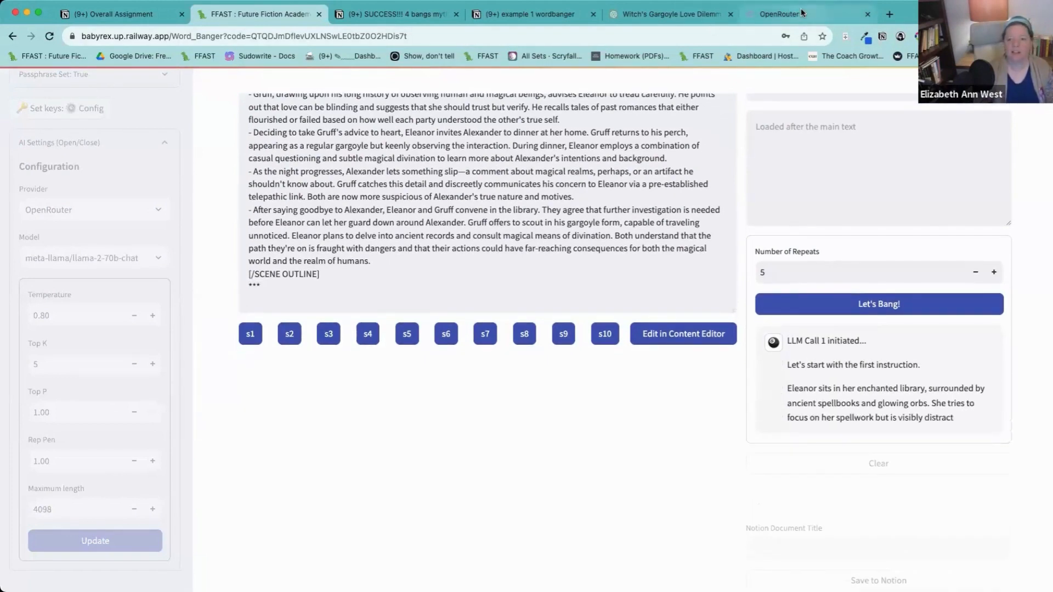
On OpenRouter Settings, check the Default Model list and keep Meta: Llama v2 70B Chat (beta).
{"action": "left_click", "coordinate": [792, 13]}
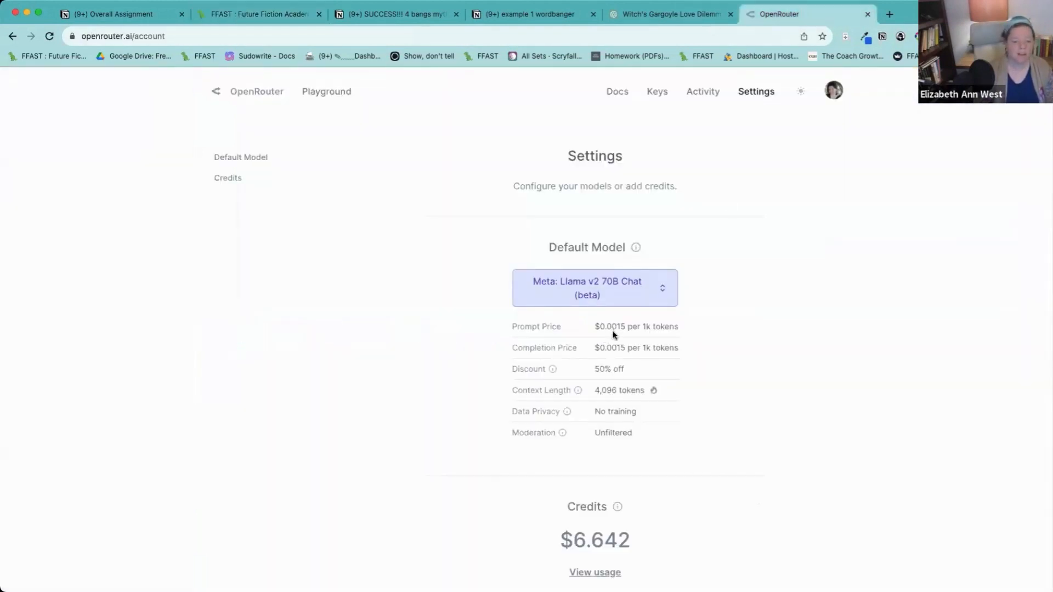
{"action": "mouse_move", "coordinate": [610, 374]}
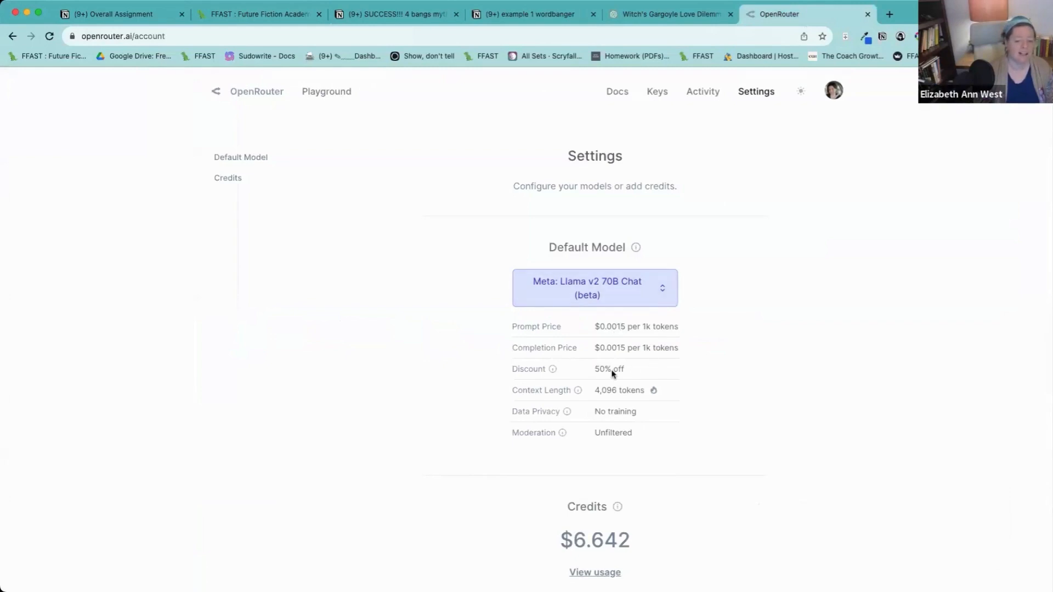
{"action": "left_click", "coordinate": [593, 287]}
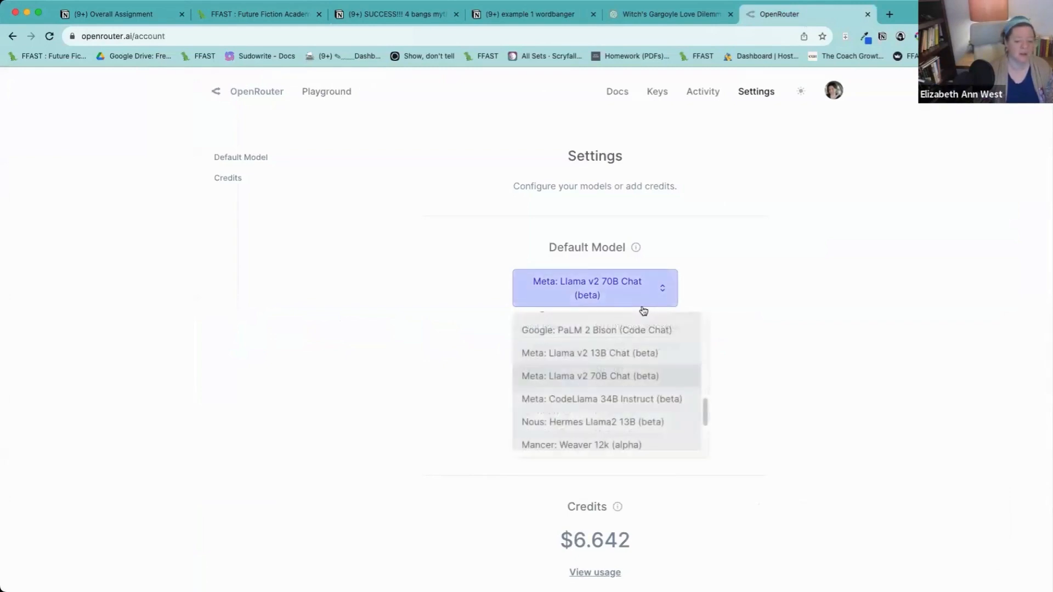
{"action": "left_click", "coordinate": [258, 15]}
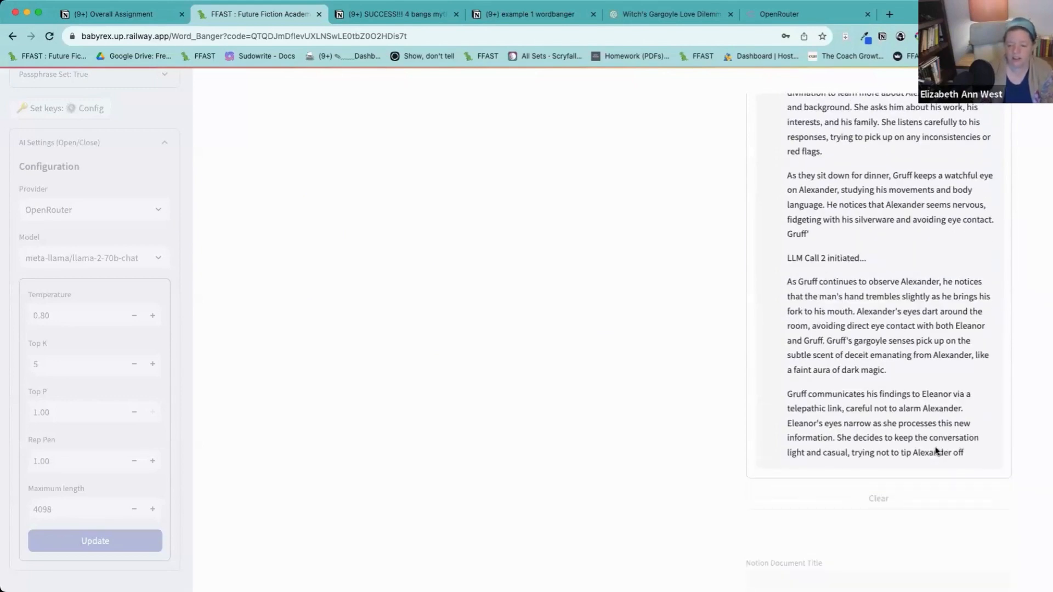
Read the Llama 70B output through LLM Call 5, where Alexander confesses to a secret society.
{"action": "scroll", "scroll_direction": "down", "scroll_amount": 3}
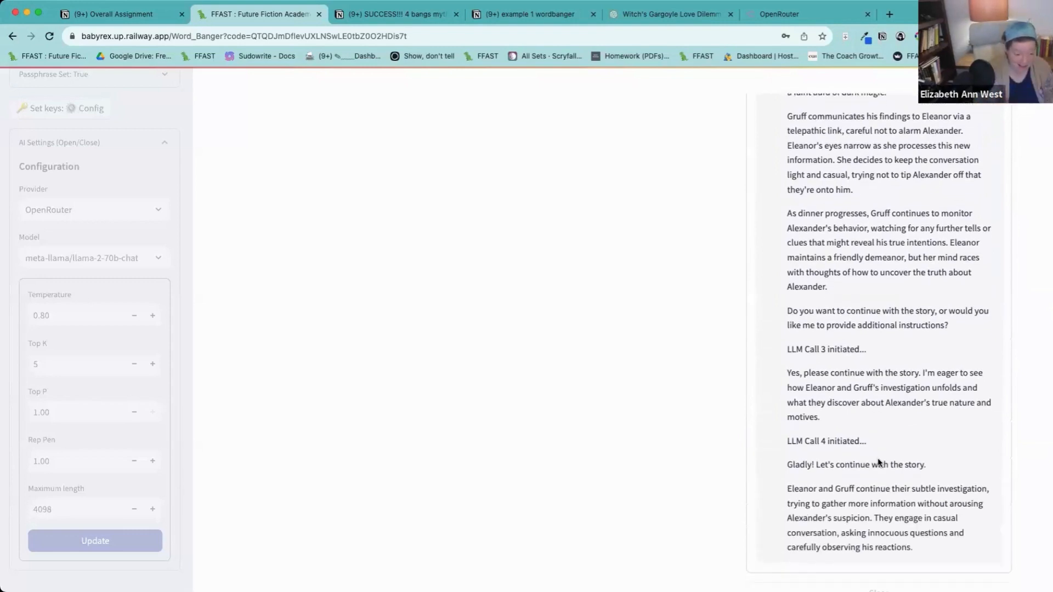
{"action": "scroll", "scroll_direction": "down", "scroll_amount": 3}
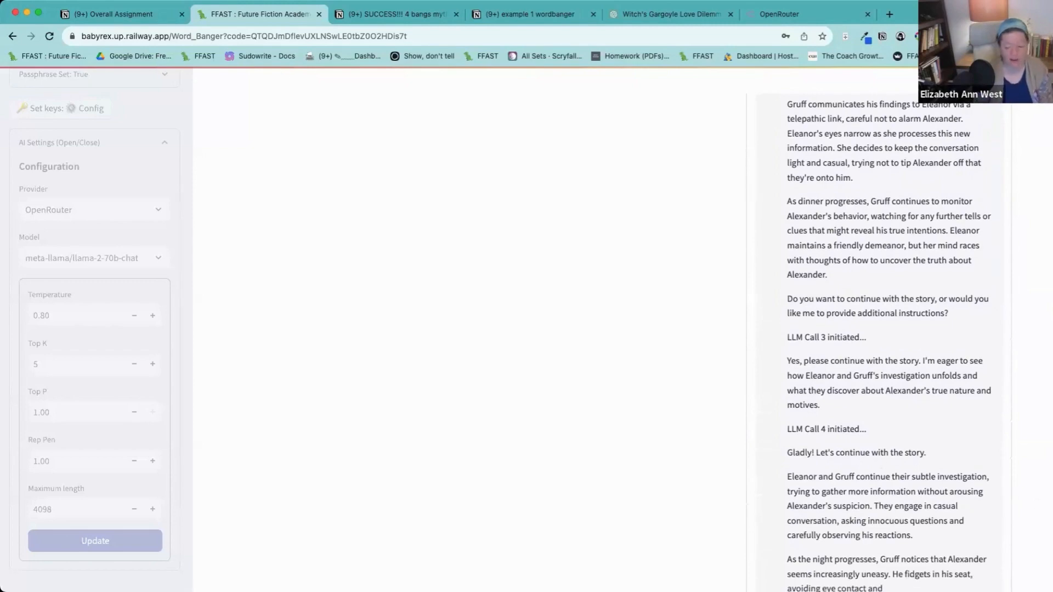
{"action": "scroll", "scroll_direction": "down", "scroll_amount": 3}
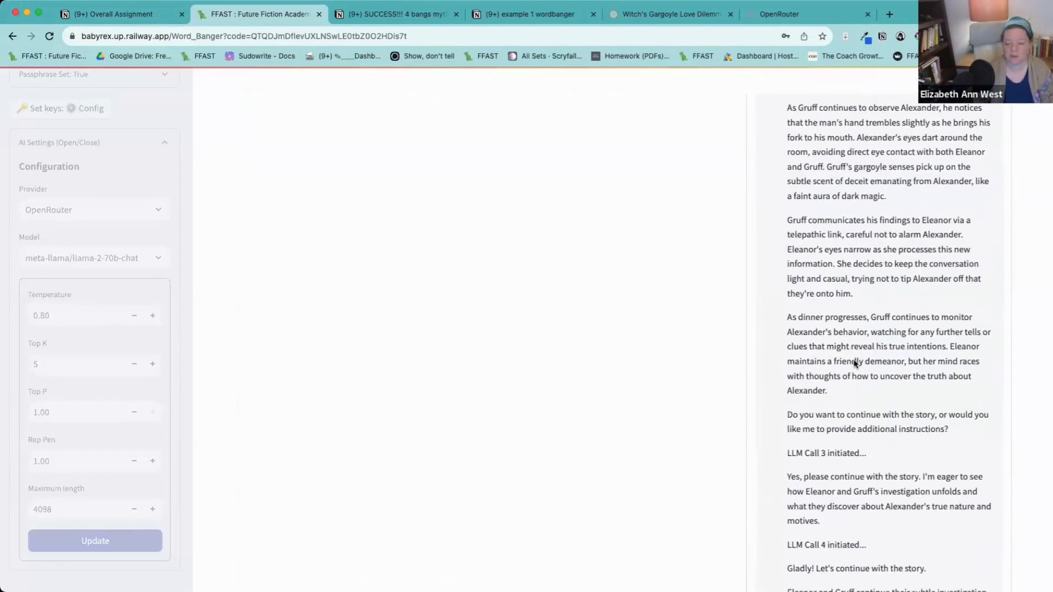
{"action": "scroll", "scroll_direction": "down", "scroll_amount": 3}
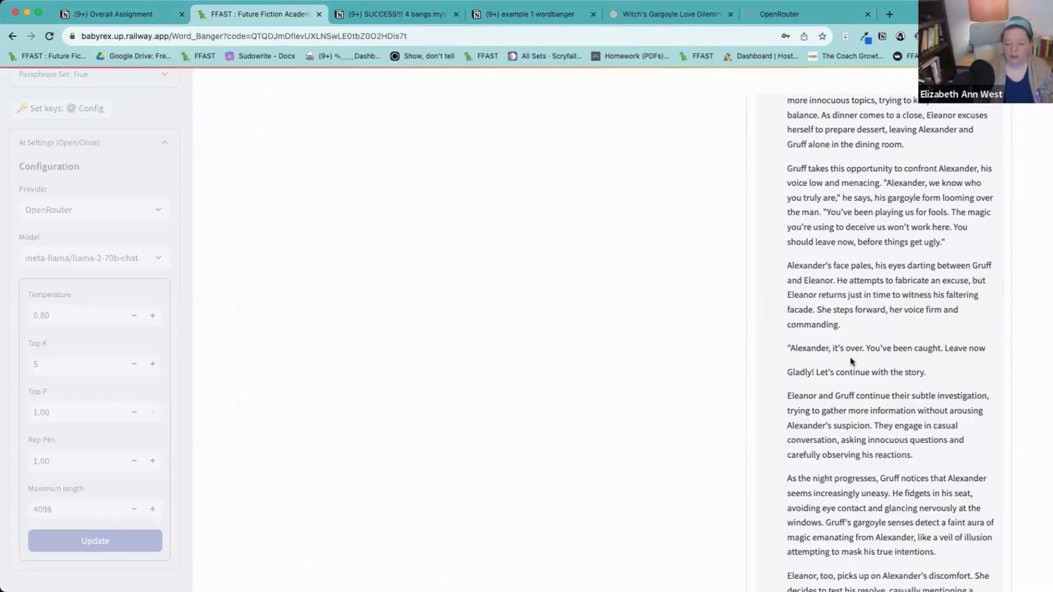
{"action": "scroll", "scroll_direction": "up", "scroll_amount": 3}
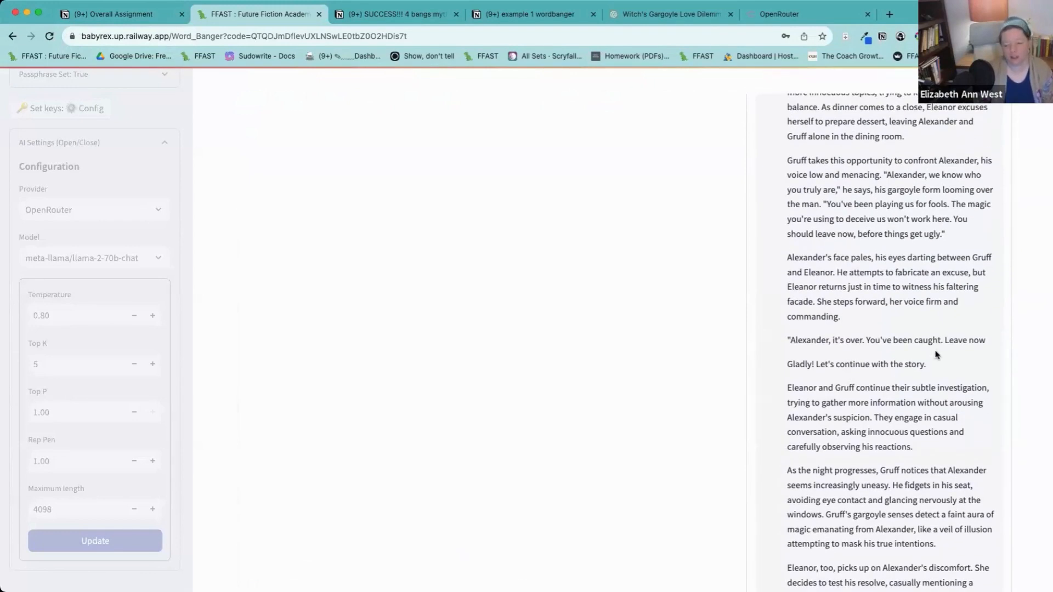
{"action": "scroll", "scroll_direction": "down", "scroll_amount": 3}
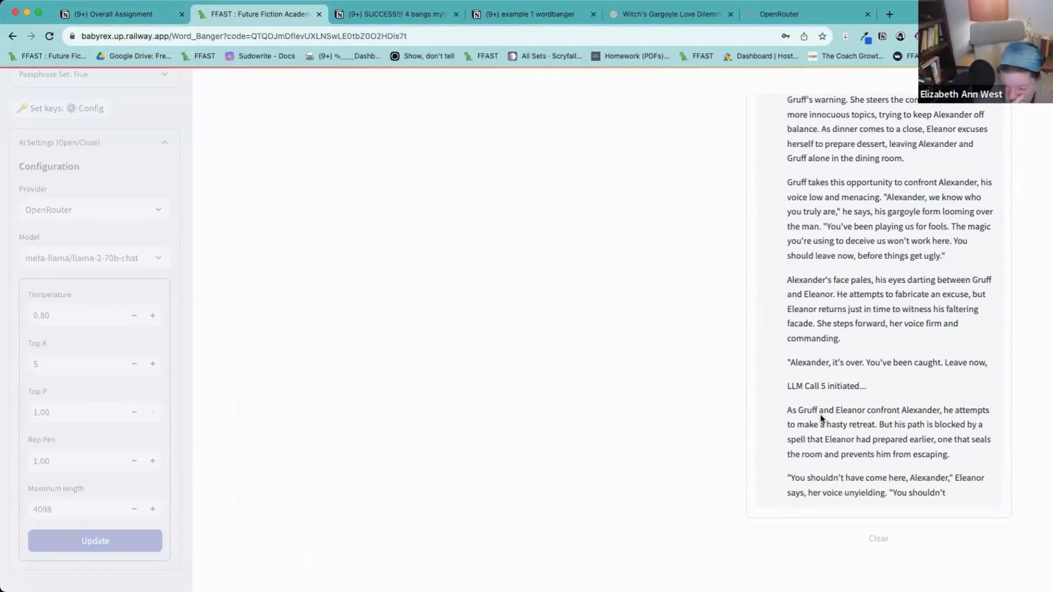
{"action": "scroll", "scroll_direction": "down", "scroll_amount": 3}
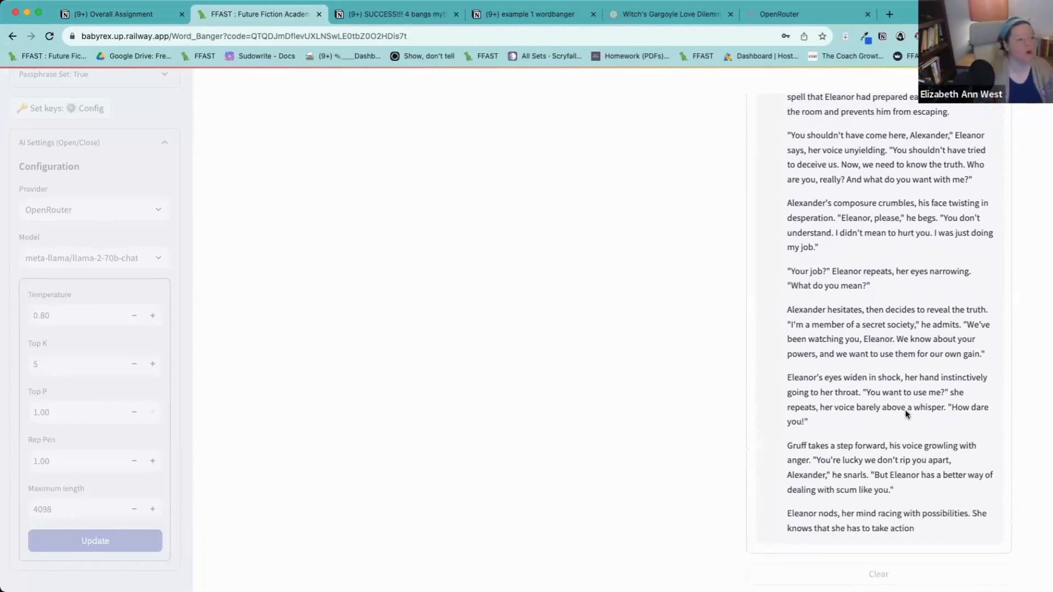
{"action": "scroll", "scroll_direction": "down", "scroll_amount": 3}
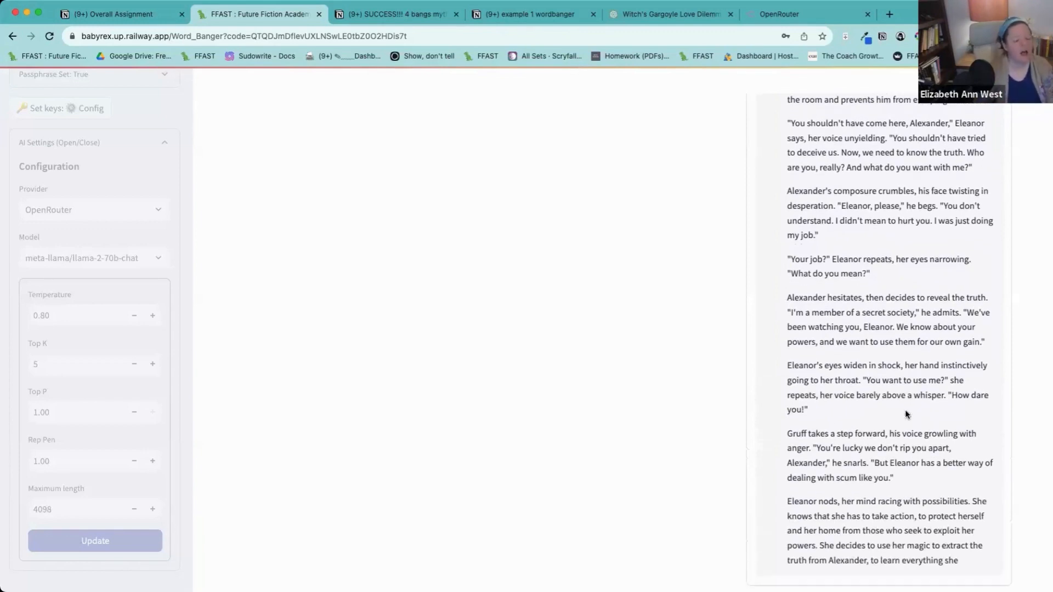
{"action": "scroll", "scroll_direction": "down", "scroll_amount": 3}
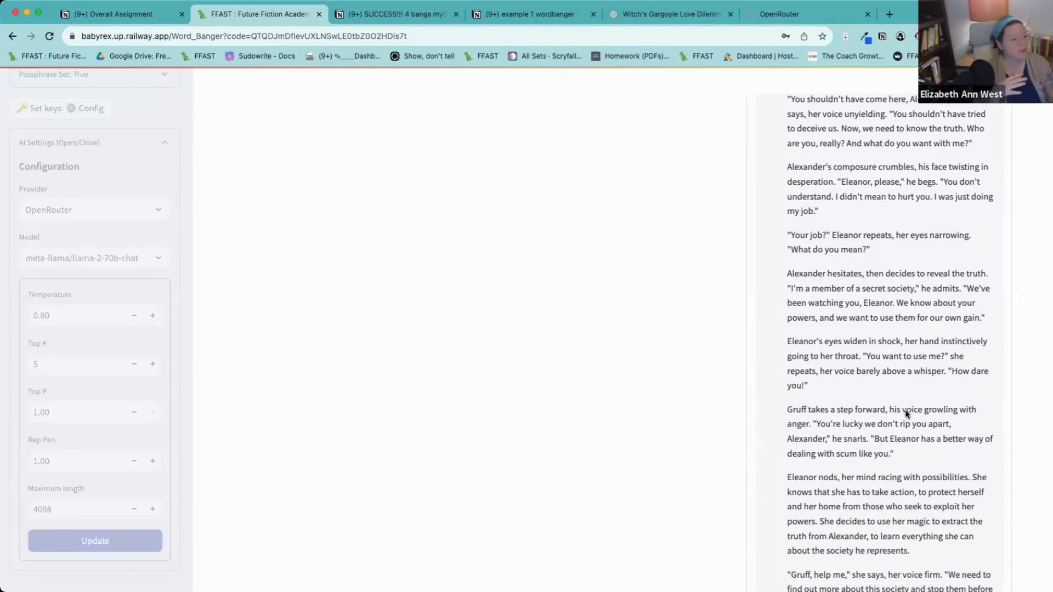
{"action": "scroll", "scroll_direction": "up", "scroll_amount": 3}
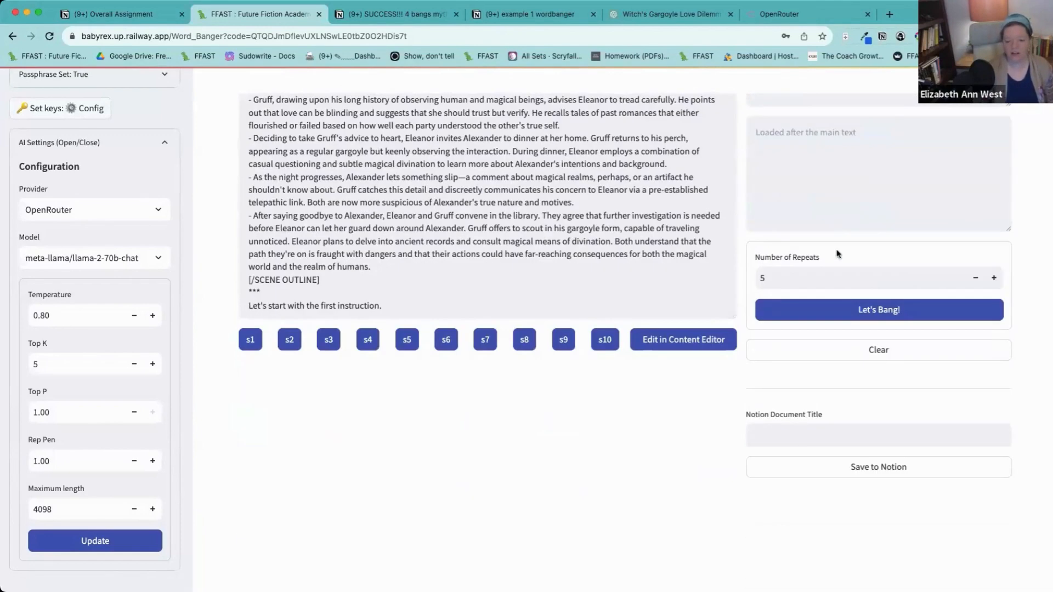
Save the run to Notion as 'Not great LLama 70b, needed warm up time.'.
{"action": "left_click", "coordinate": [876, 467]}
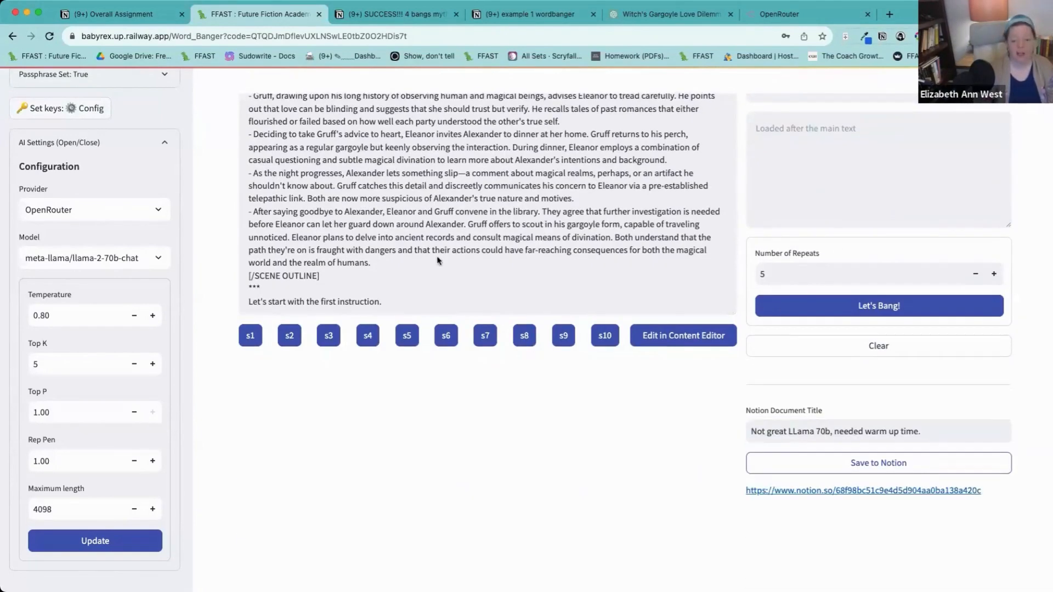
{"action": "scroll", "scroll_direction": "up", "scroll_amount": 3}
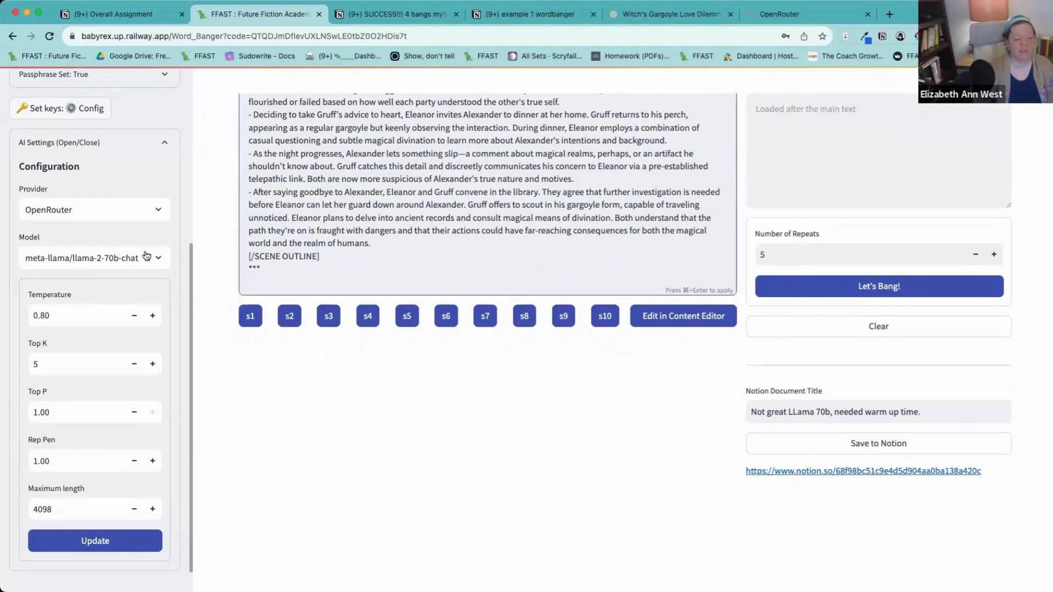
{"action": "left_click", "coordinate": [93, 257]}
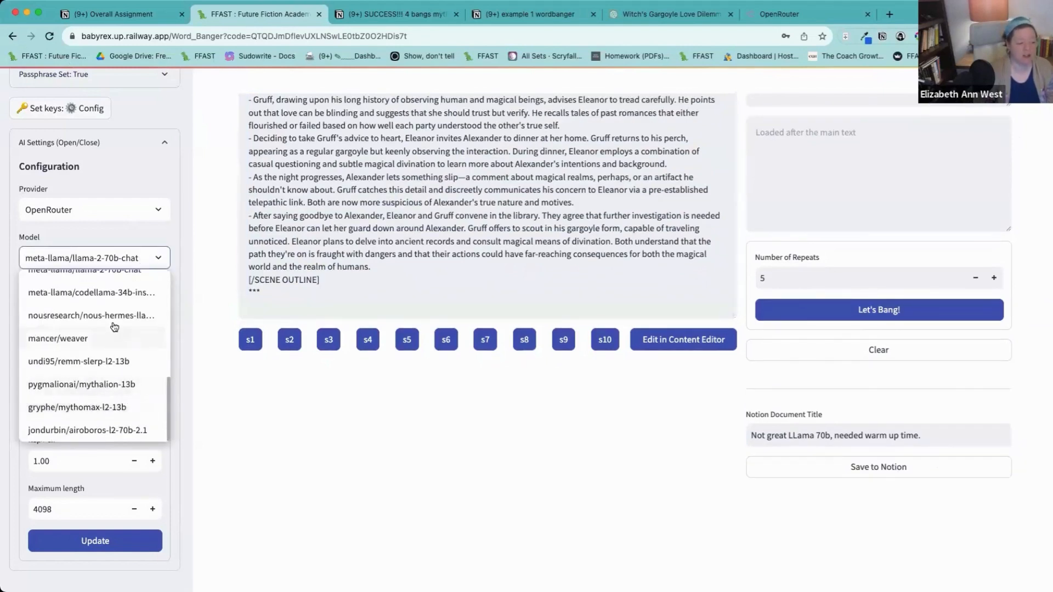
{"action": "left_click", "coordinate": [94, 257]}
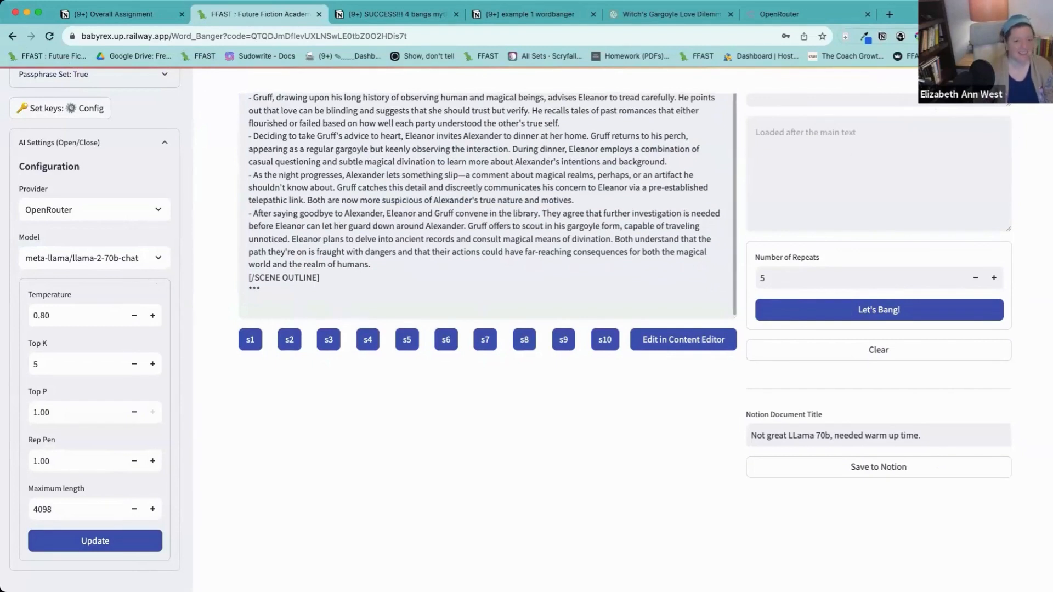
Set OpenRouter's Default Model to Nous: Hermes Llama2 13B (beta).
{"action": "left_click", "coordinate": [804, 13]}
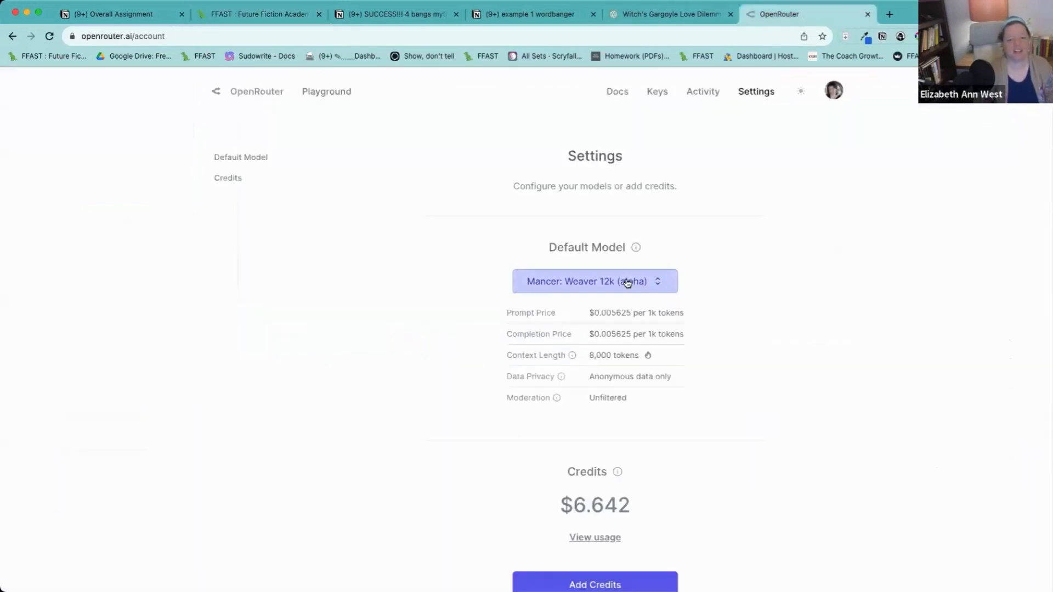
{"action": "left_click", "coordinate": [593, 281]}
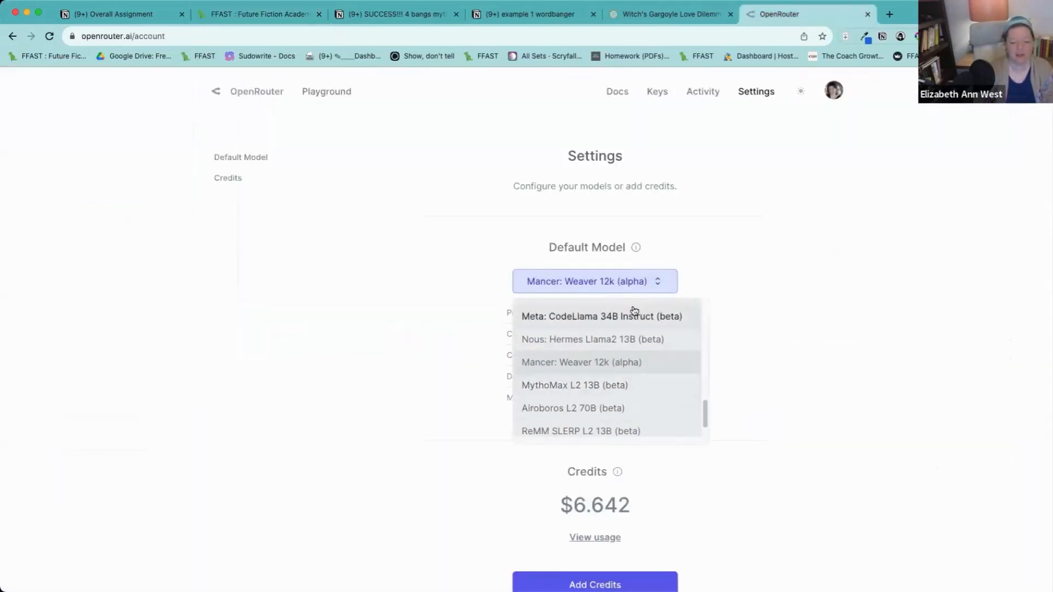
{"action": "left_click", "coordinate": [592, 339]}
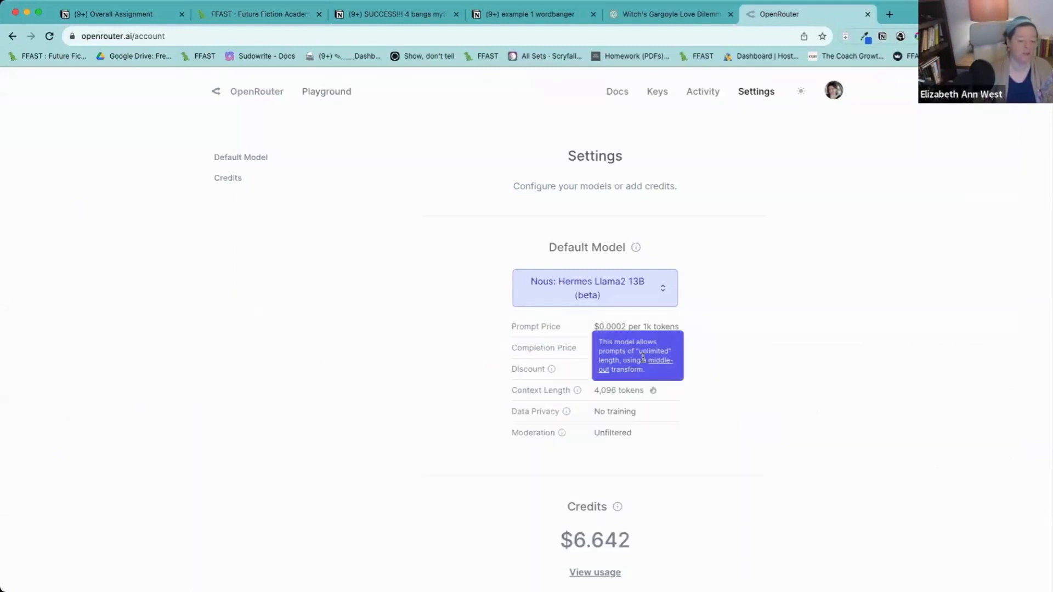
{"action": "mouse_move", "coordinate": [129, 286]}
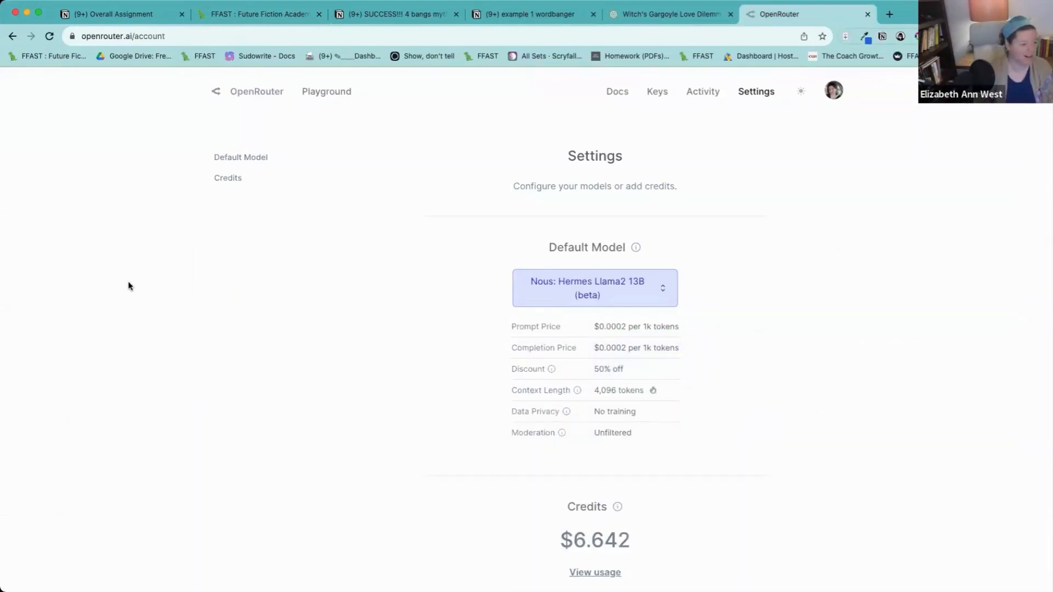
{"action": "mouse_move", "coordinate": [290, 263]}
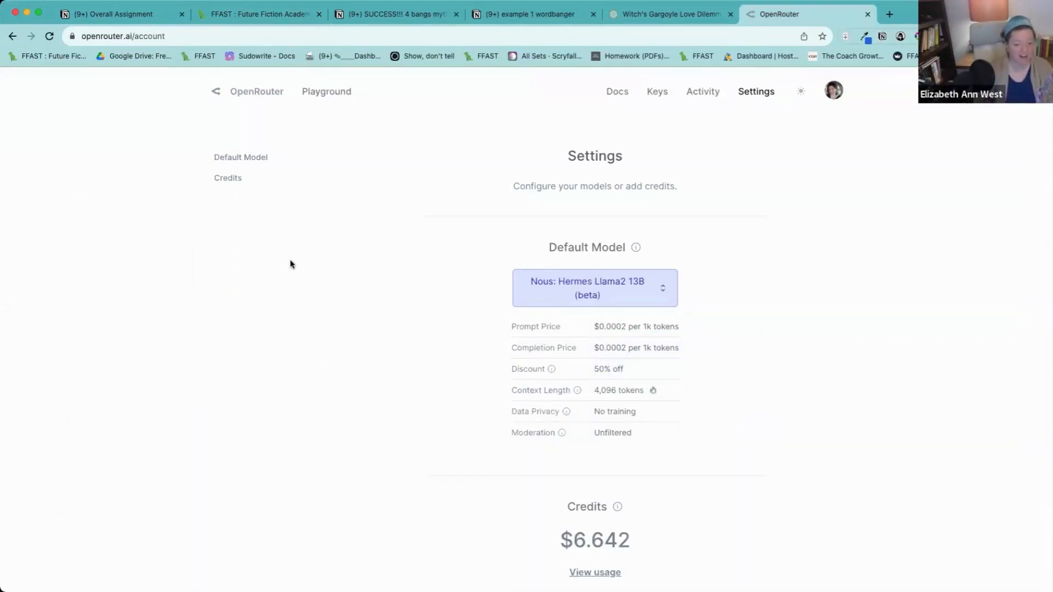
{"action": "mouse_move", "coordinate": [712, 391]}
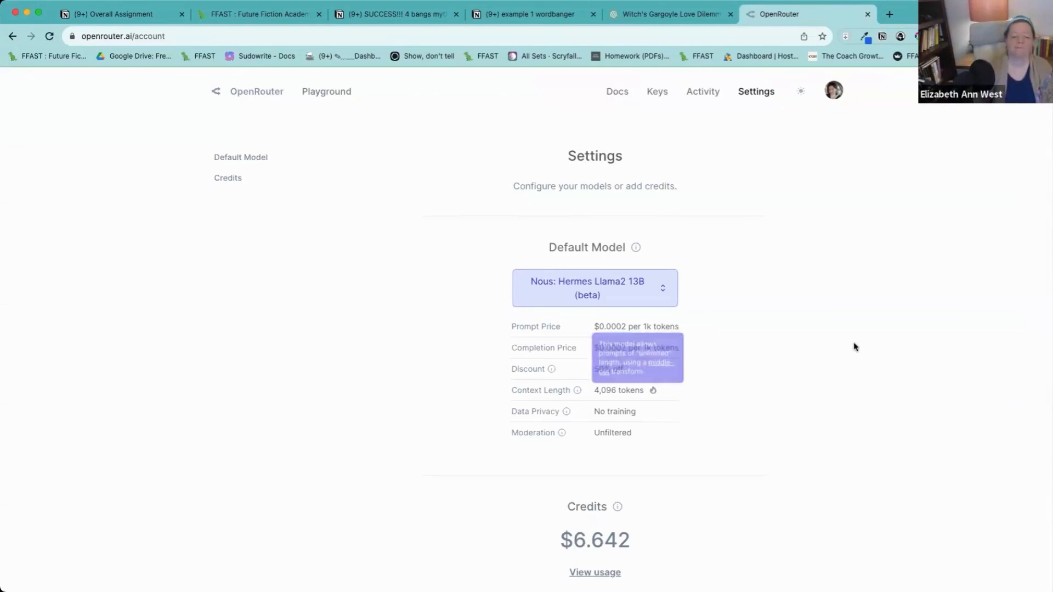
{"action": "mouse_move", "coordinate": [714, 330]}
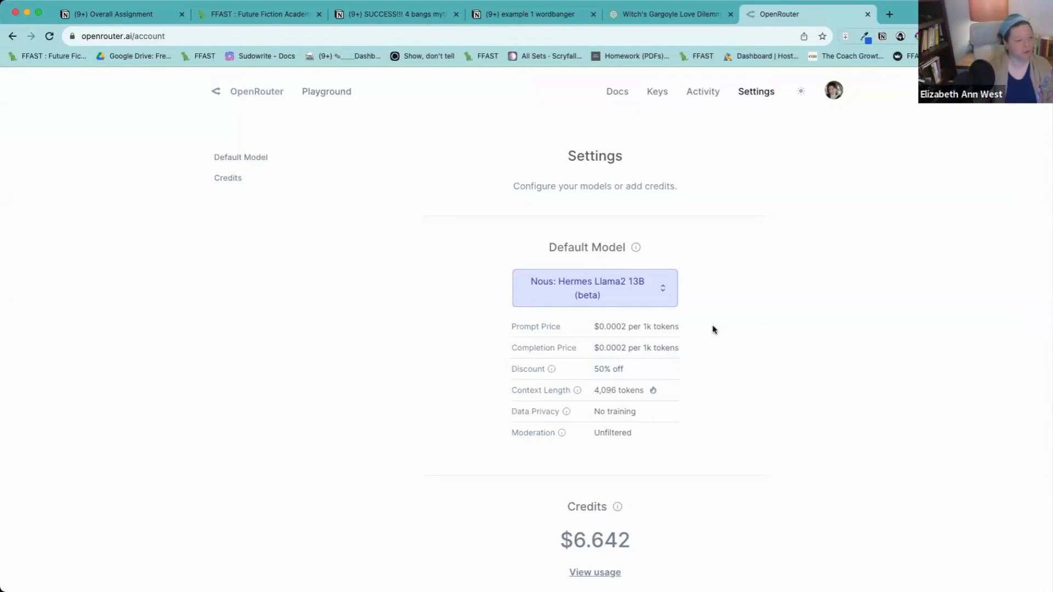
{"action": "mouse_move", "coordinate": [625, 374]}
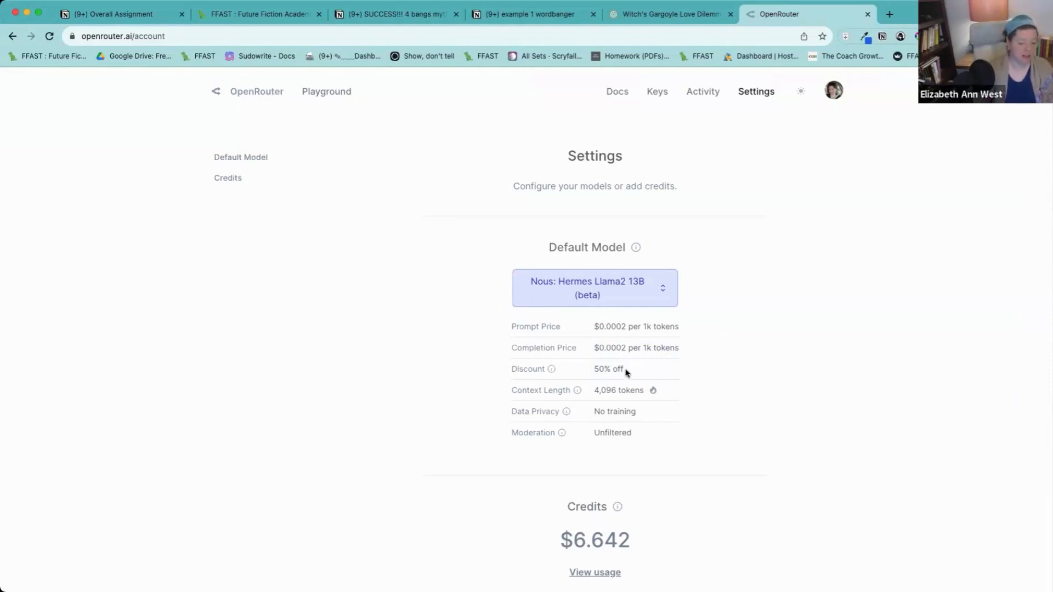
{"action": "mouse_move", "coordinate": [227, 91]}
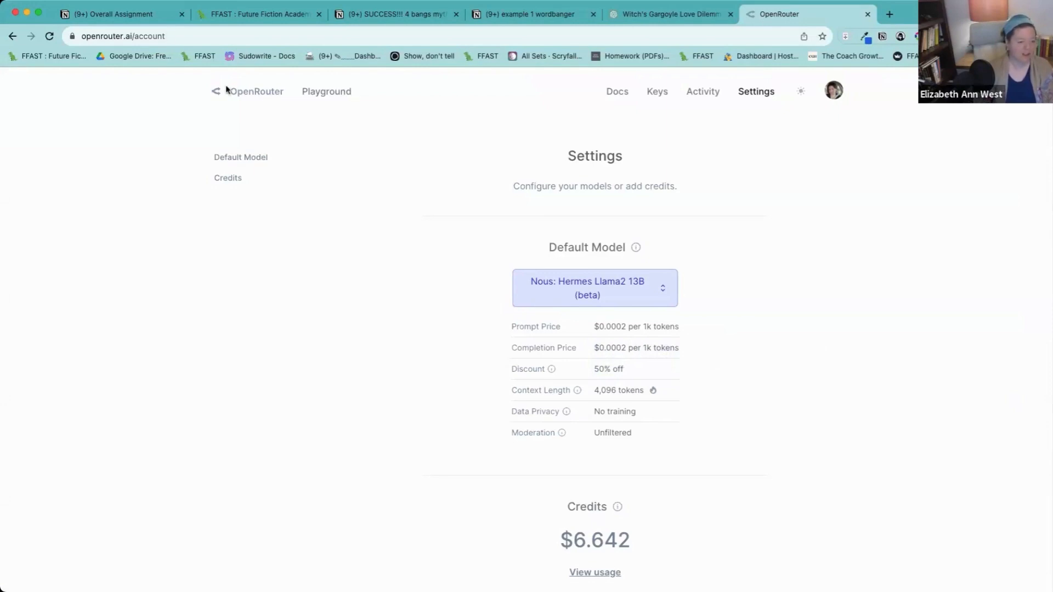
Back in Word Banger, start a 5-repeat Let's Bang! run from the Eleanor and Gruff outline.
{"action": "left_click", "coordinate": [258, 14]}
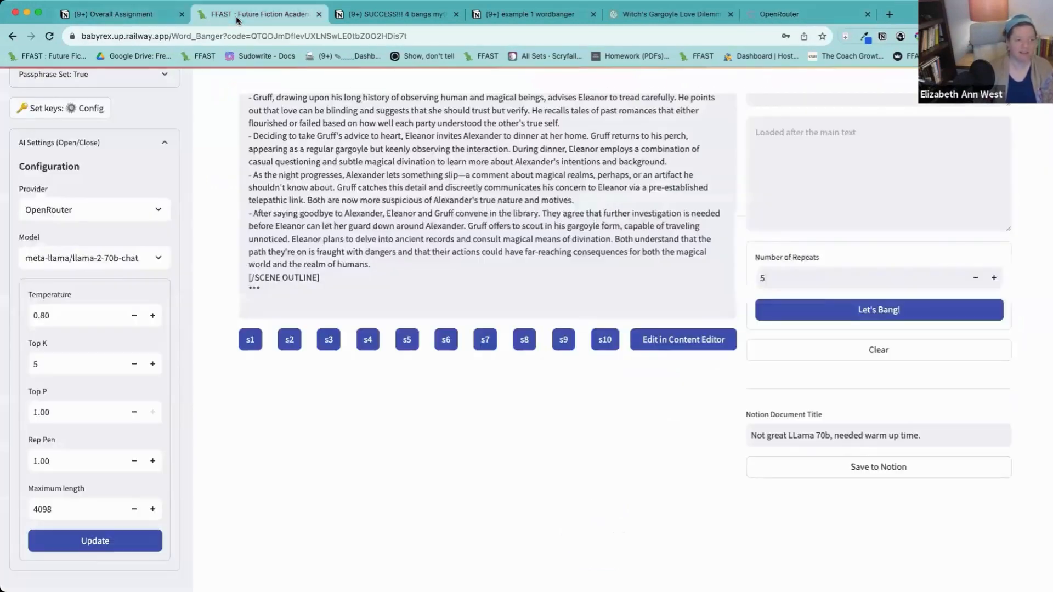
{"action": "left_click", "coordinate": [877, 309]}
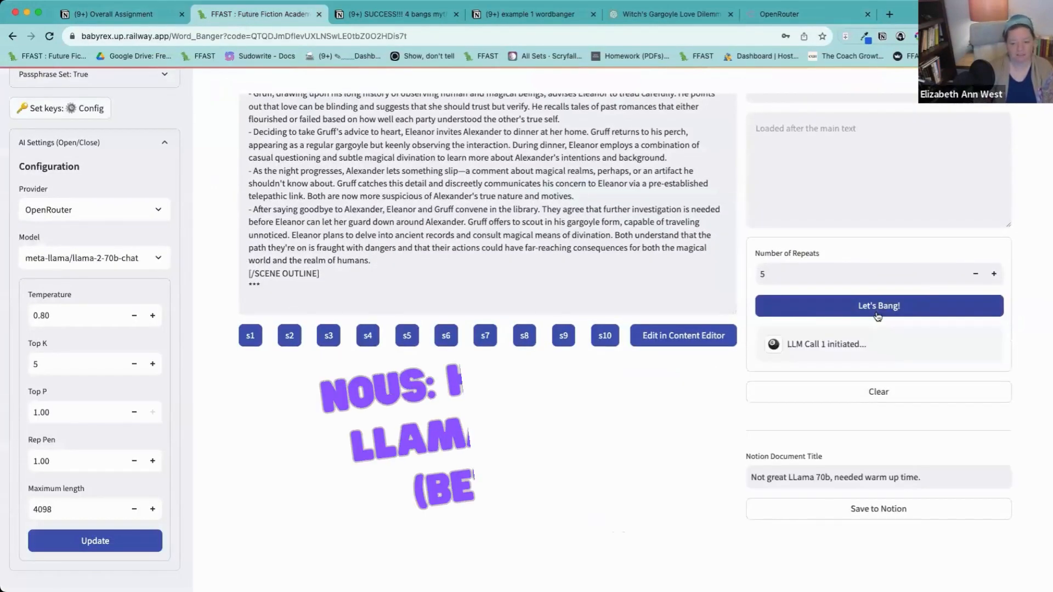
{"action": "left_click", "coordinate": [876, 305]}
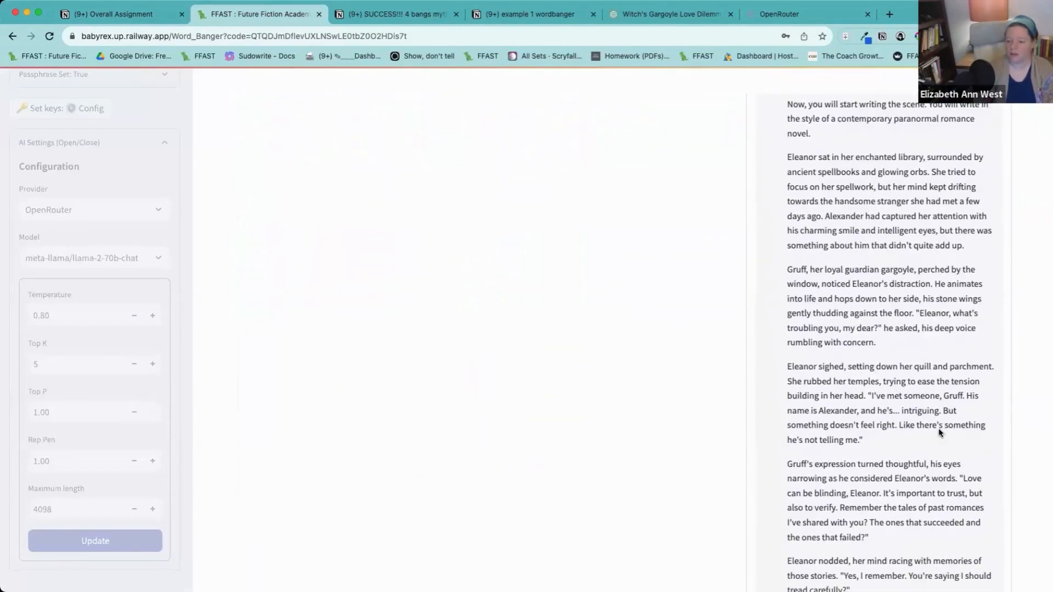
{"action": "scroll", "scroll_direction": "down", "scroll_amount": 3}
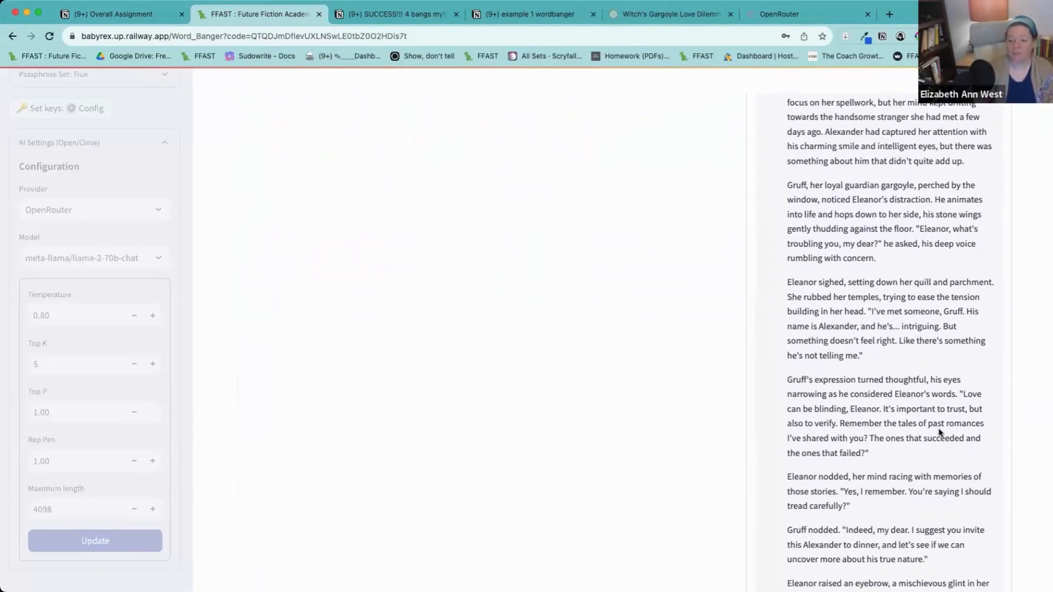
{"action": "scroll", "scroll_direction": "down", "scroll_amount": 3}
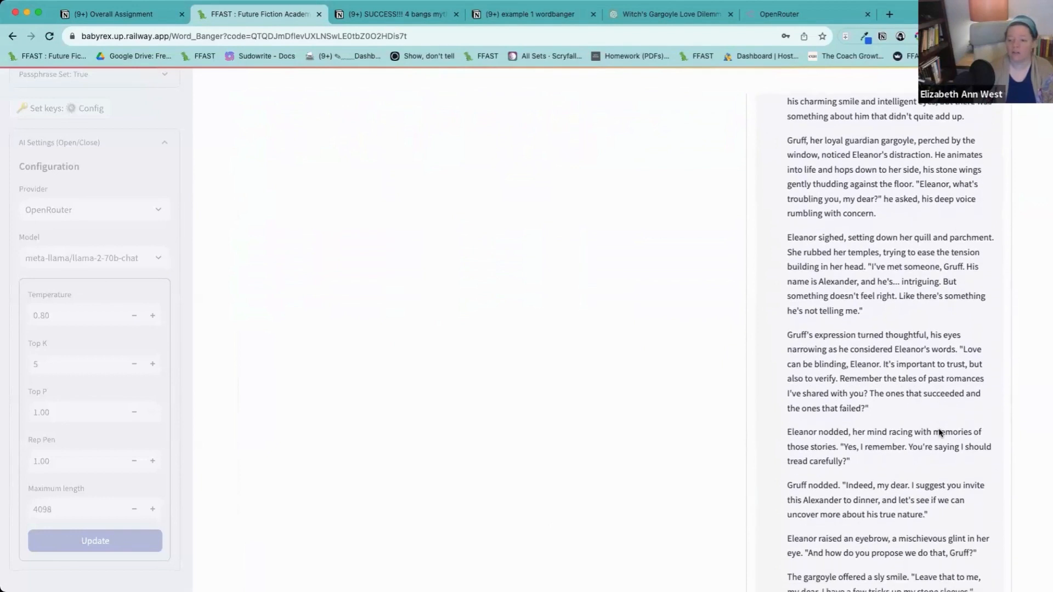
{"action": "scroll", "scroll_direction": "down", "scroll_amount": 3}
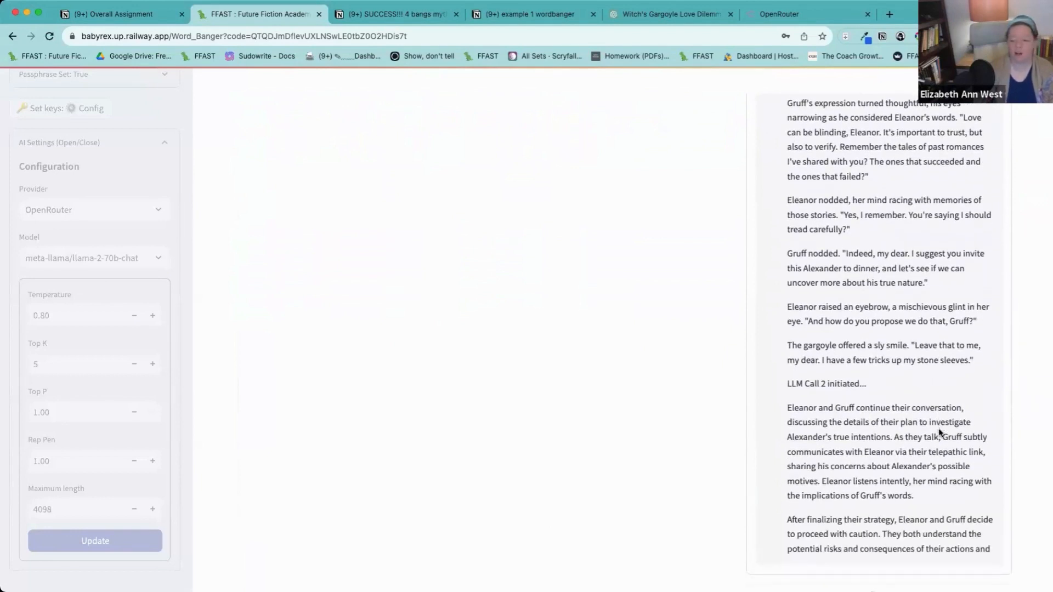
{"action": "scroll", "scroll_direction": "down", "scroll_amount": 3}
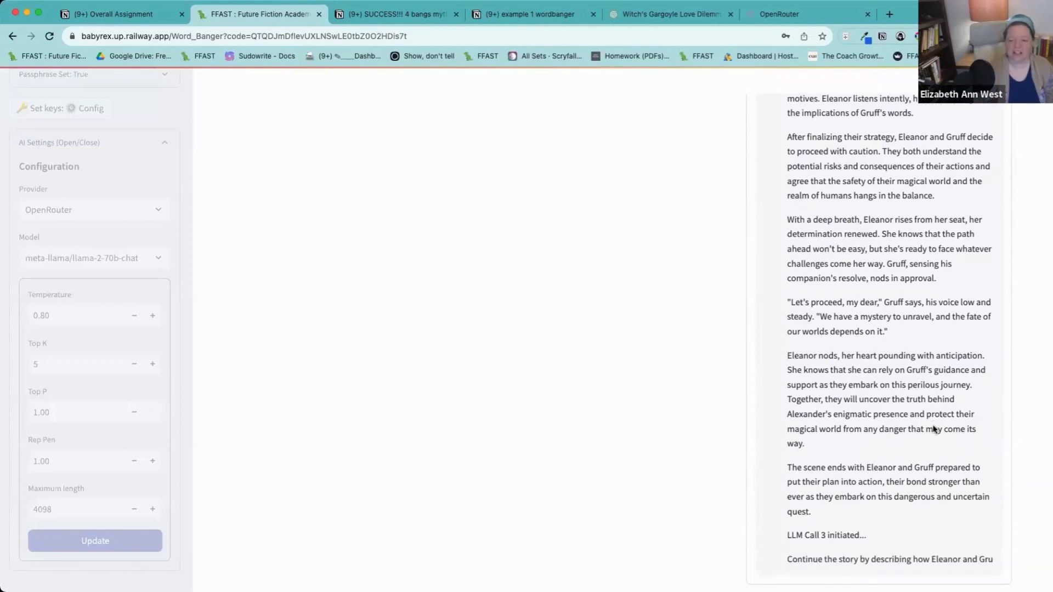
Scroll through the generated prose as the run reaches LLM Call 5.
{"action": "scroll", "scroll_direction": "down", "scroll_amount": 3}
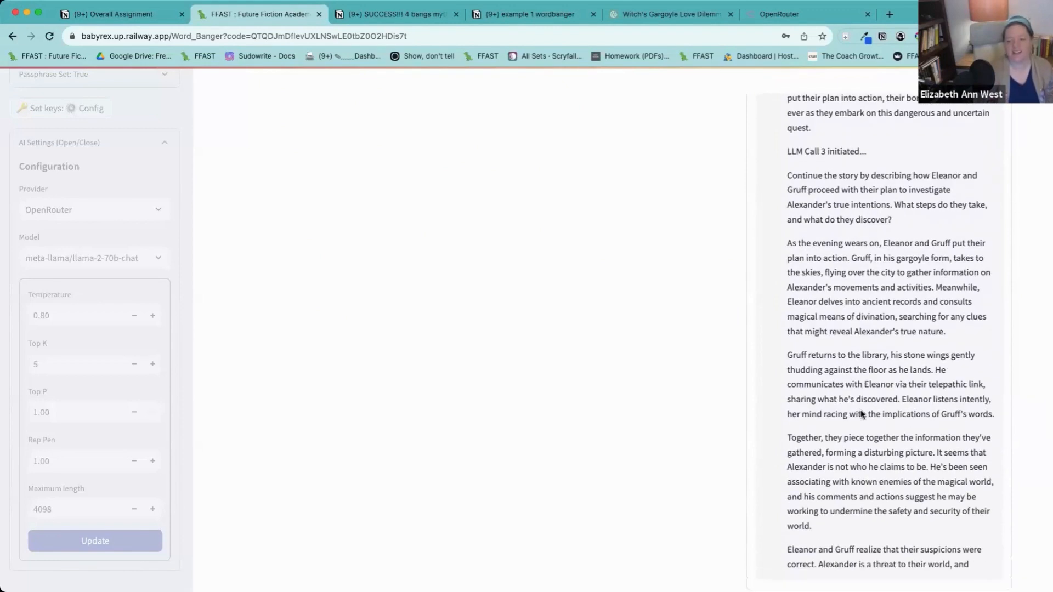
{"action": "scroll", "scroll_direction": "down", "scroll_amount": 3}
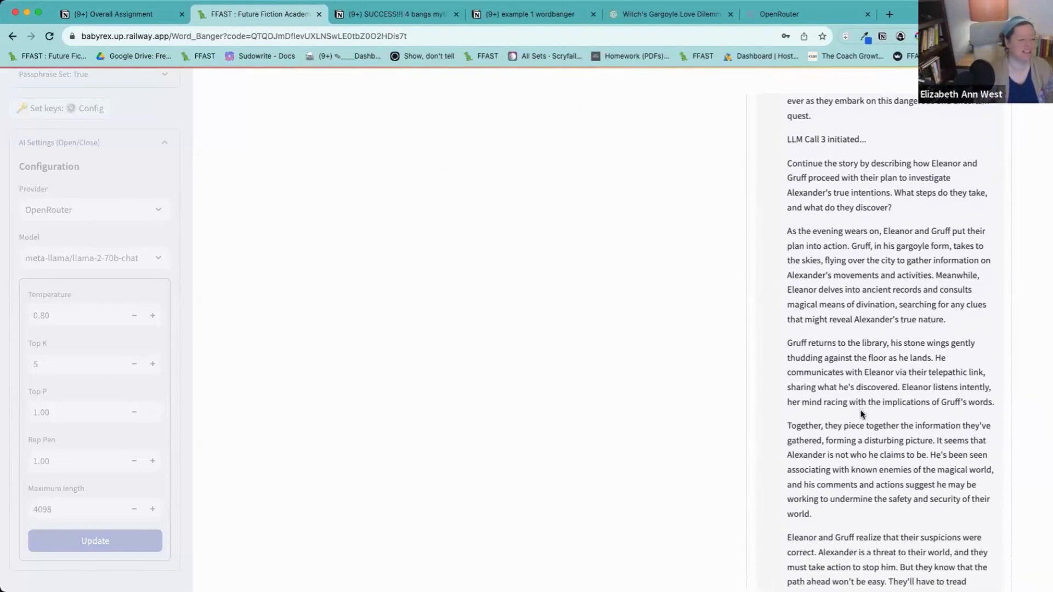
{"action": "scroll", "scroll_direction": "down", "scroll_amount": 3}
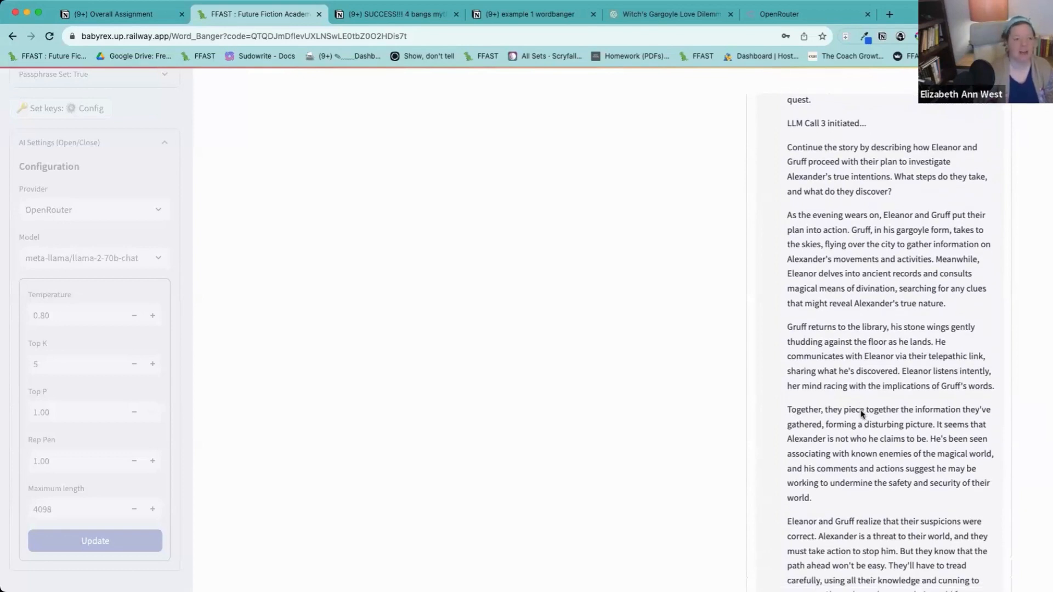
{"action": "scroll", "scroll_direction": "up", "scroll_amount": 3}
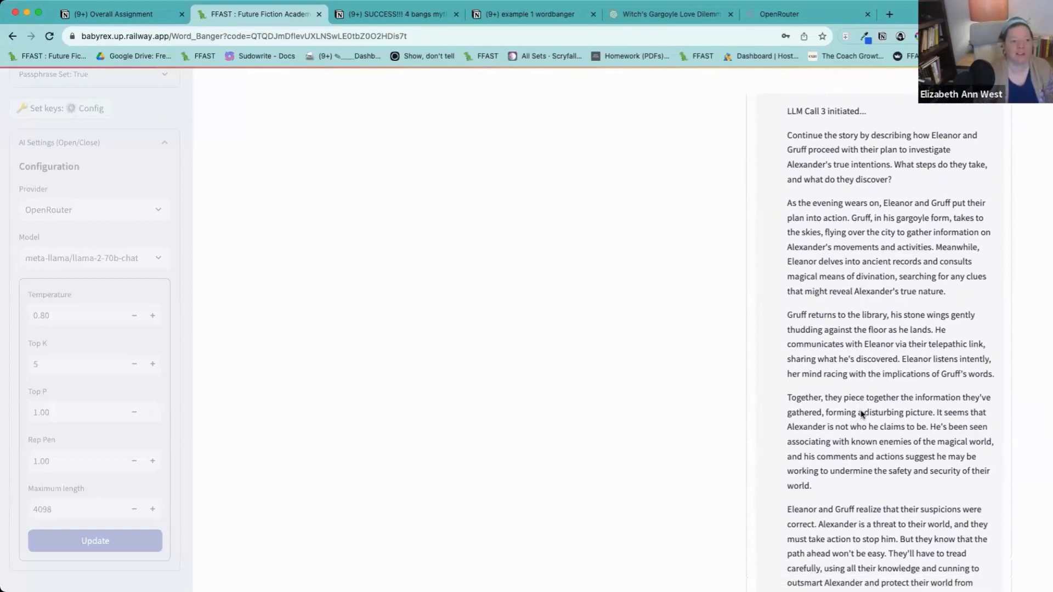
{"action": "mouse_move", "coordinate": [788, 339]}
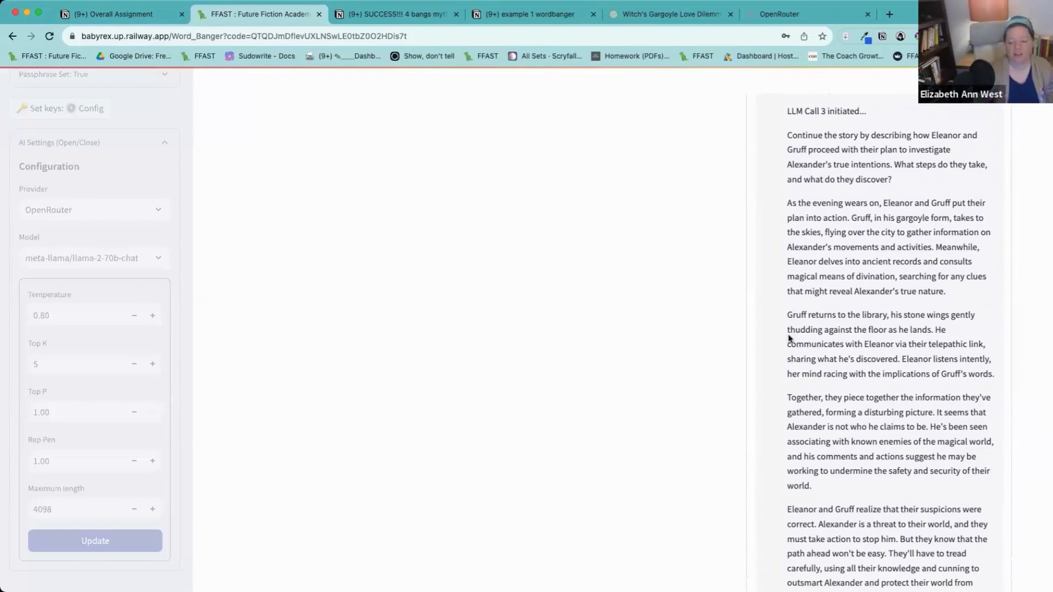
{"action": "scroll", "scroll_direction": "down", "scroll_amount": 3}
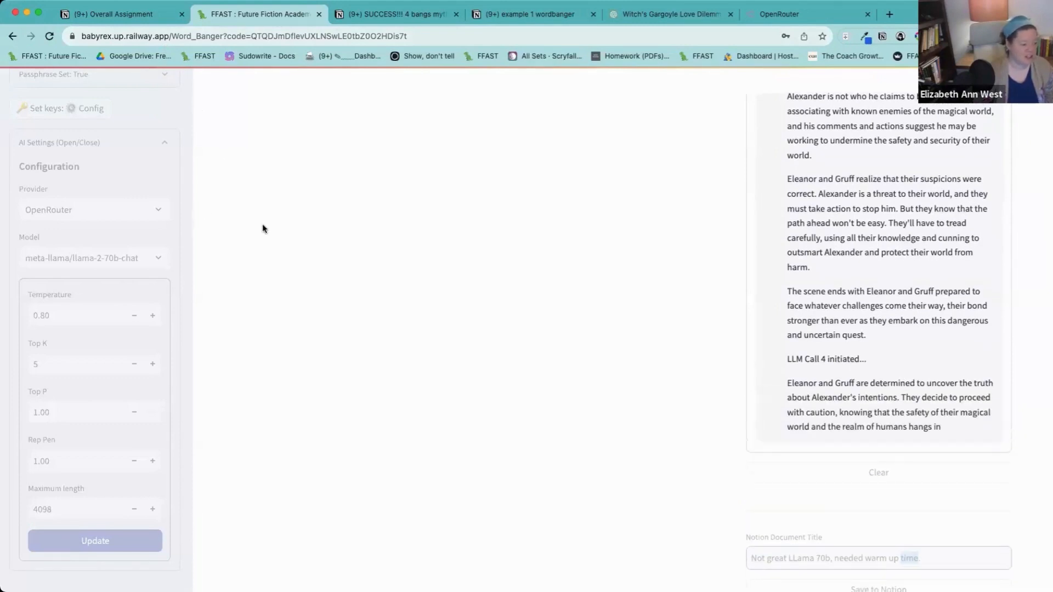
{"action": "scroll", "scroll_direction": "down", "scroll_amount": 3}
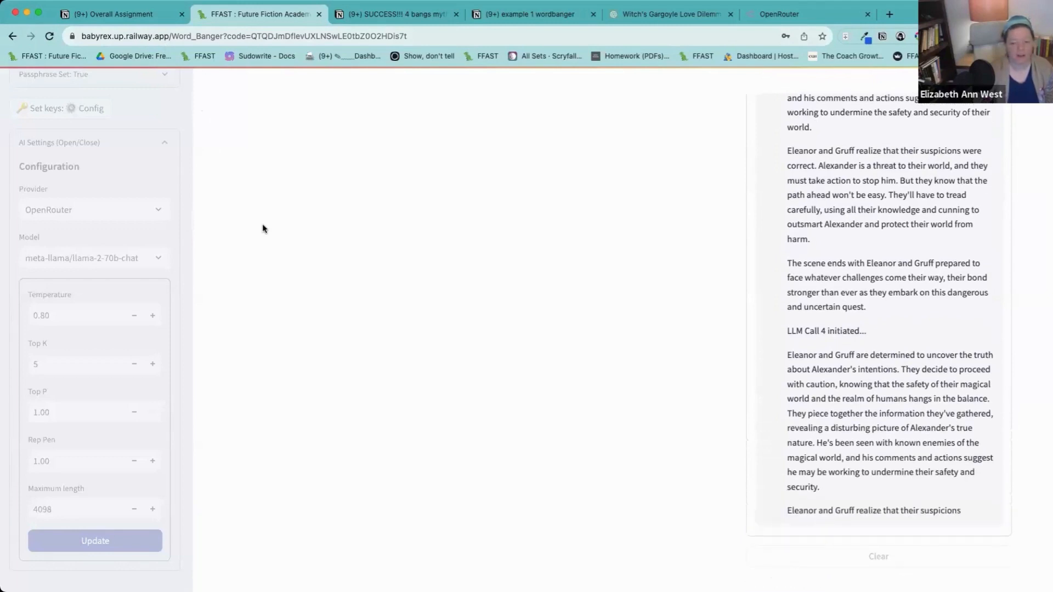
{"action": "scroll", "scroll_direction": "down", "scroll_amount": 3}
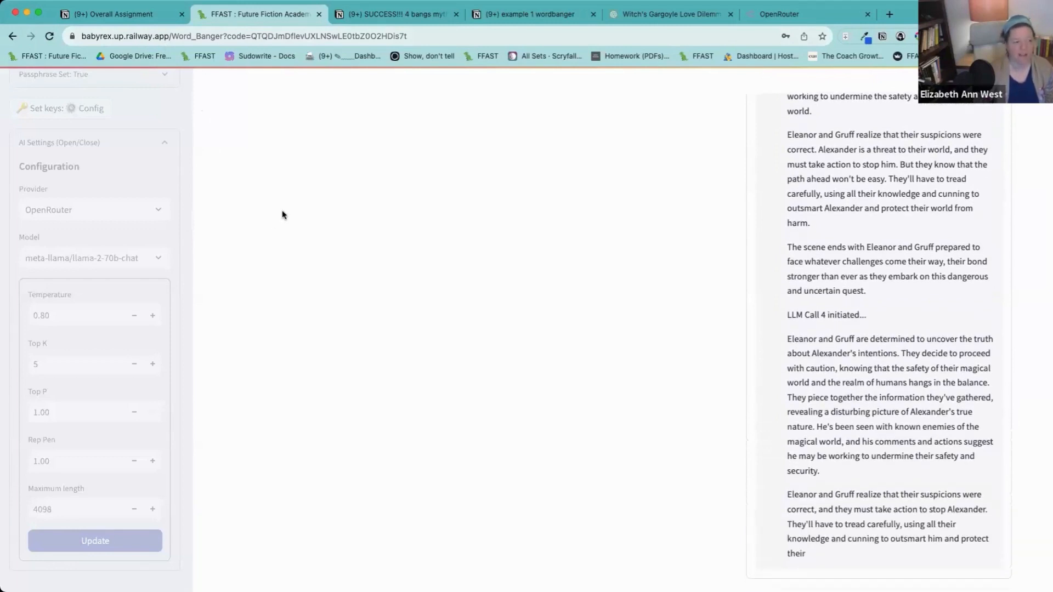
{"action": "scroll", "scroll_direction": "down", "scroll_amount": 3}
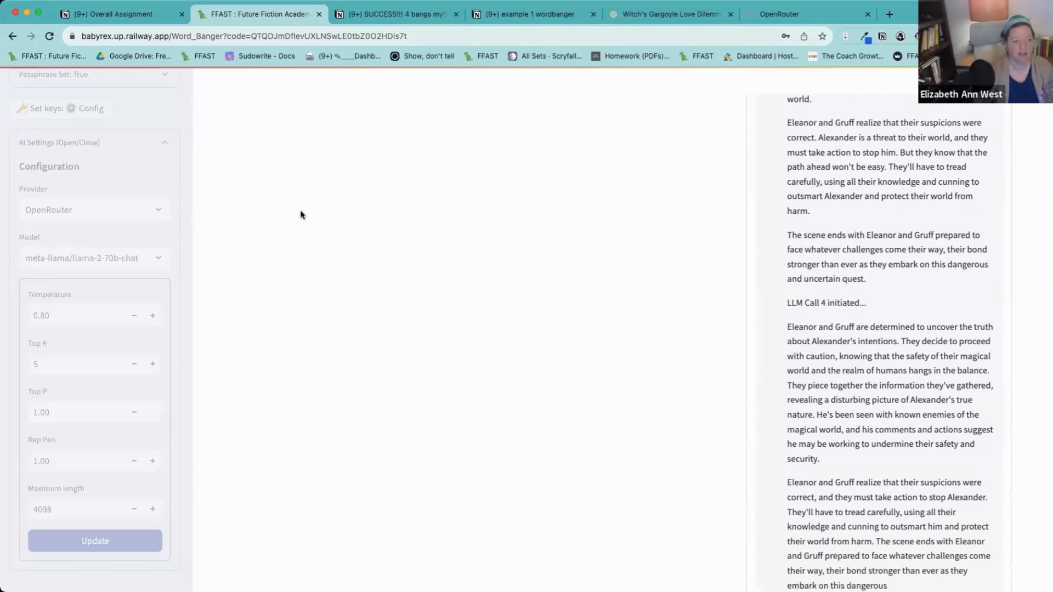
{"action": "scroll", "scroll_direction": "down", "scroll_amount": 3}
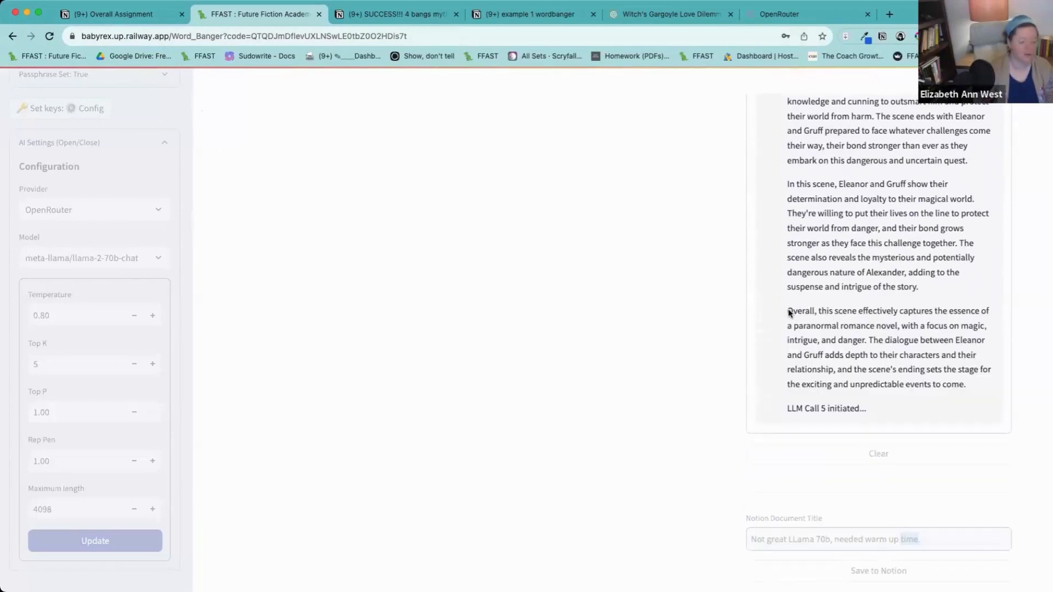
{"action": "mouse_move", "coordinate": [849, 361]}
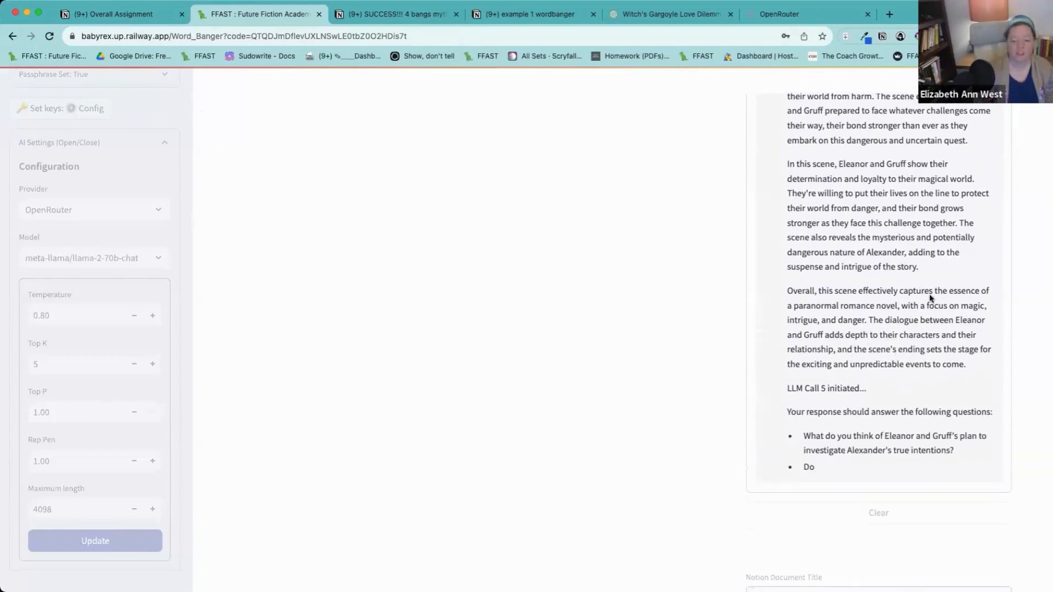
{"action": "scroll", "scroll_direction": "down", "scroll_amount": 3}
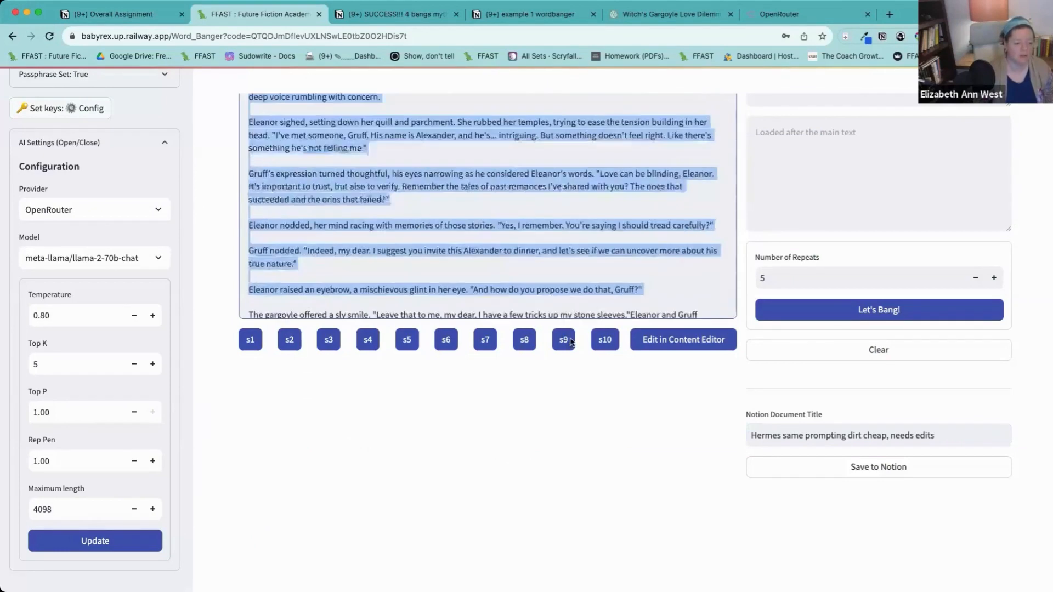
Count the selected prose with Word Counter Plus (1379 words), then switch to OpenRouter settings.
{"action": "right_click", "coordinate": [403, 275]}
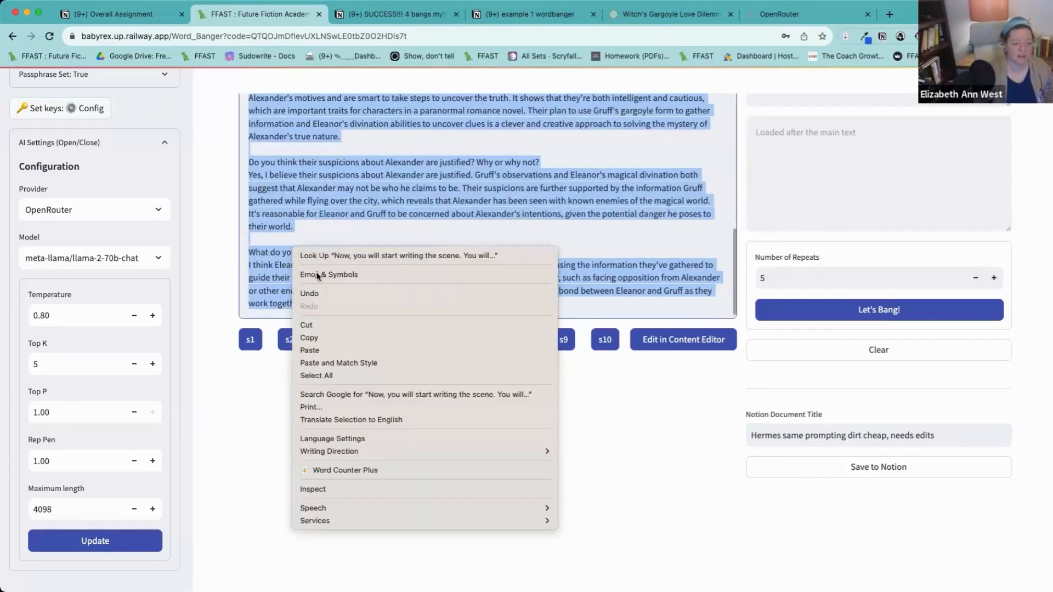
{"action": "left_click", "coordinate": [343, 469]}
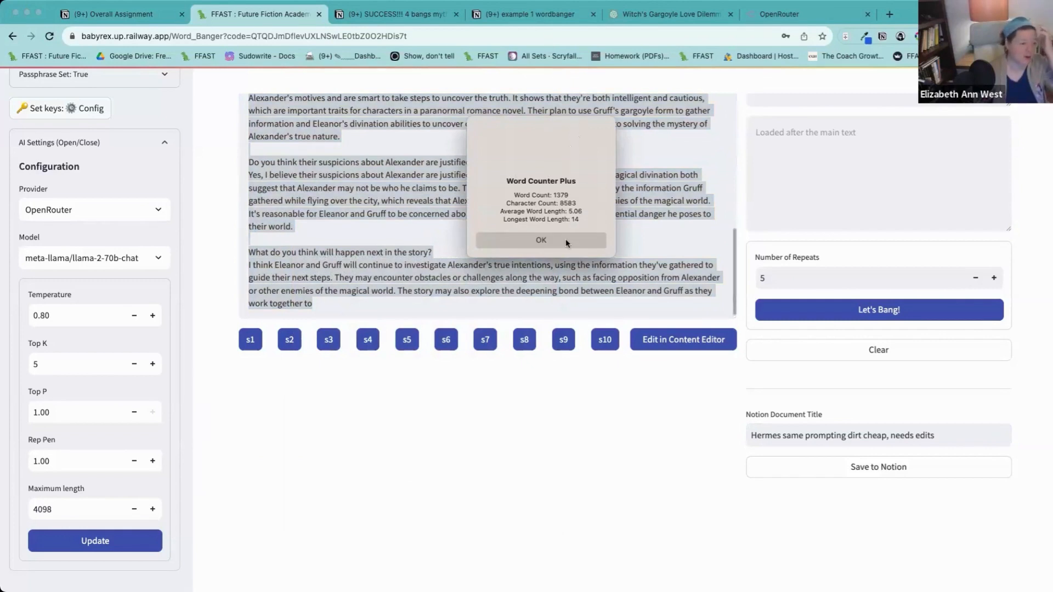
{"action": "left_click", "coordinate": [541, 240]}
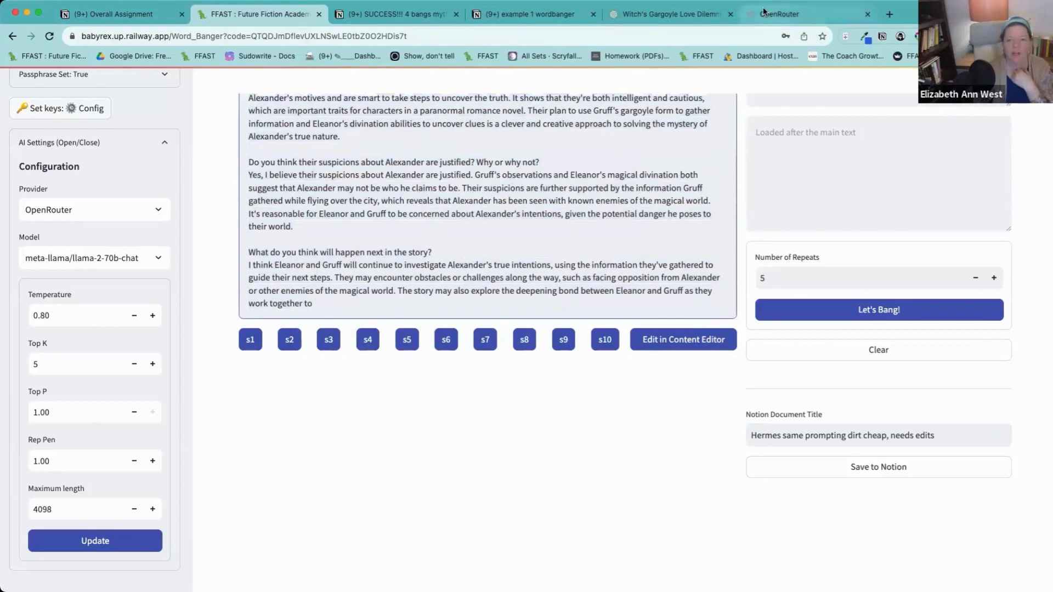
{"action": "left_click", "coordinate": [799, 14]}
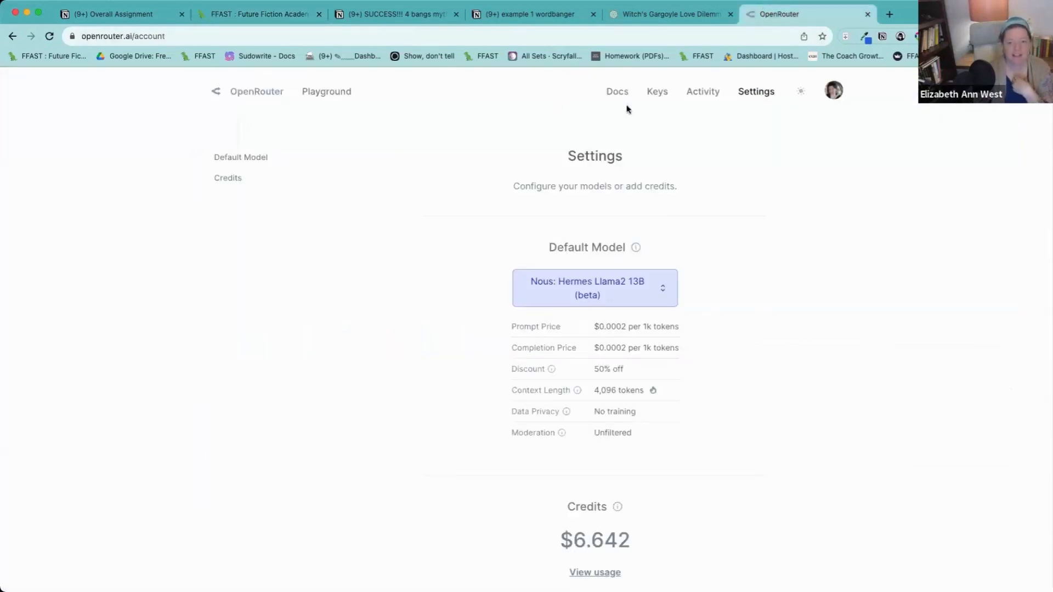